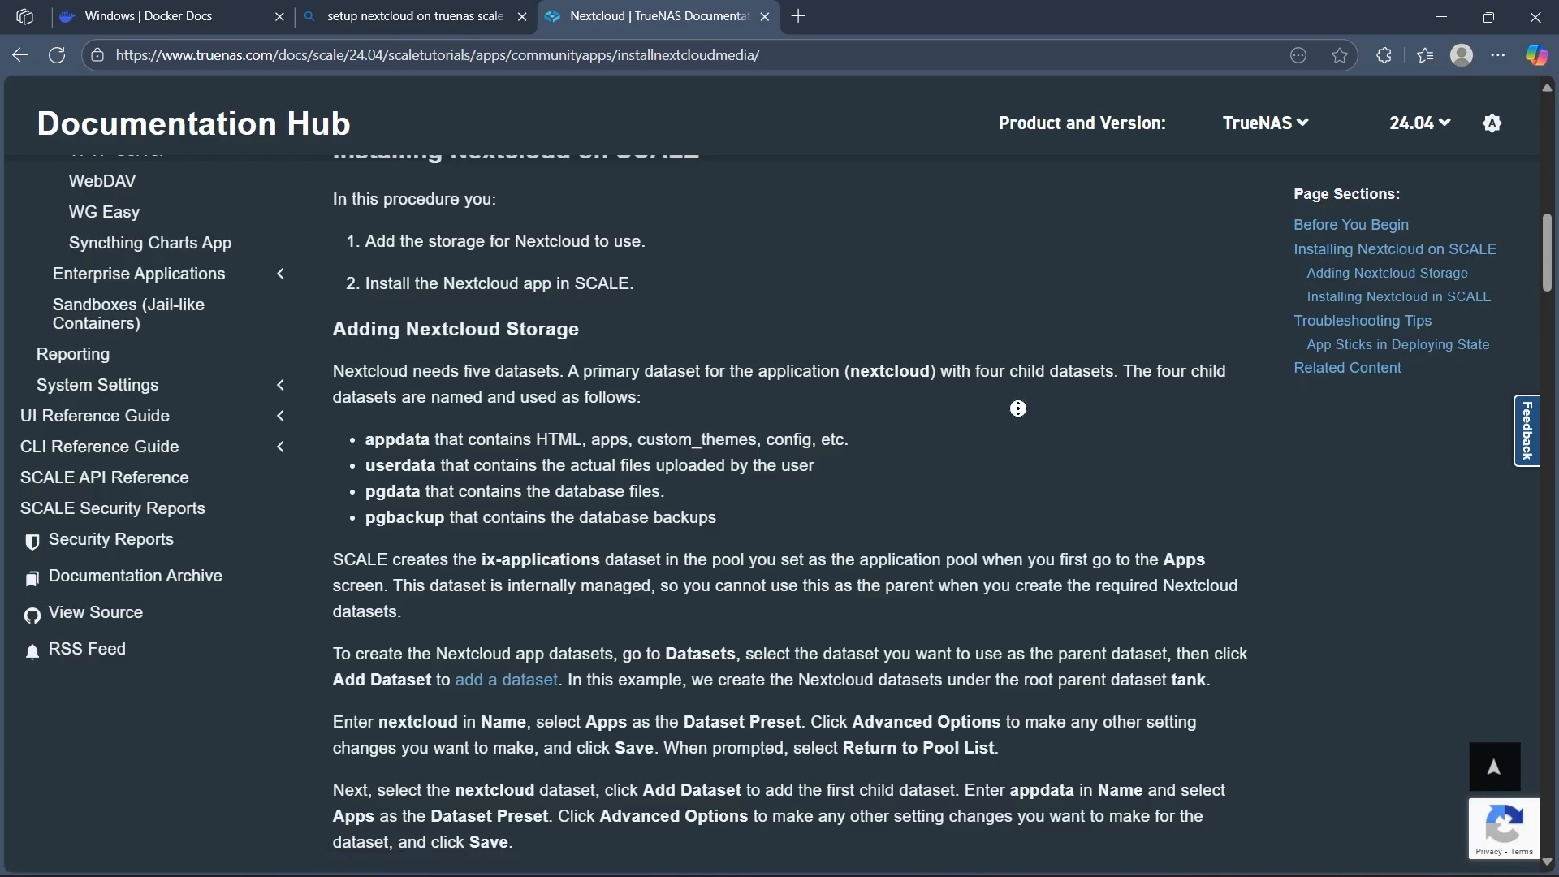
# Step: Jump to Installing Nextcloud on SCALE and reach the dataset paths and Figure 1: Add Nextcloud Storage
pyautogui.scroll(-3)
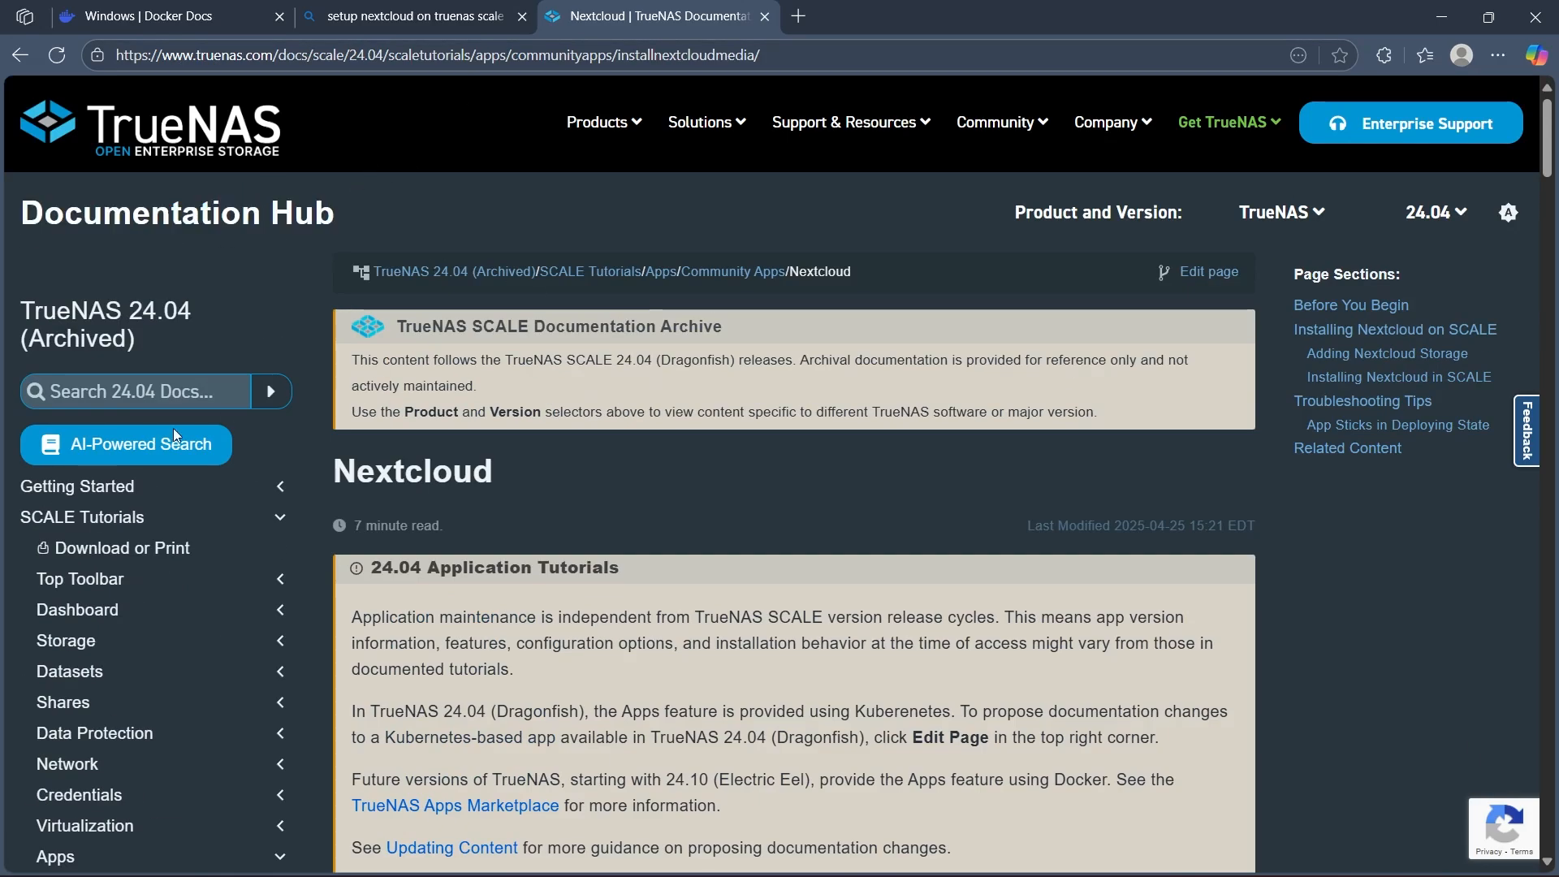
pyautogui.scroll(-3)
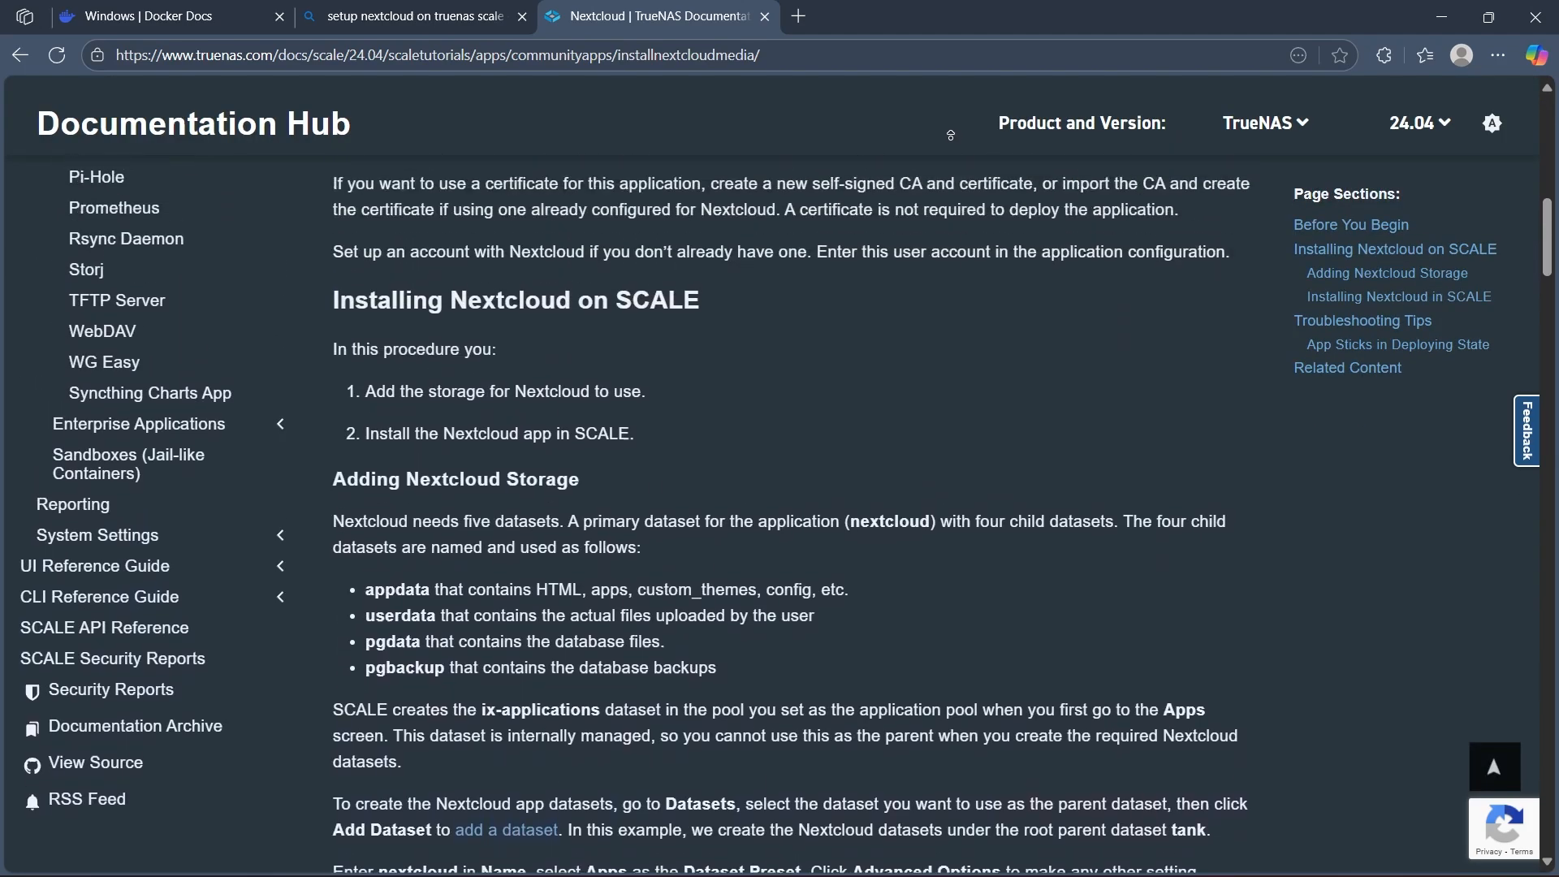
pyautogui.scroll(-3)
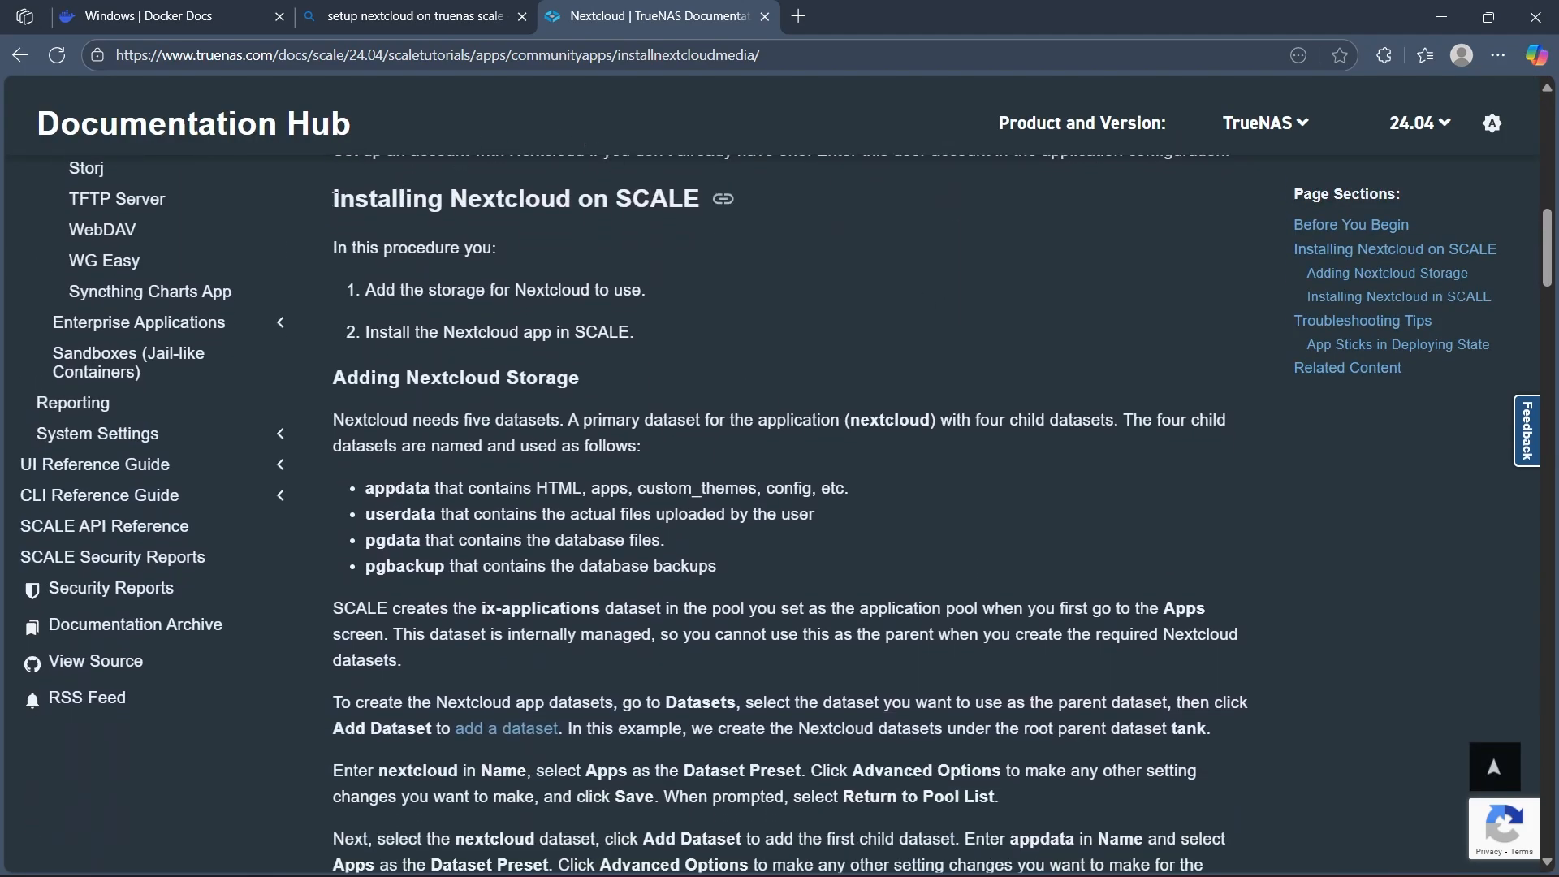
pyautogui.moveTo(703, 237)
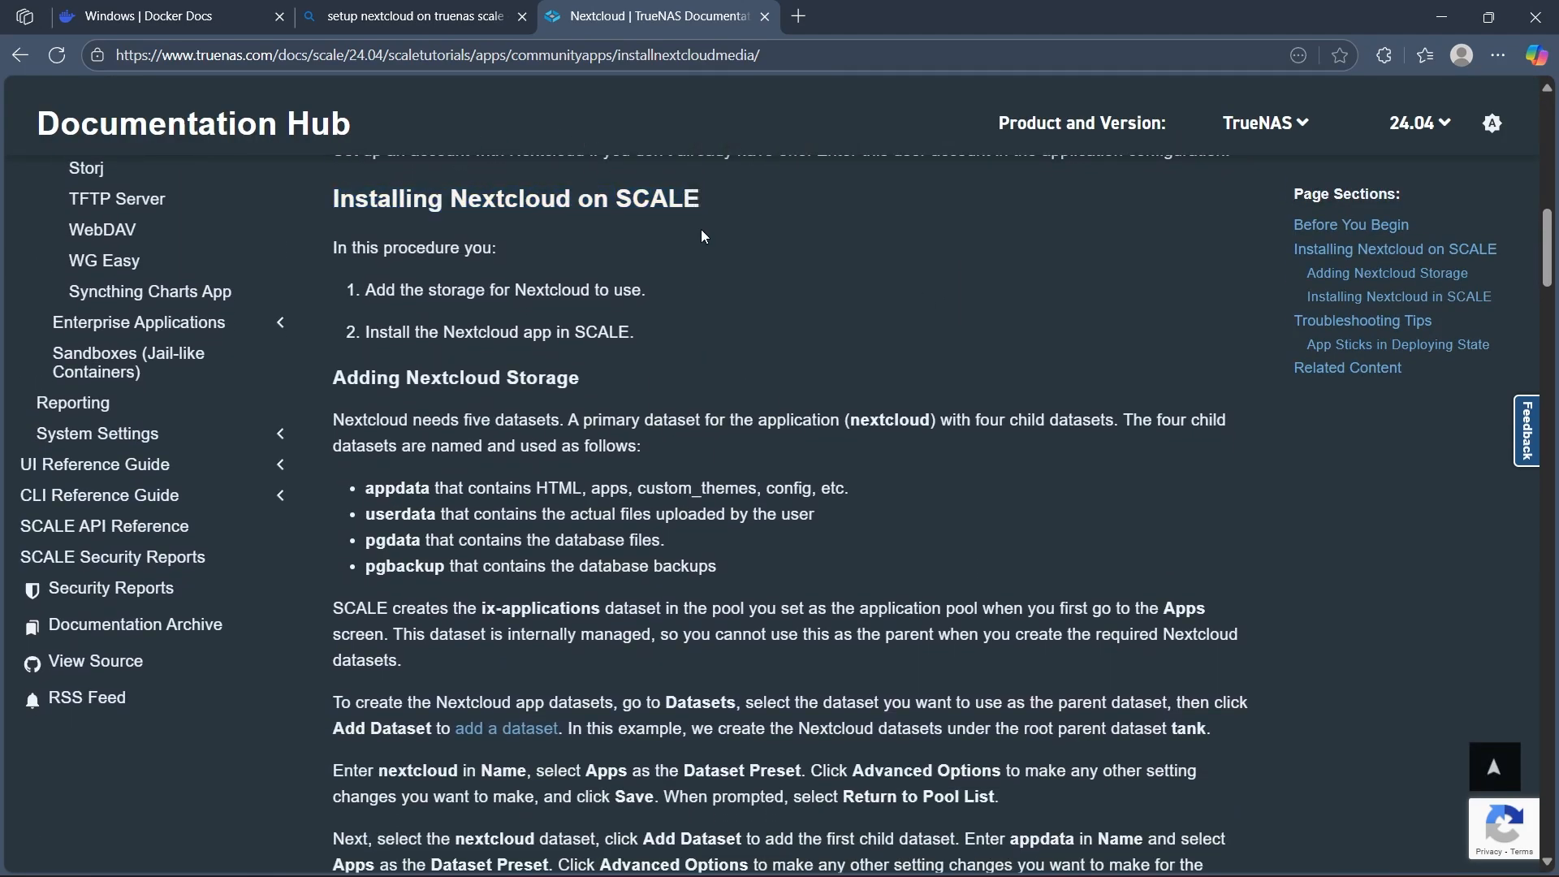
pyautogui.click(1396, 251)
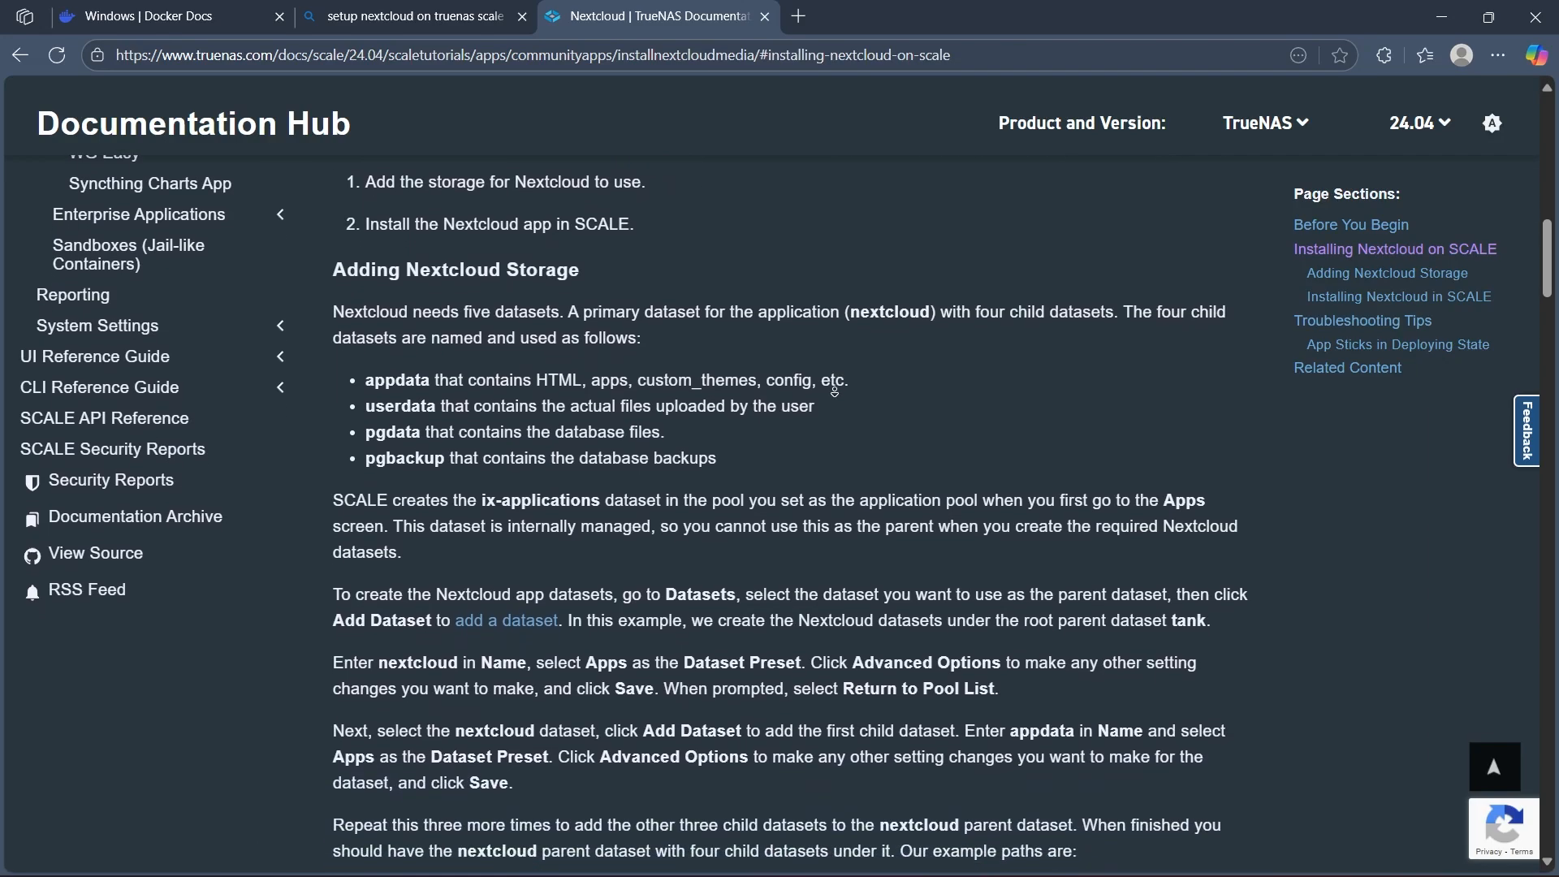
pyautogui.scroll(-3)
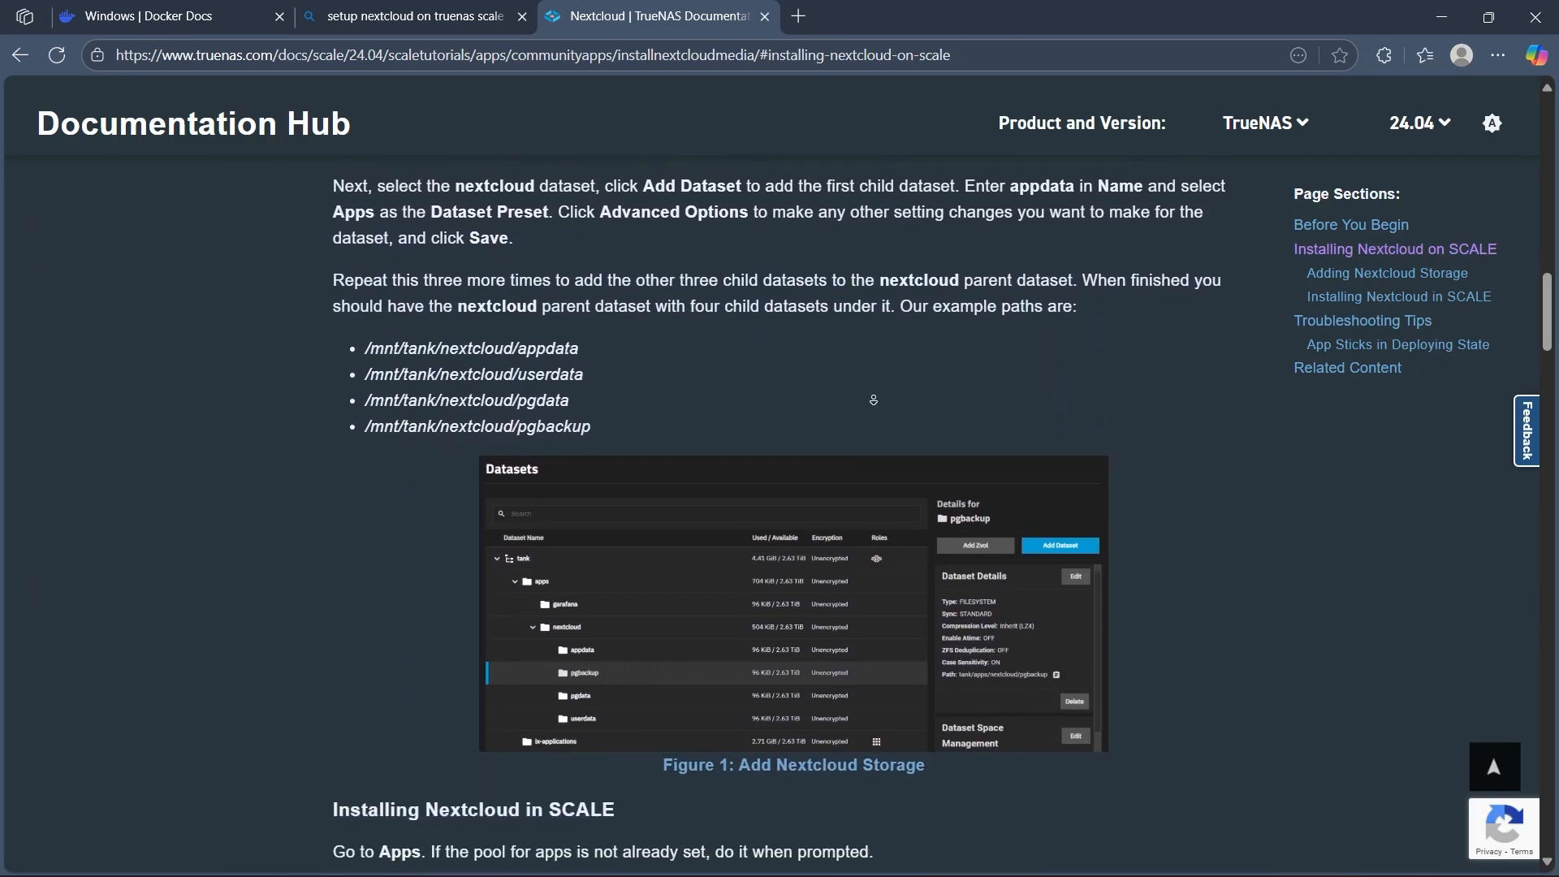
# Step: Scroll past Figure 2: Choose A Pool for Apps in the Installing Nextcloud in SCALE steps
pyautogui.scroll(-3)
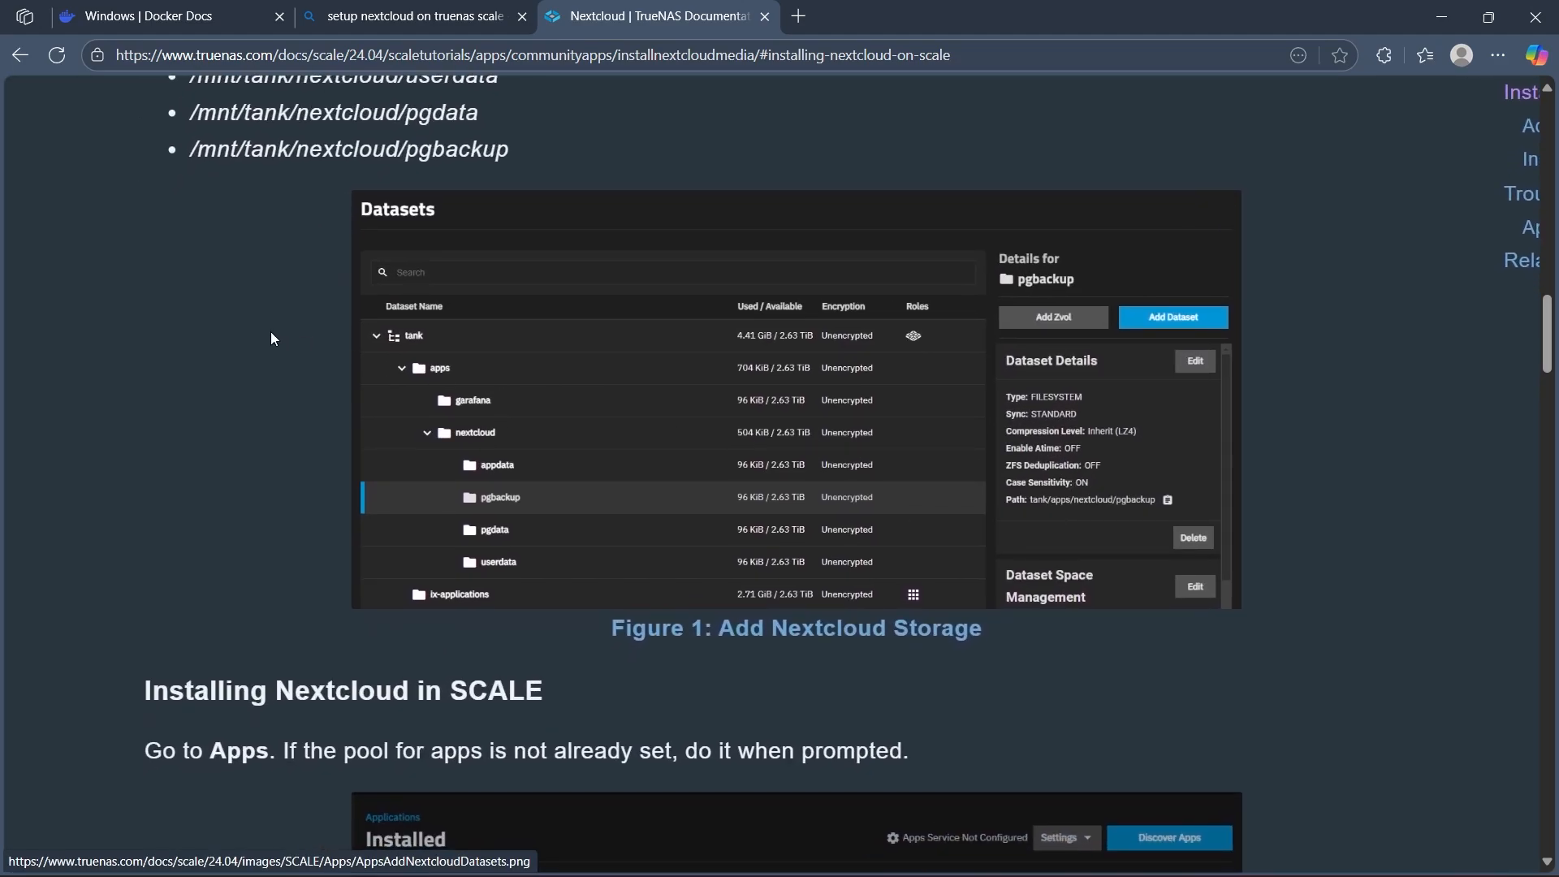
pyautogui.scroll(-3)
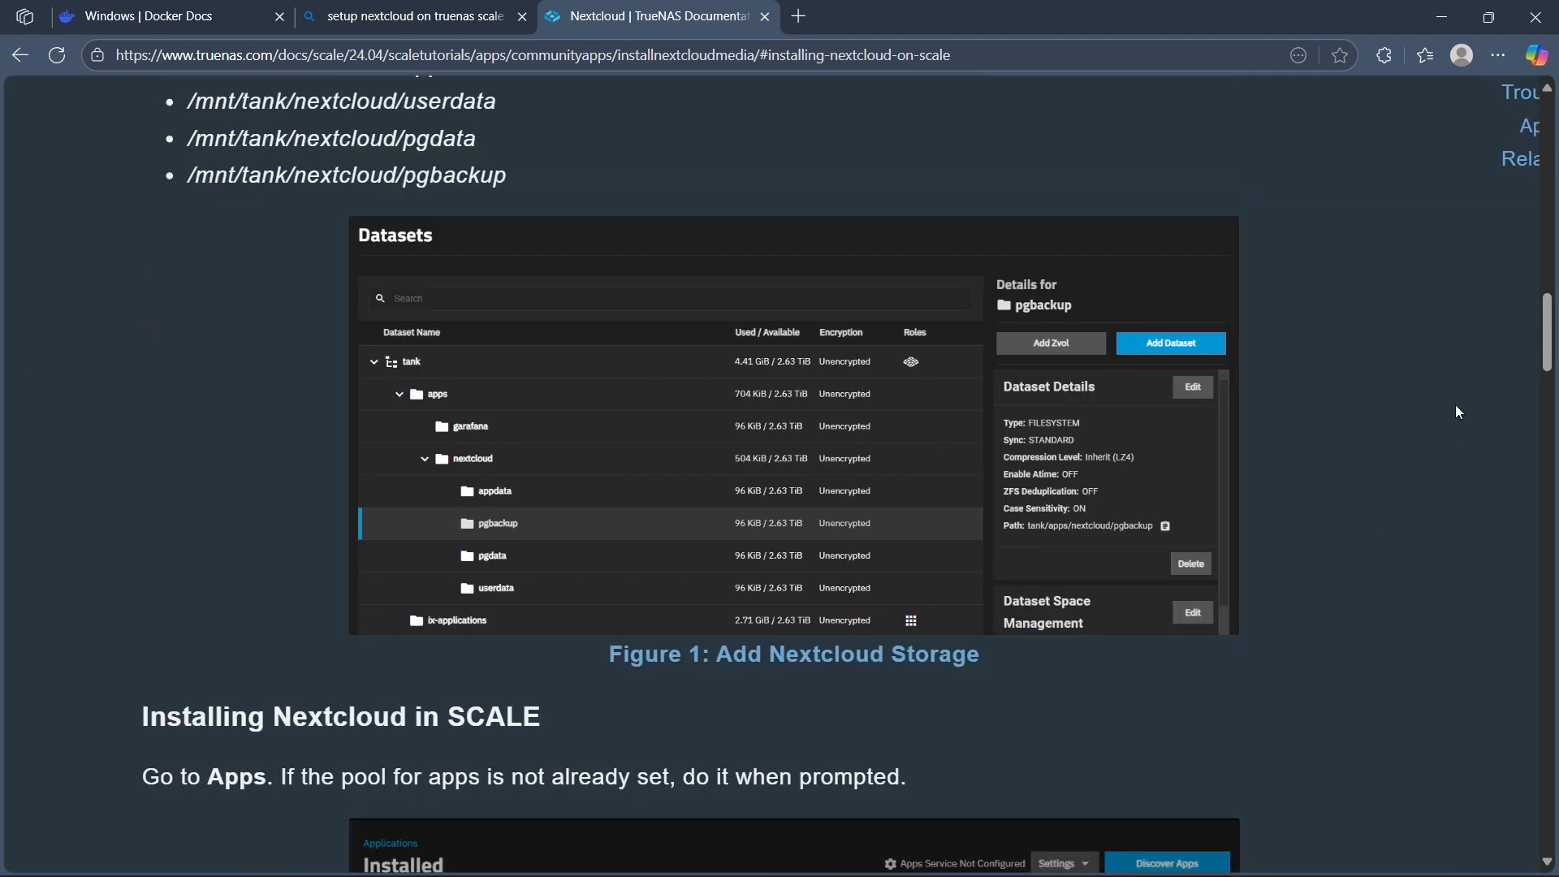
pyautogui.scroll(-3)
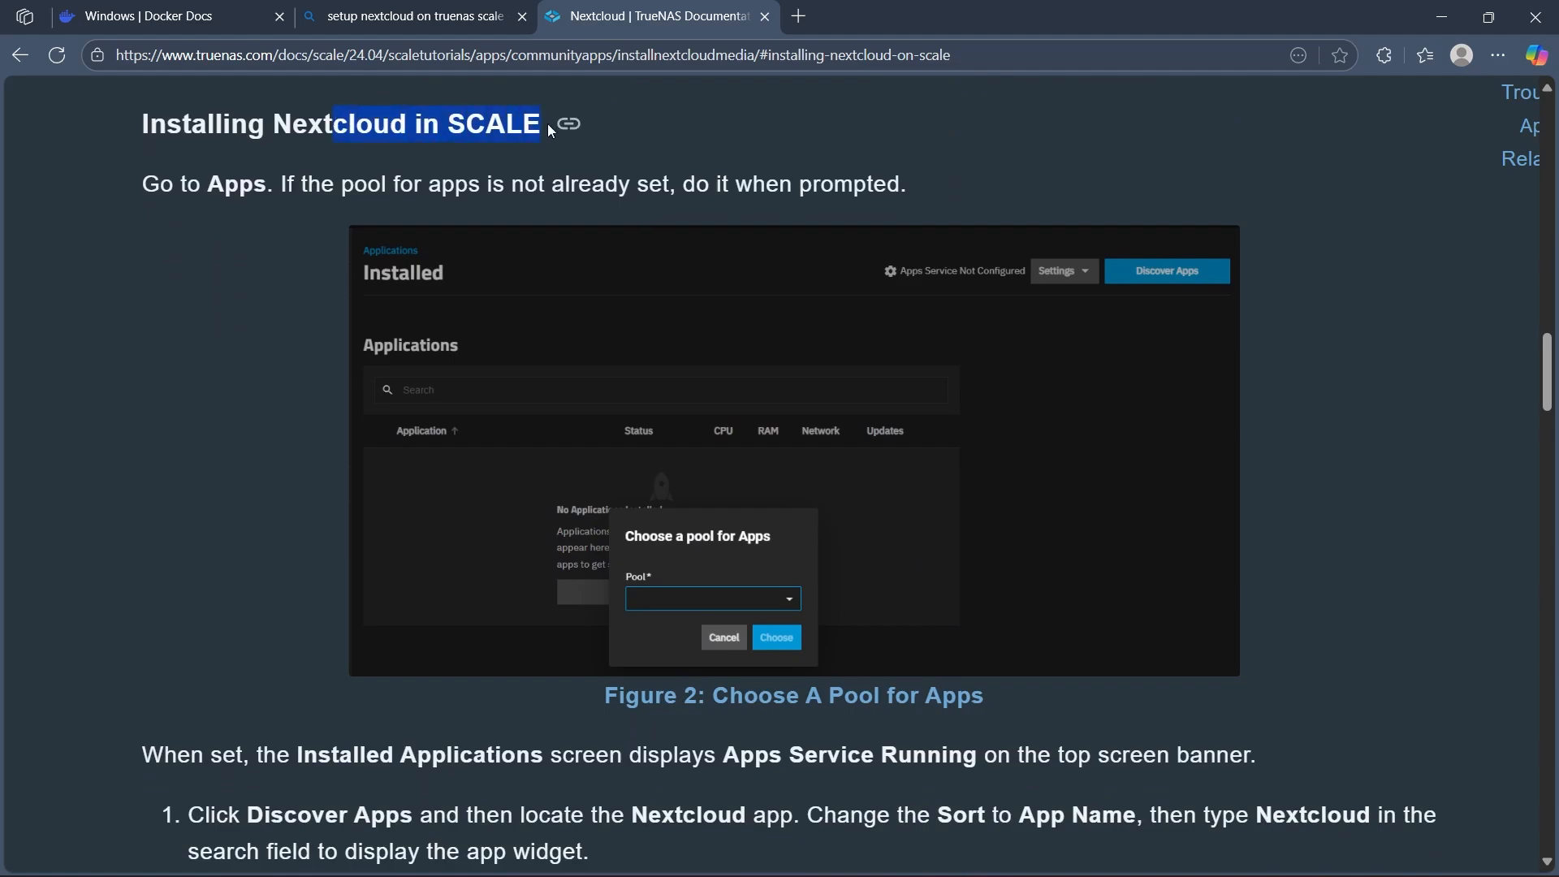
pyautogui.click(55, 328)
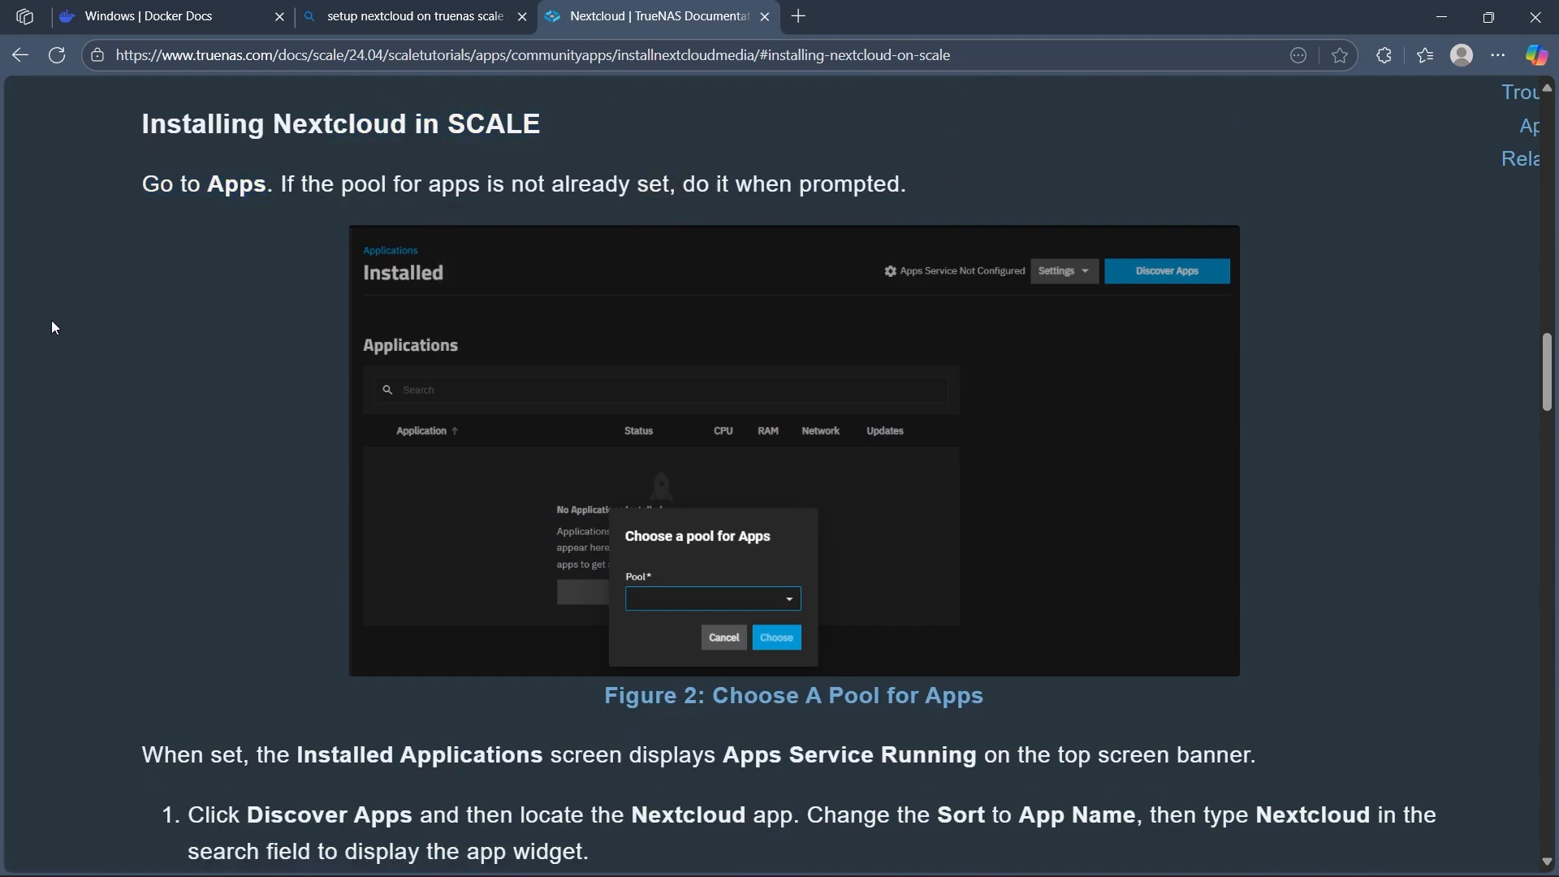
pyautogui.moveTo(684, 184)
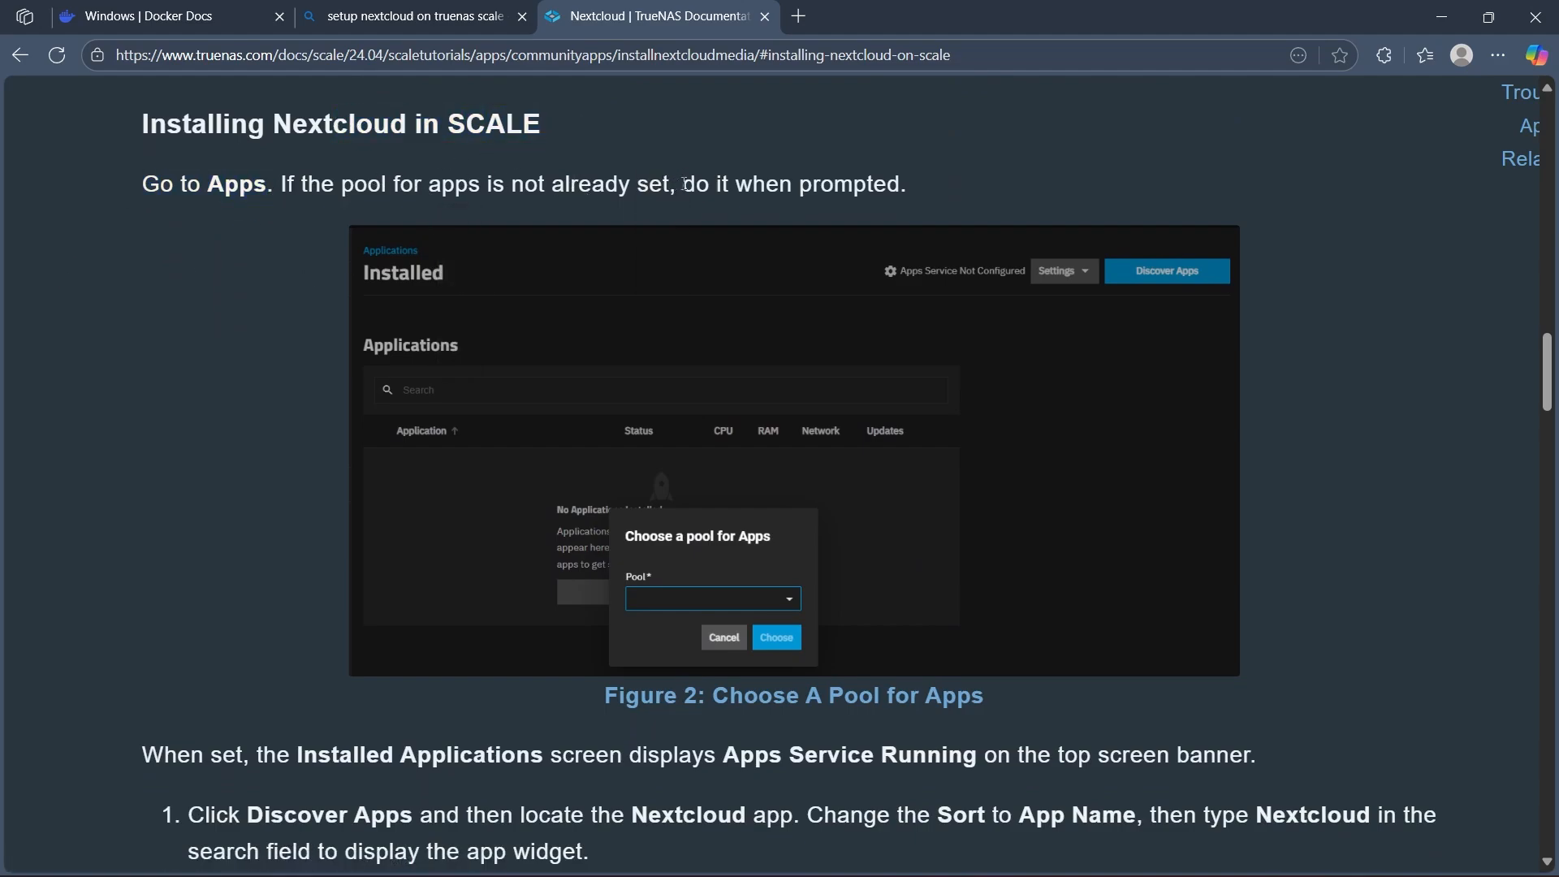
# Step: Continue to Figure 3: Locate Nextcloud App Widget in Discover Apps
pyautogui.scroll(-3)
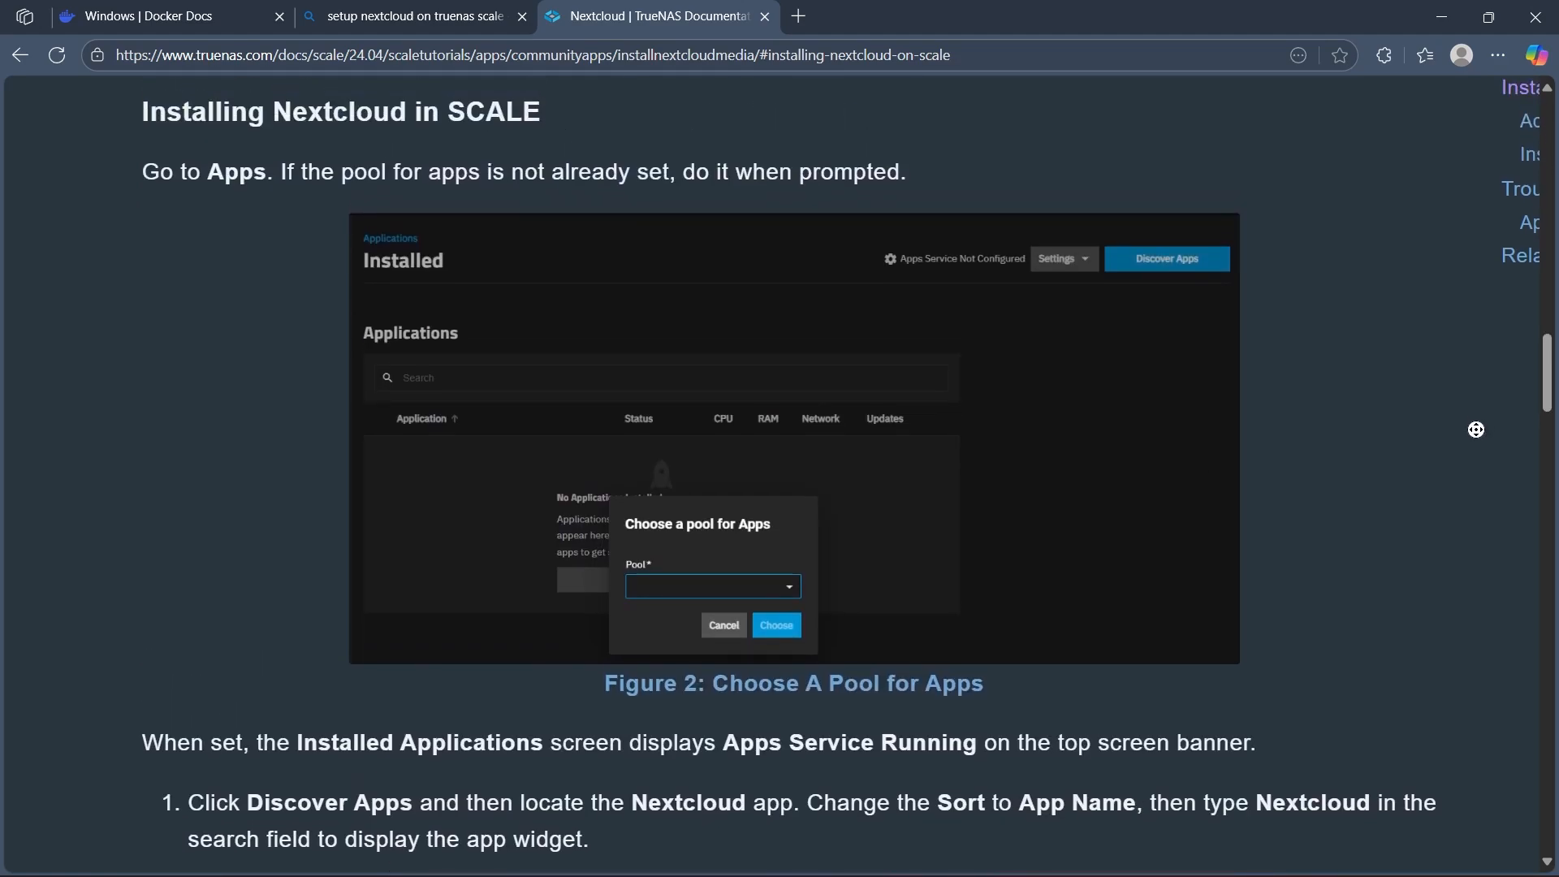
pyautogui.scroll(-3)
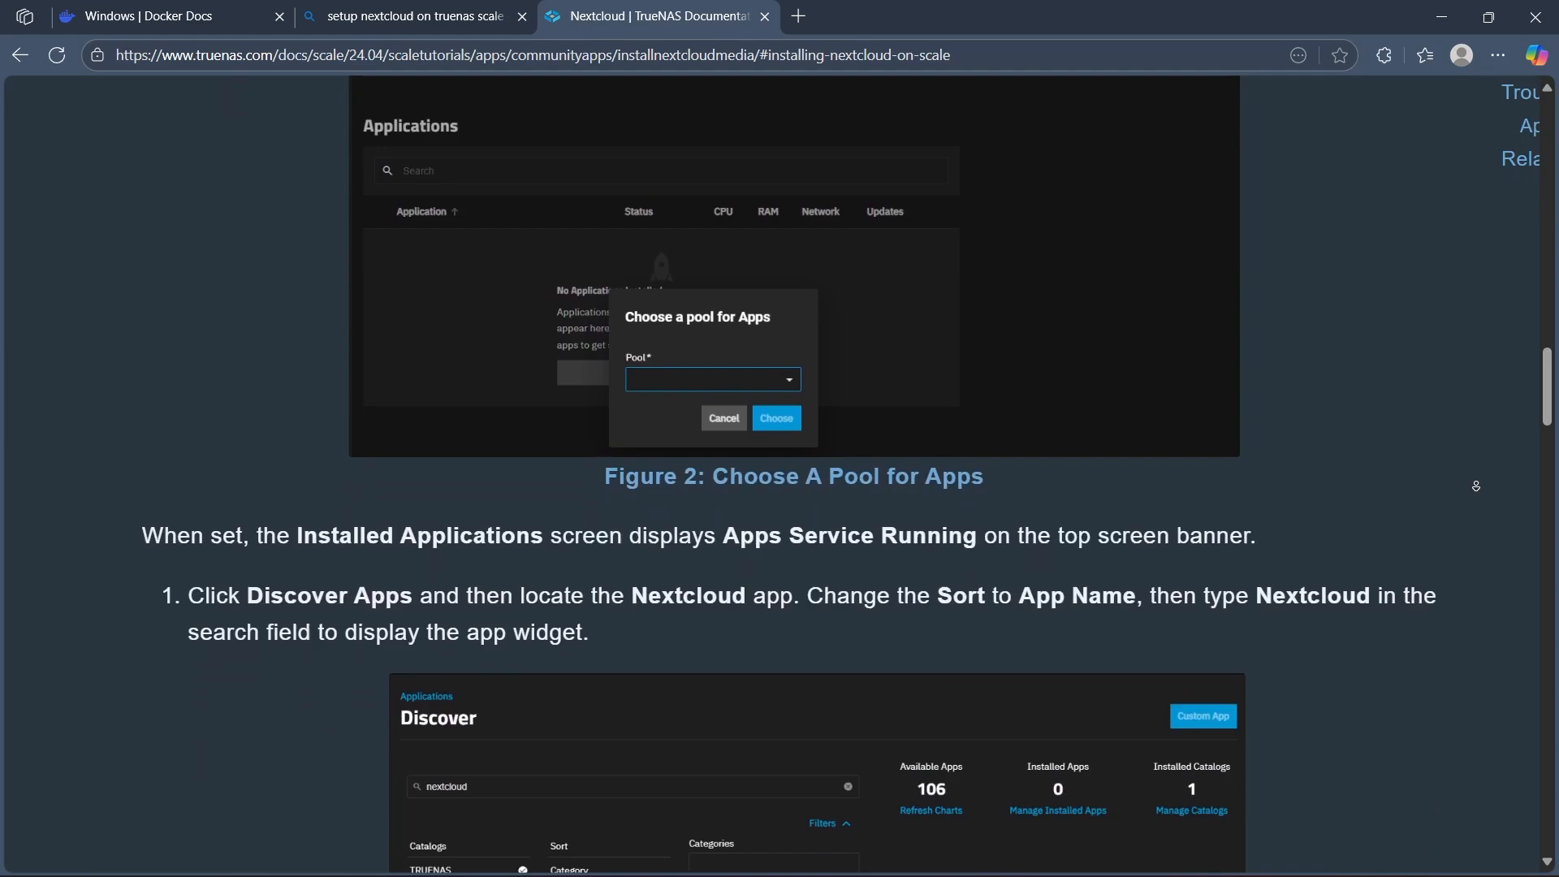
pyautogui.scroll(-3)
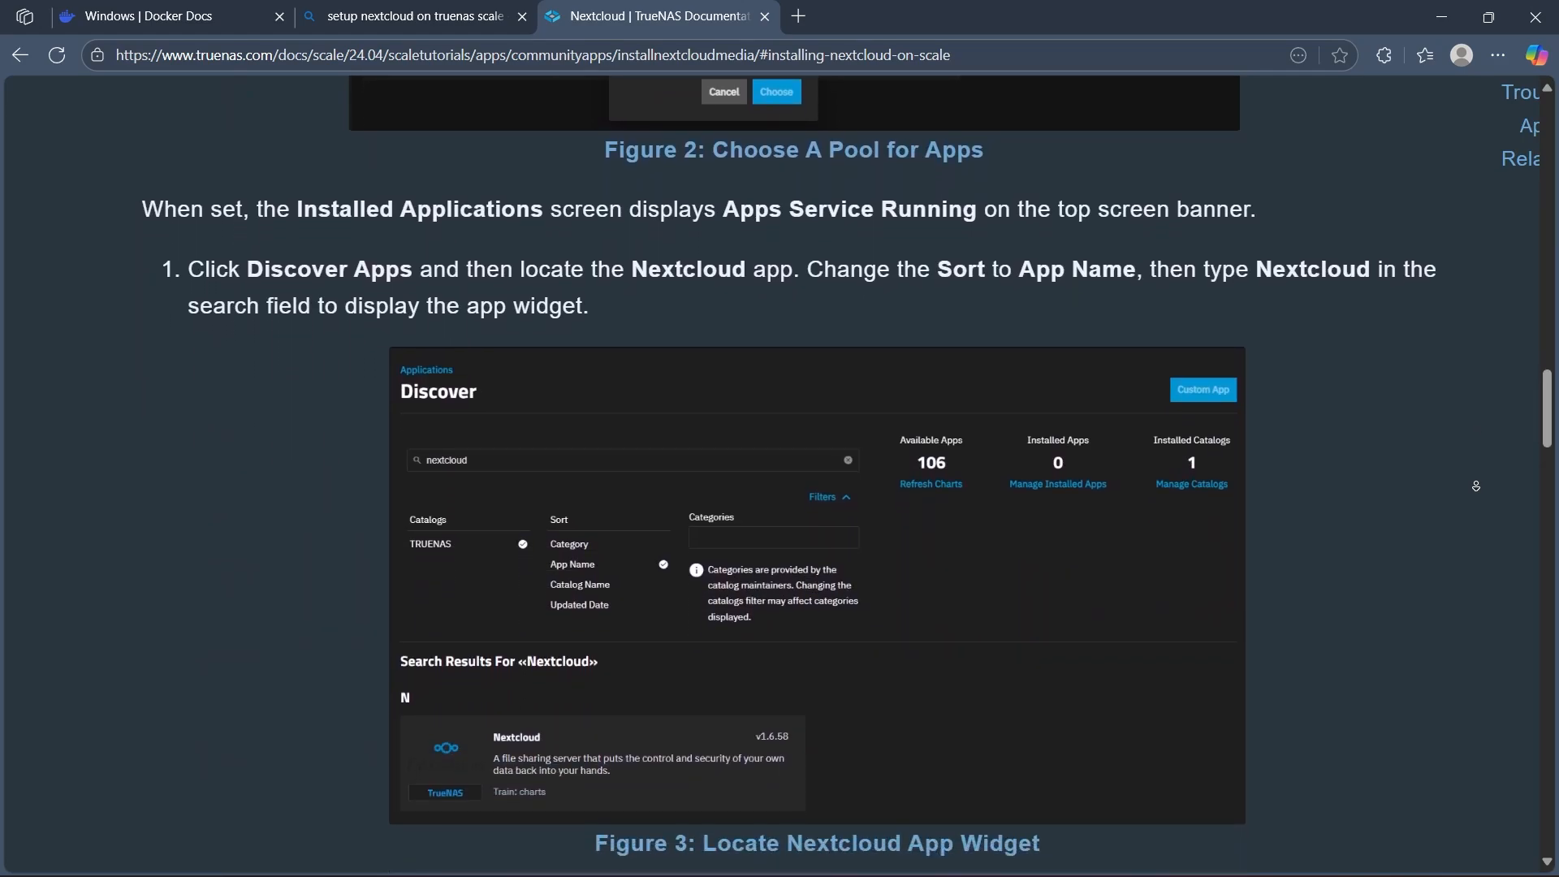
pyautogui.scroll(-3)
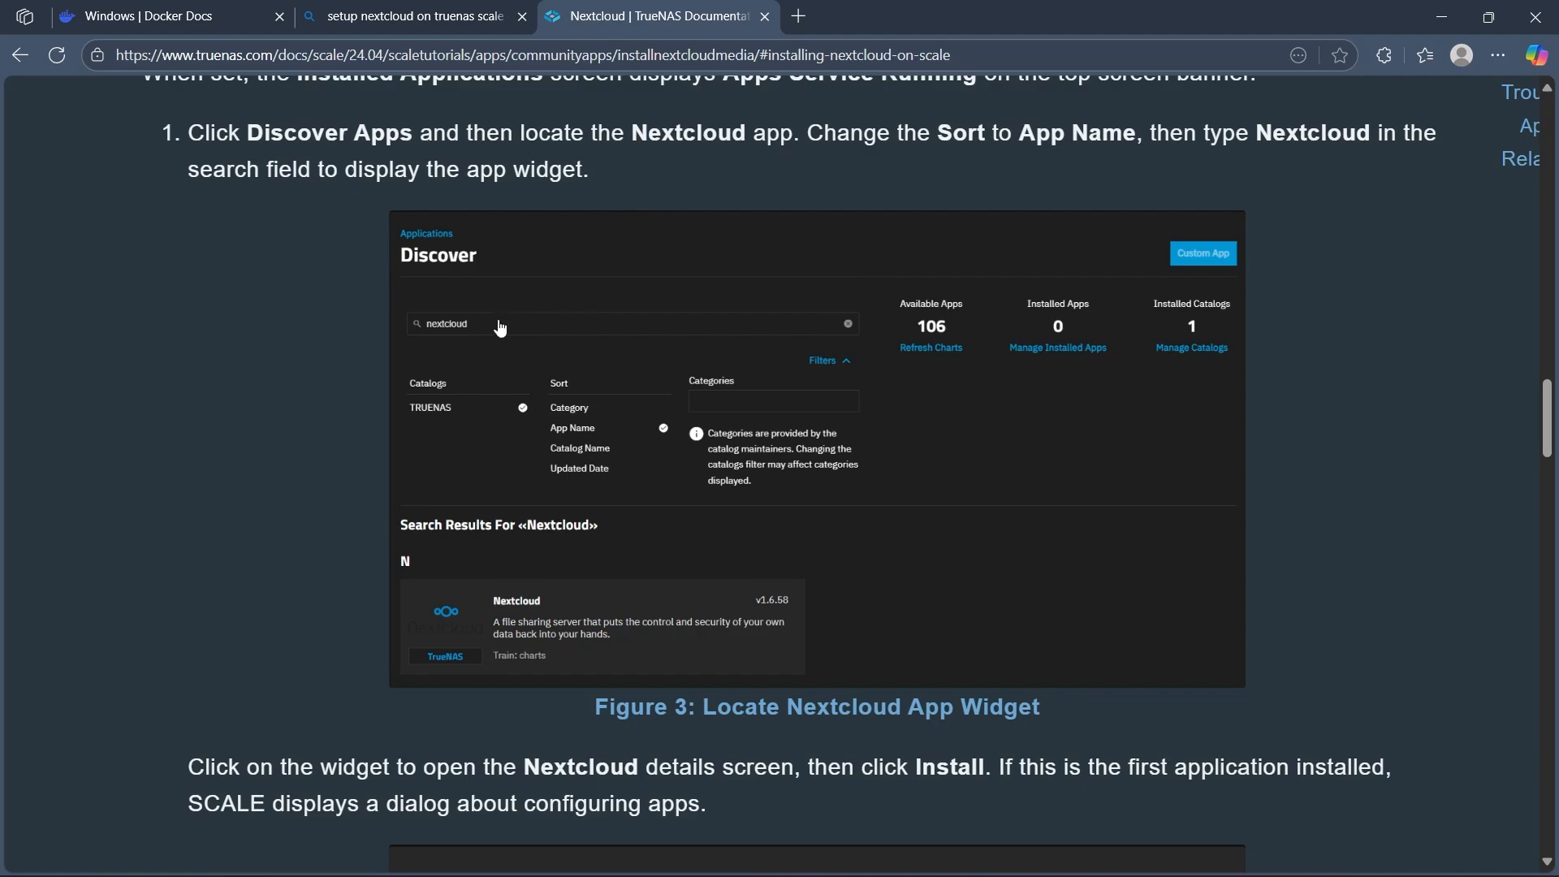
pyautogui.moveTo(450, 273)
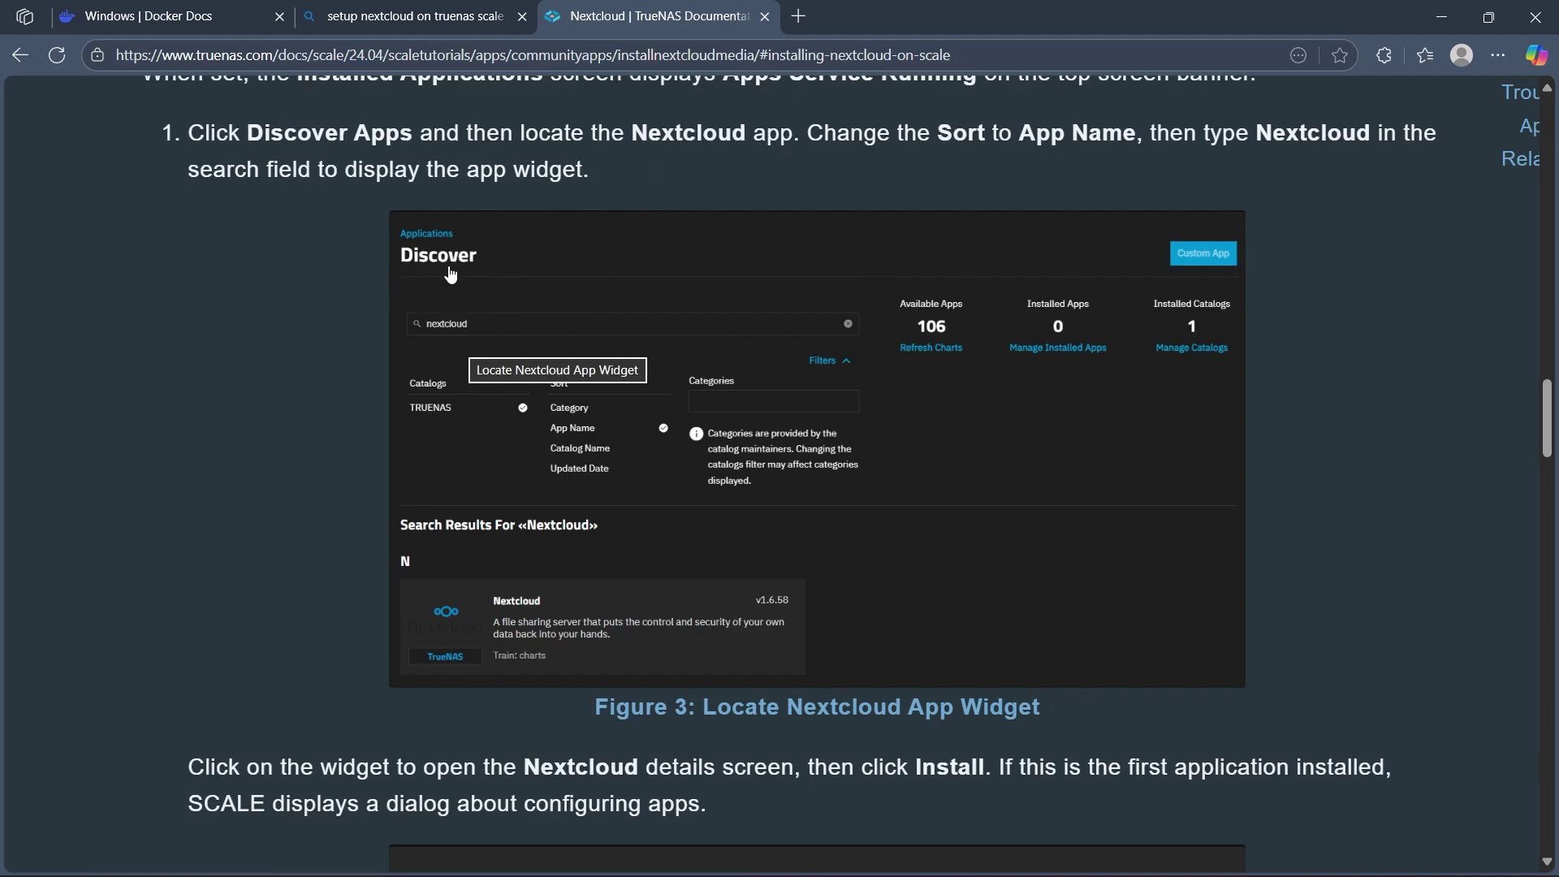
pyautogui.moveTo(862, 153)
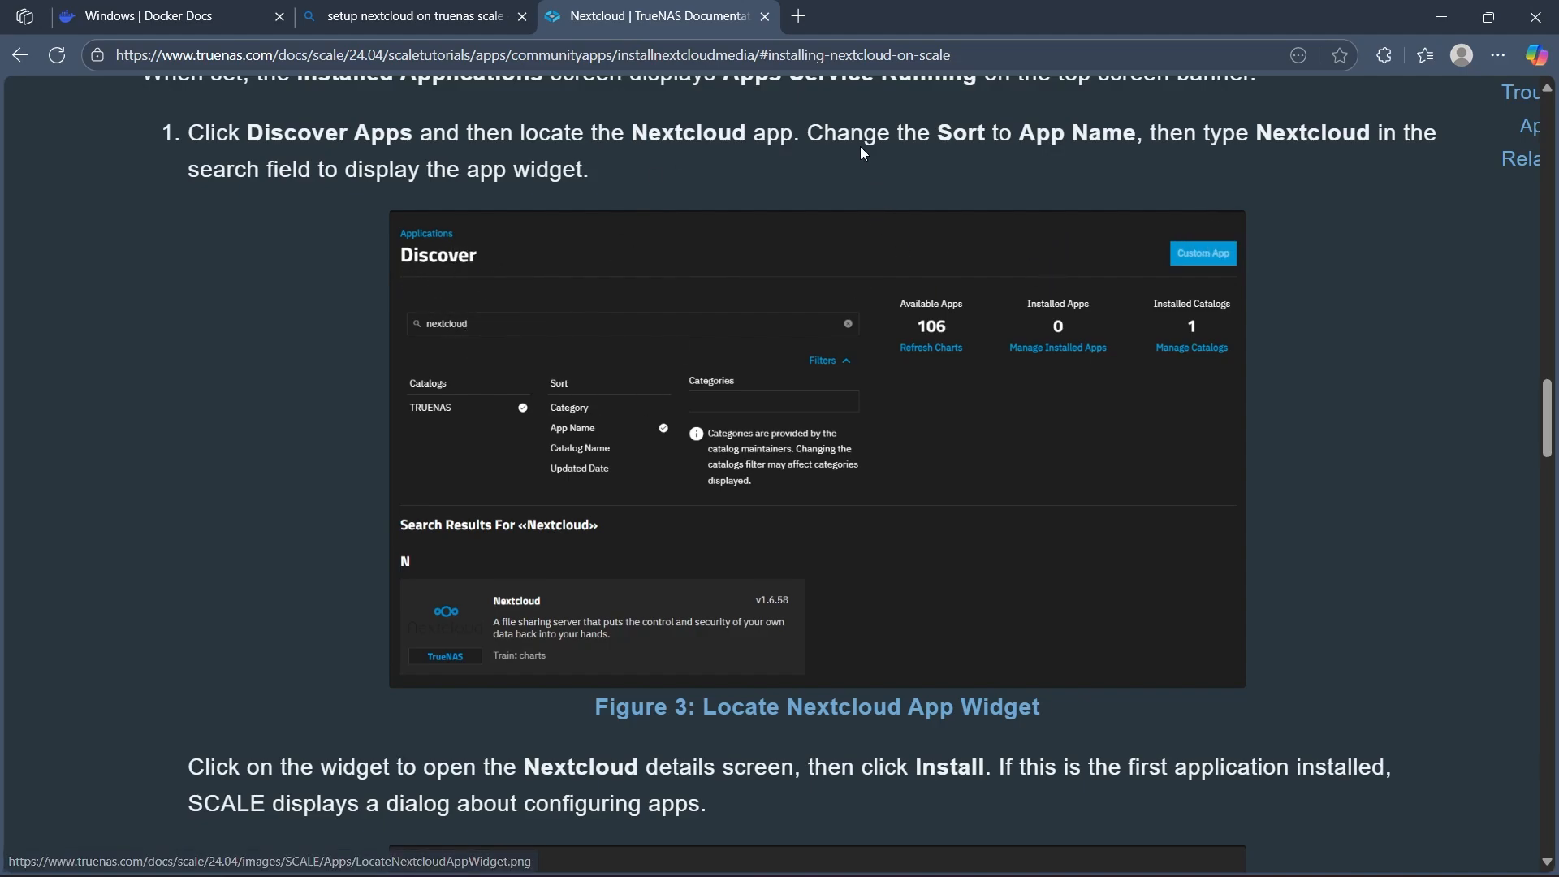
pyautogui.moveTo(1160, 165)
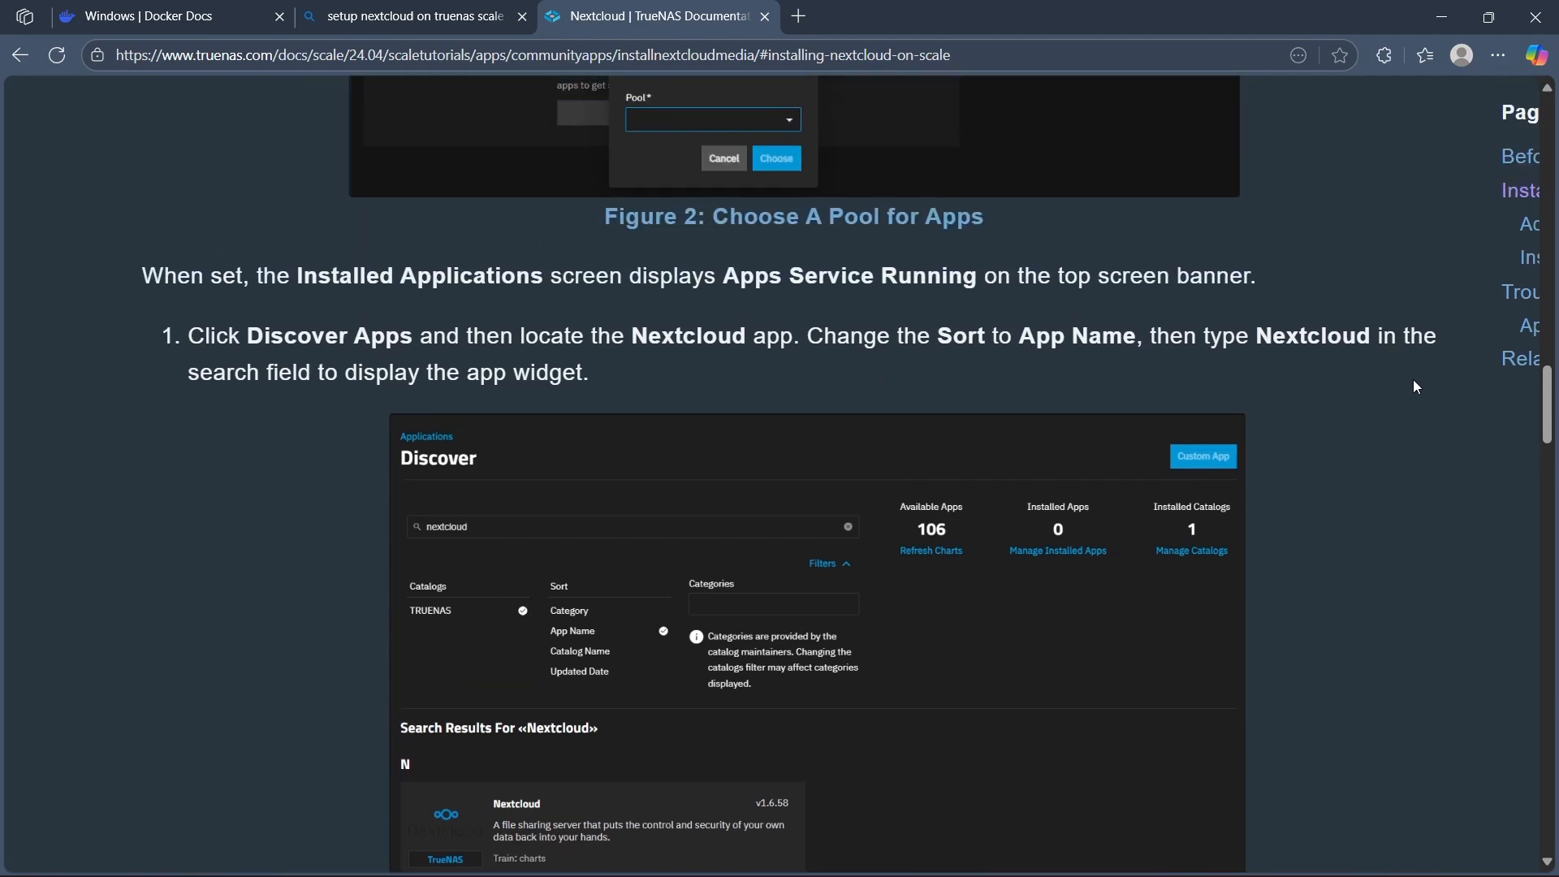
# Step: Scroll through the Install Nextcloud wizard steps past Figure 6 and Figure 7
pyautogui.scroll(-3)
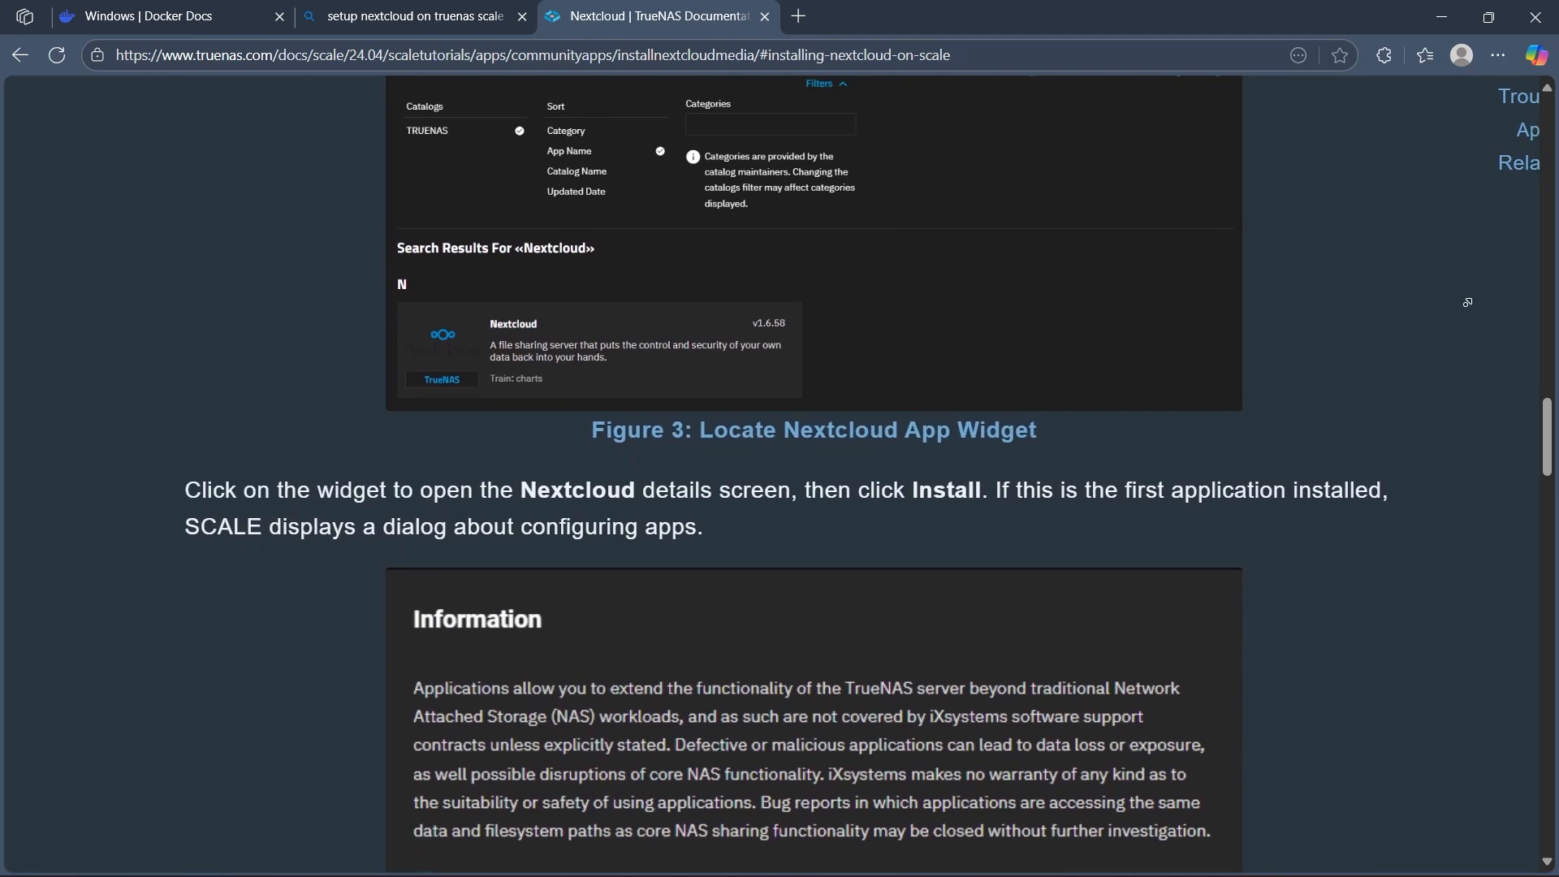
pyautogui.scroll(-3)
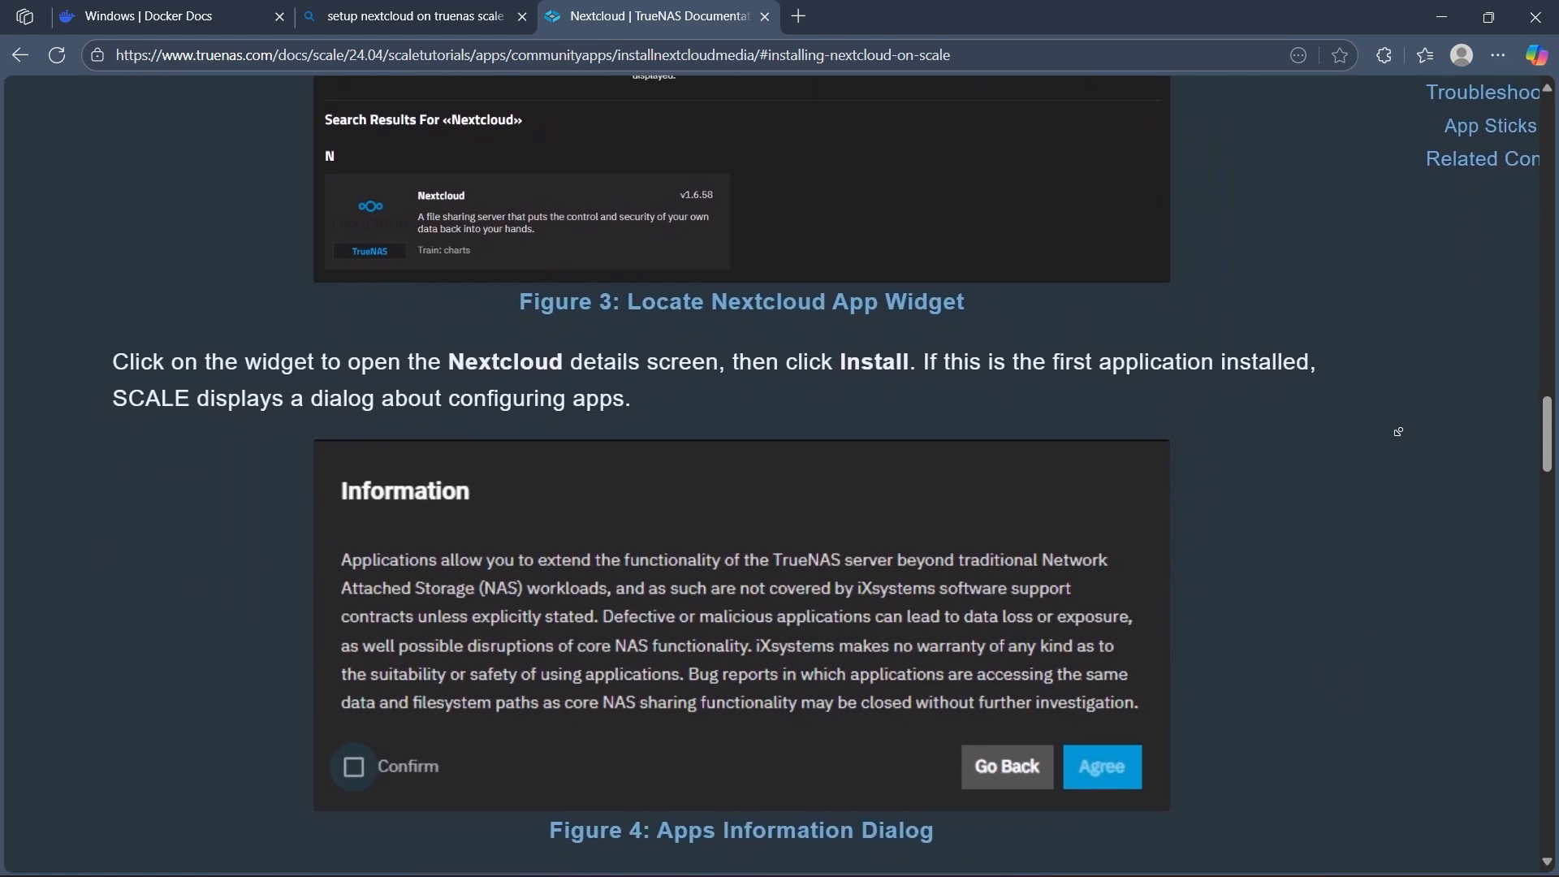
pyautogui.scroll(-3)
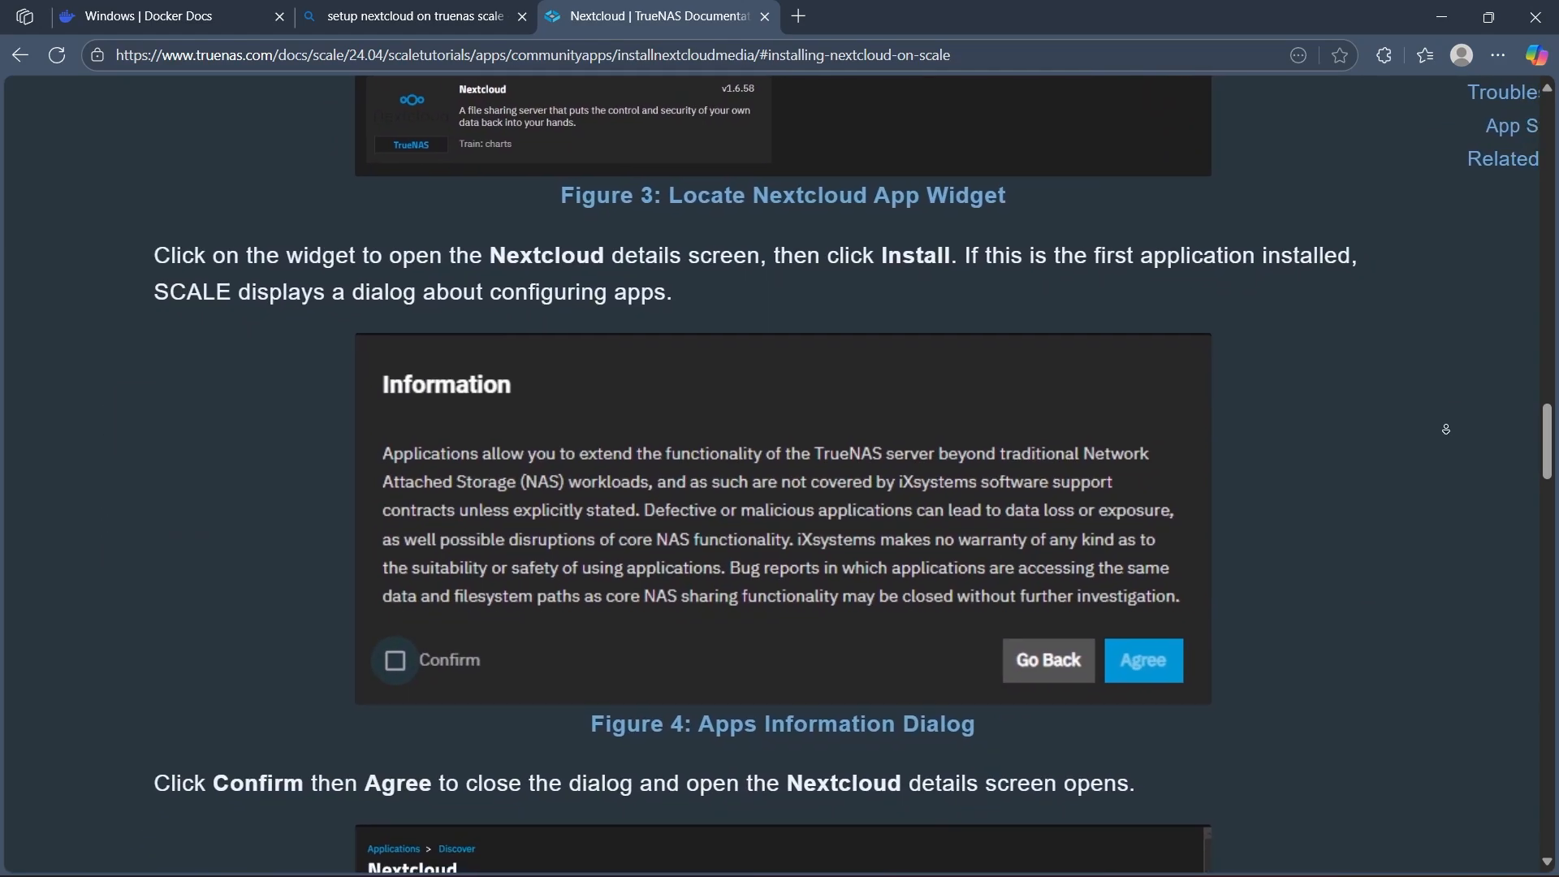
pyautogui.scroll(-3)
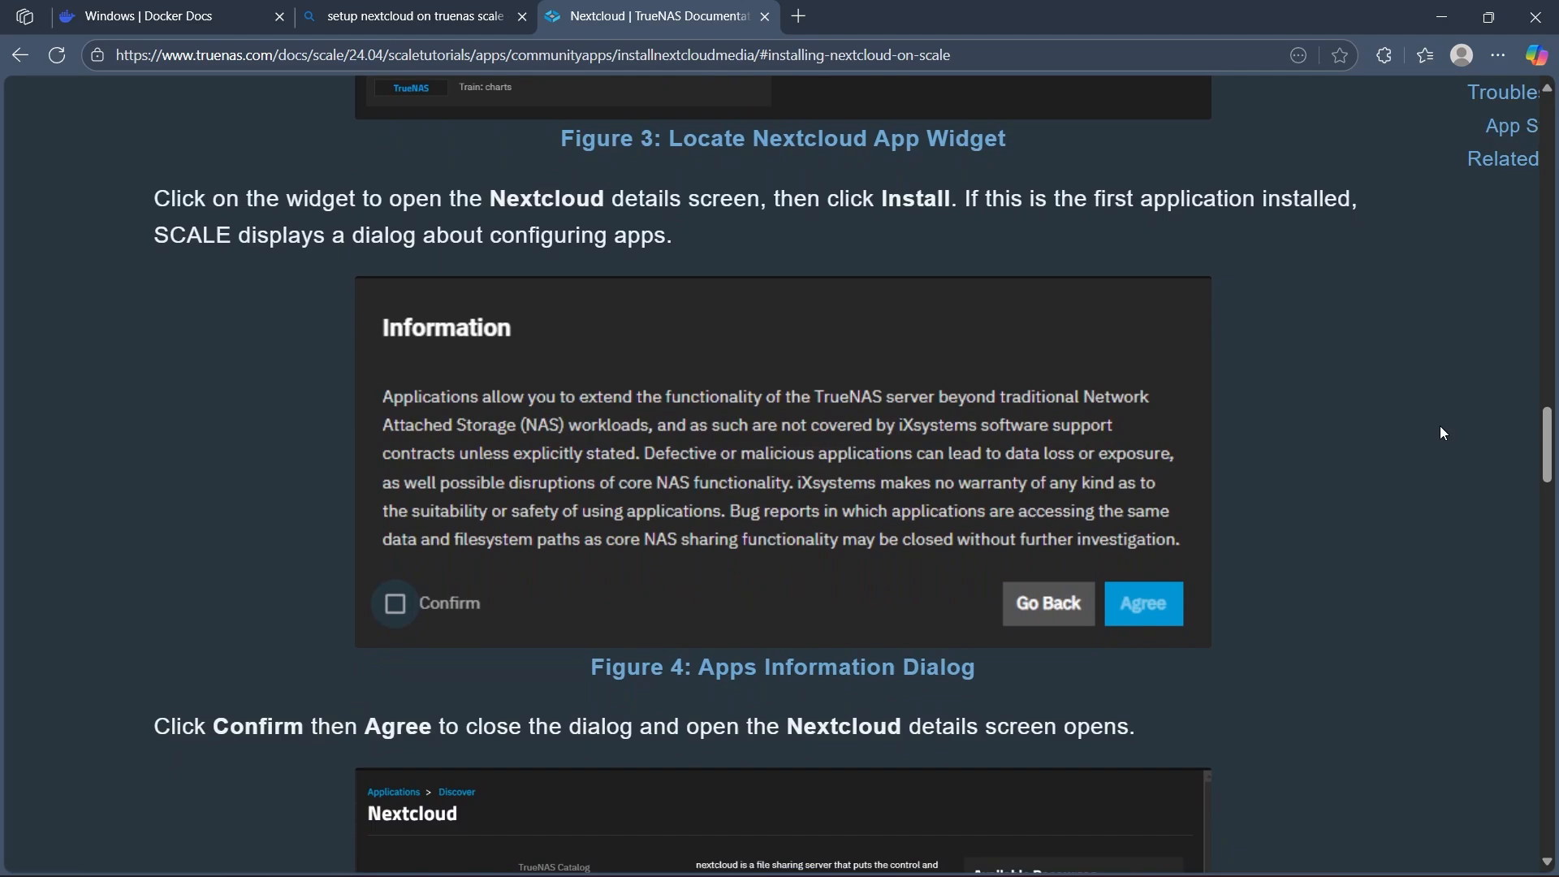
pyautogui.moveTo(659, 237)
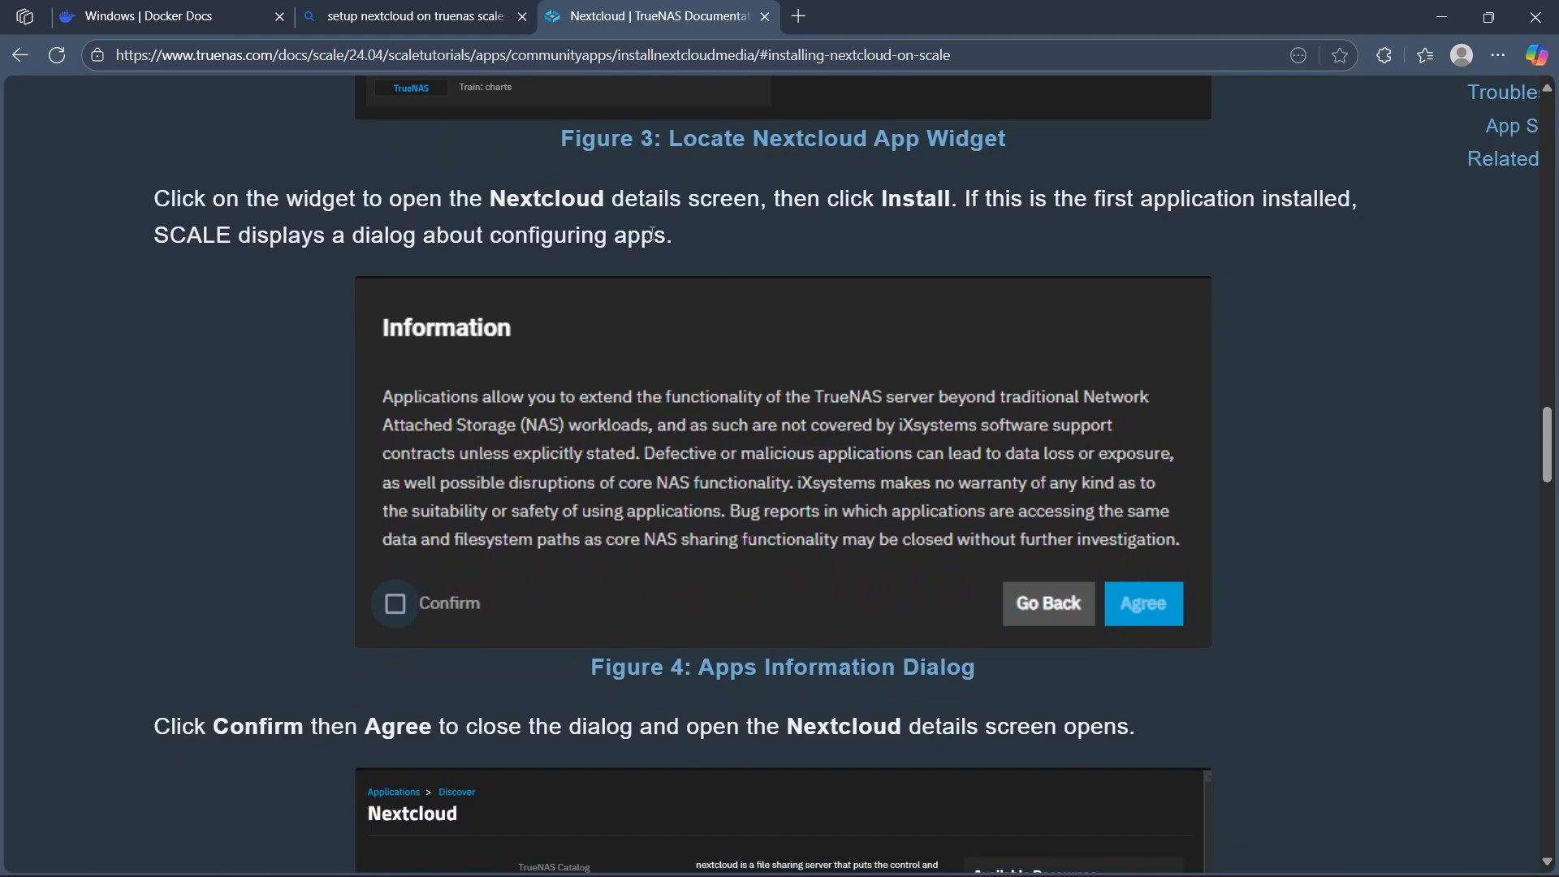
pyautogui.moveTo(470, 611)
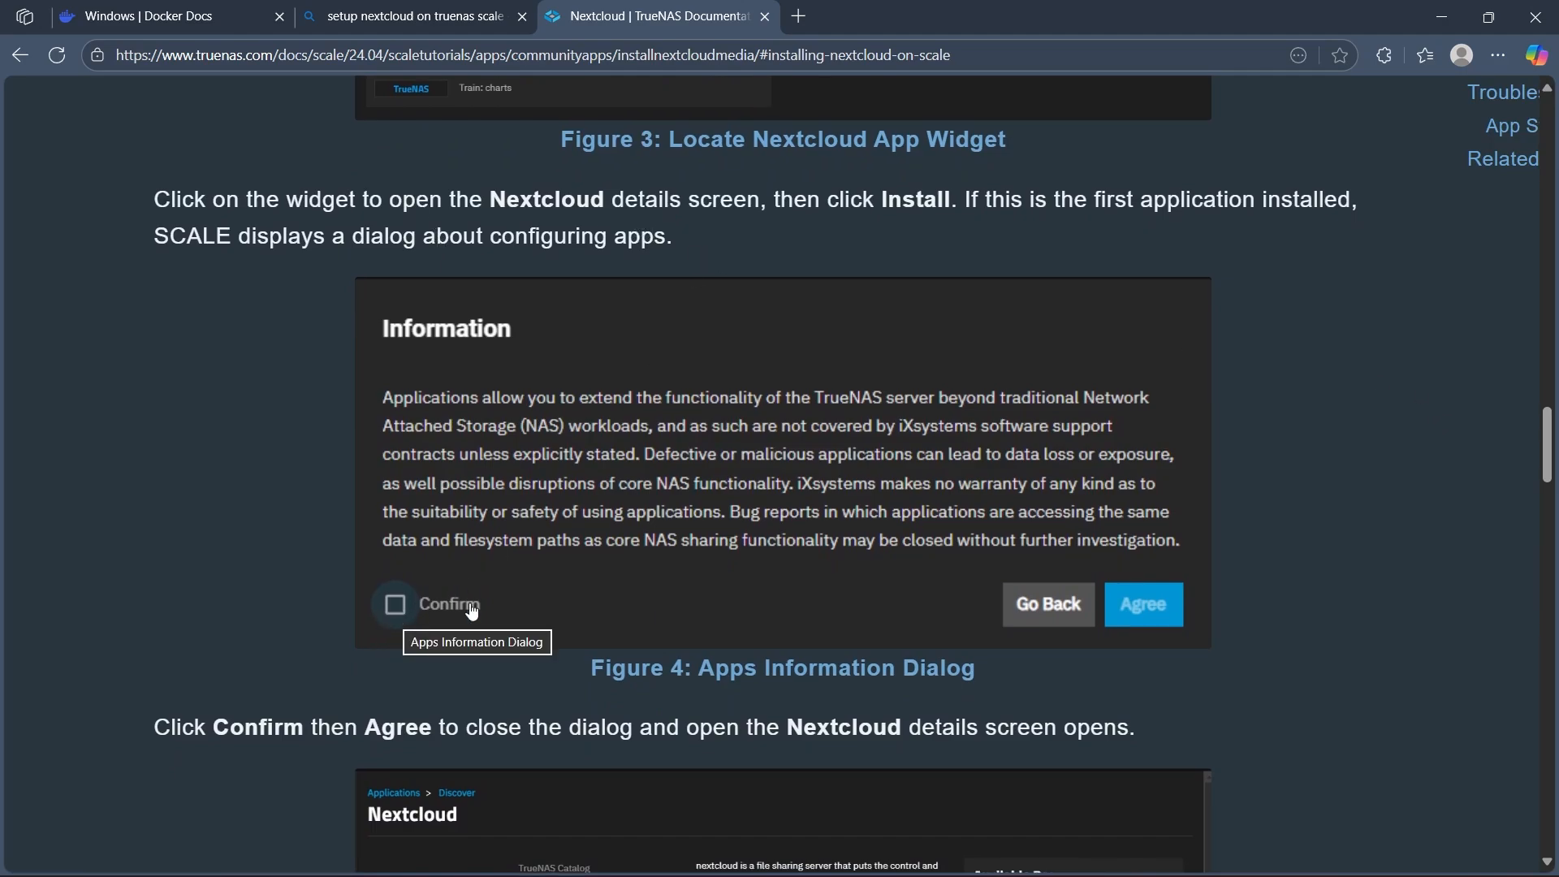
pyautogui.scroll(-3)
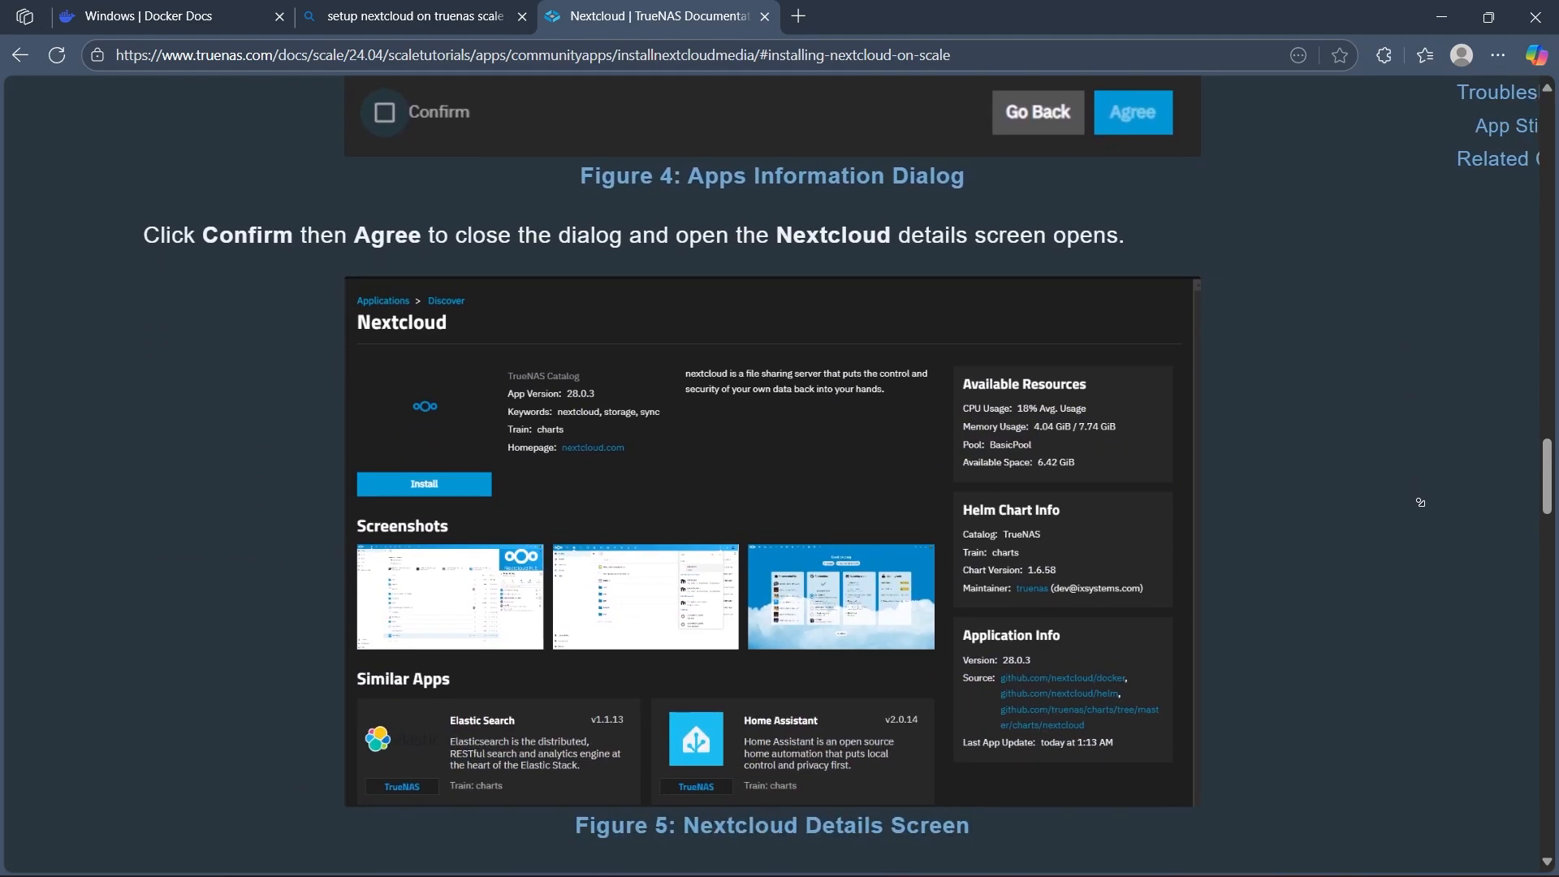
pyautogui.scroll(-3)
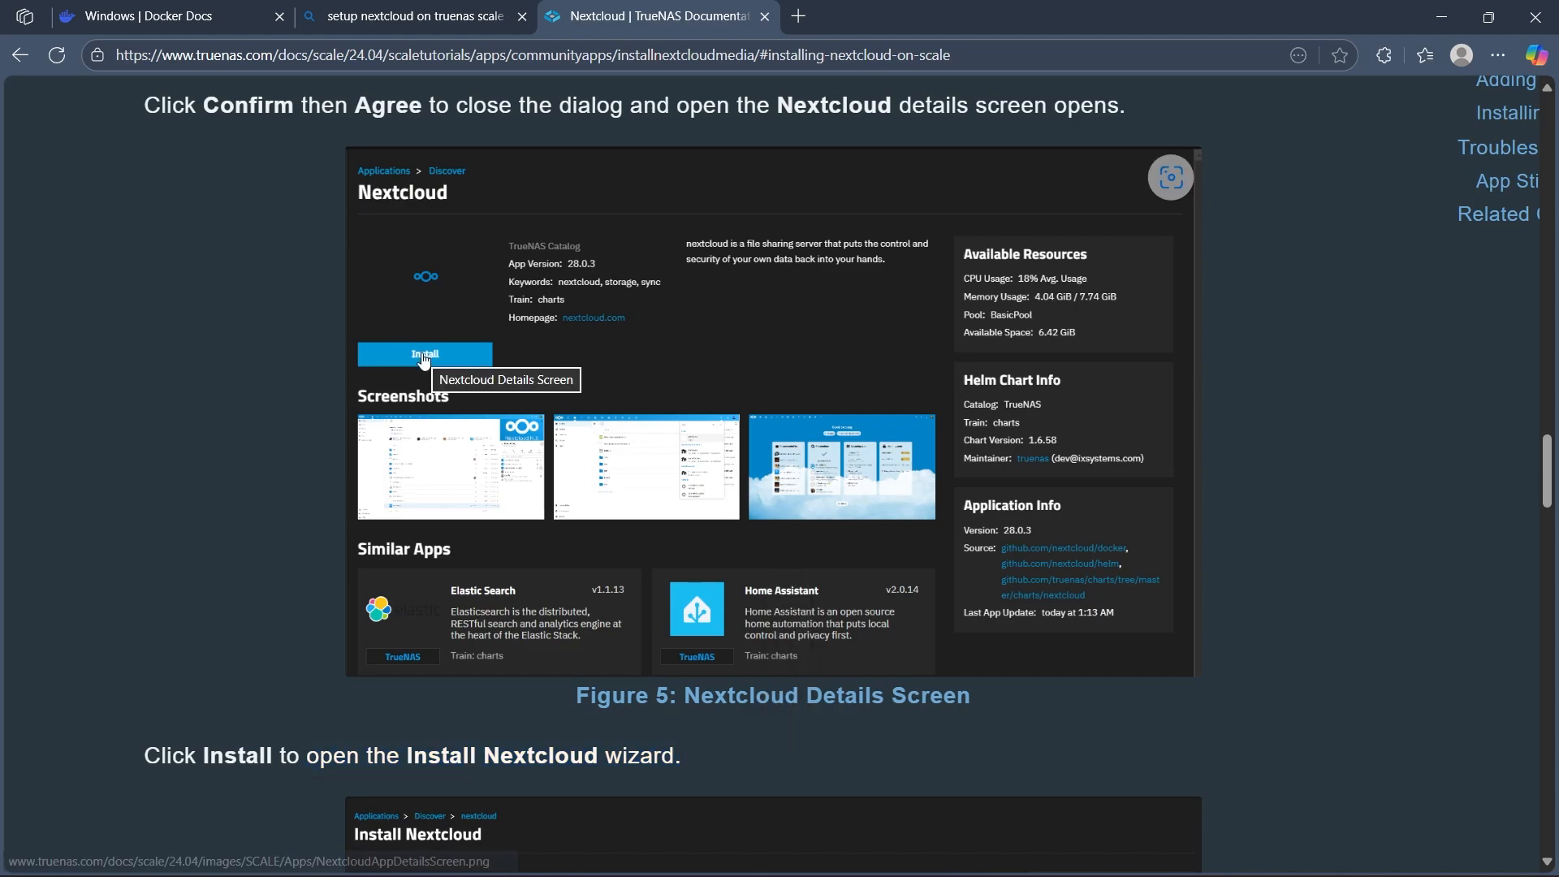
# Step: Reach the configuration username step and step b, Add next to Commands for Install ffmpeg
pyautogui.scroll(-3)
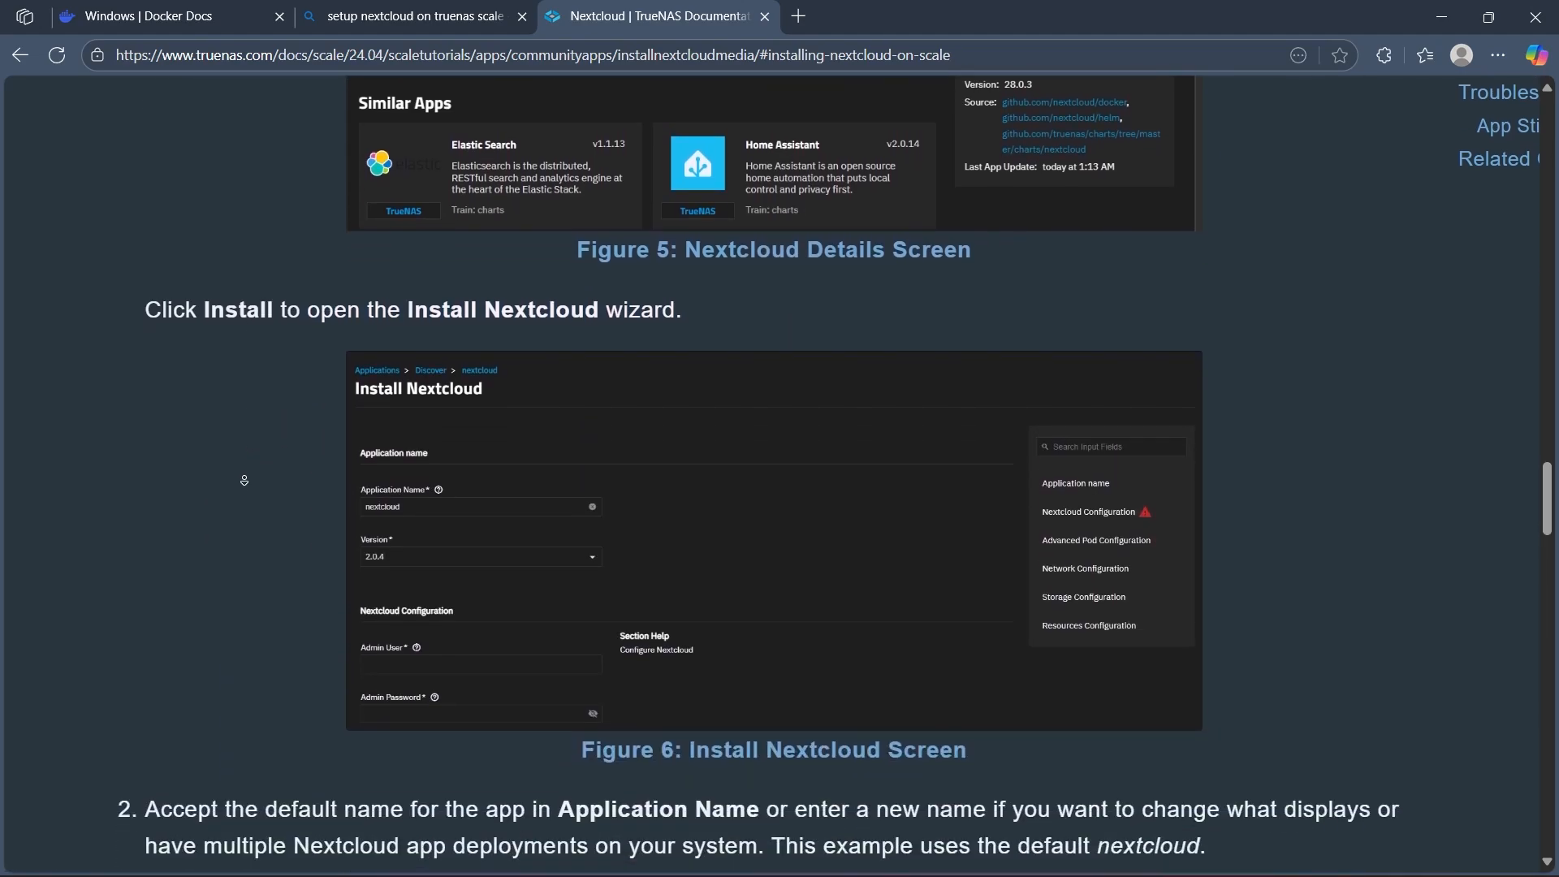
pyautogui.scroll(-3)
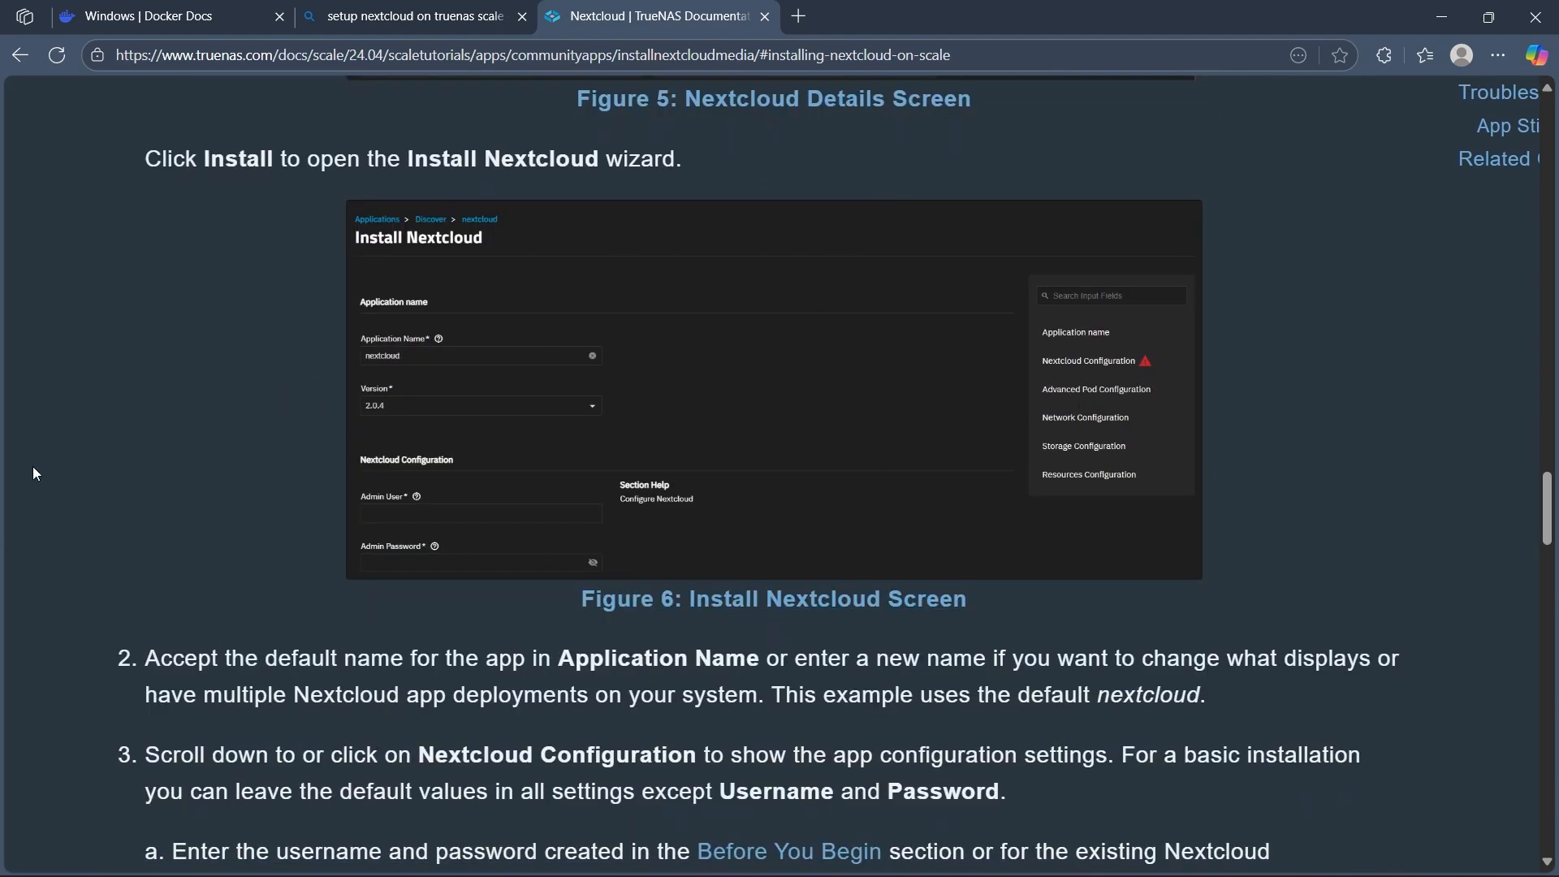
pyautogui.scroll(-3)
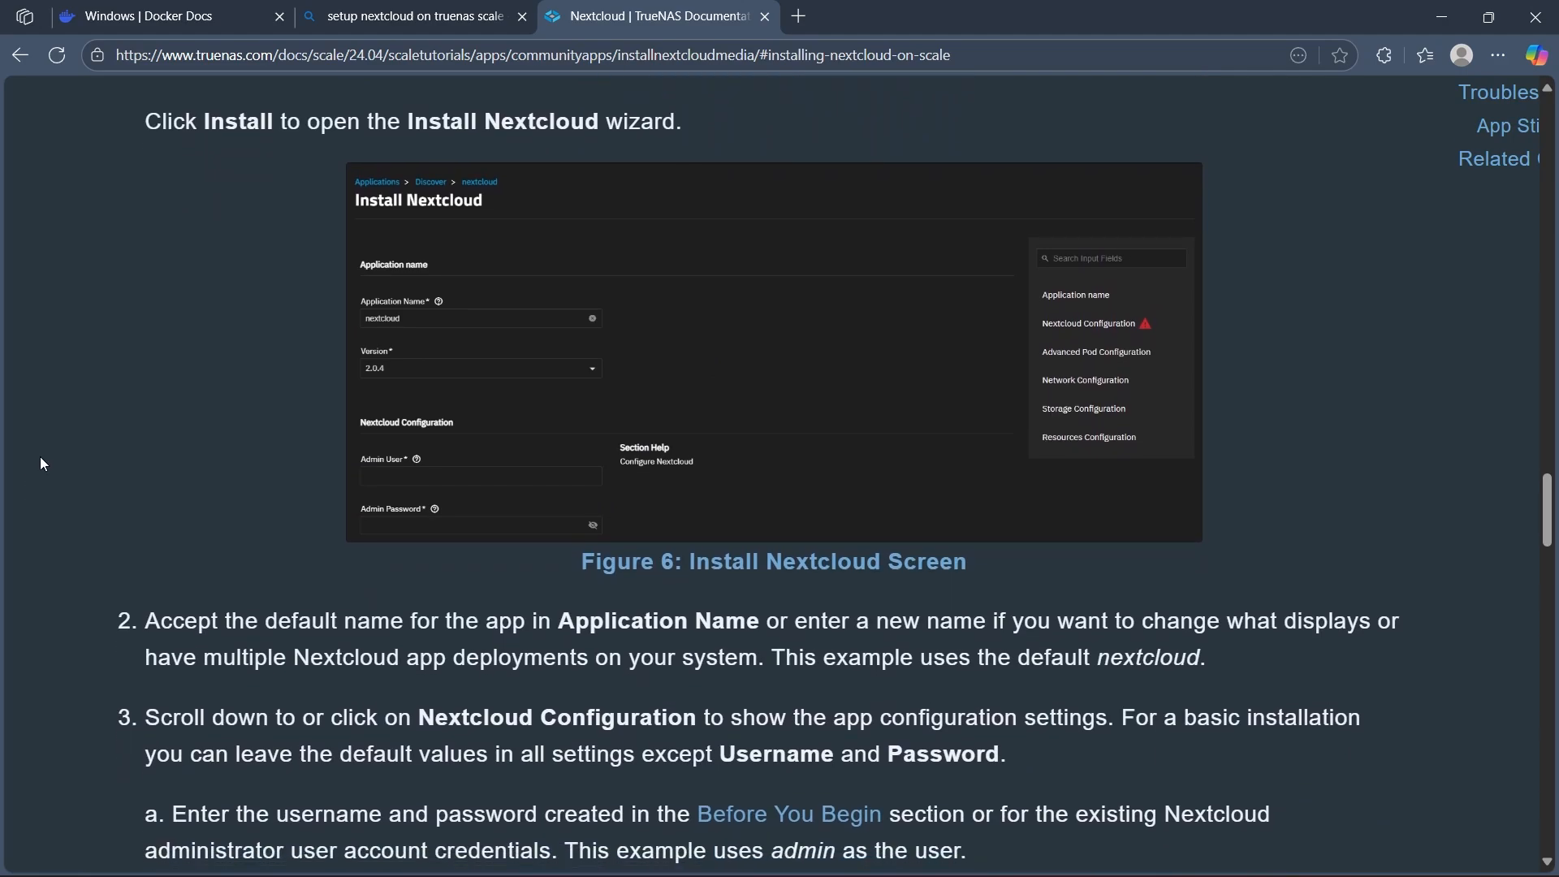
pyautogui.moveTo(877, 631)
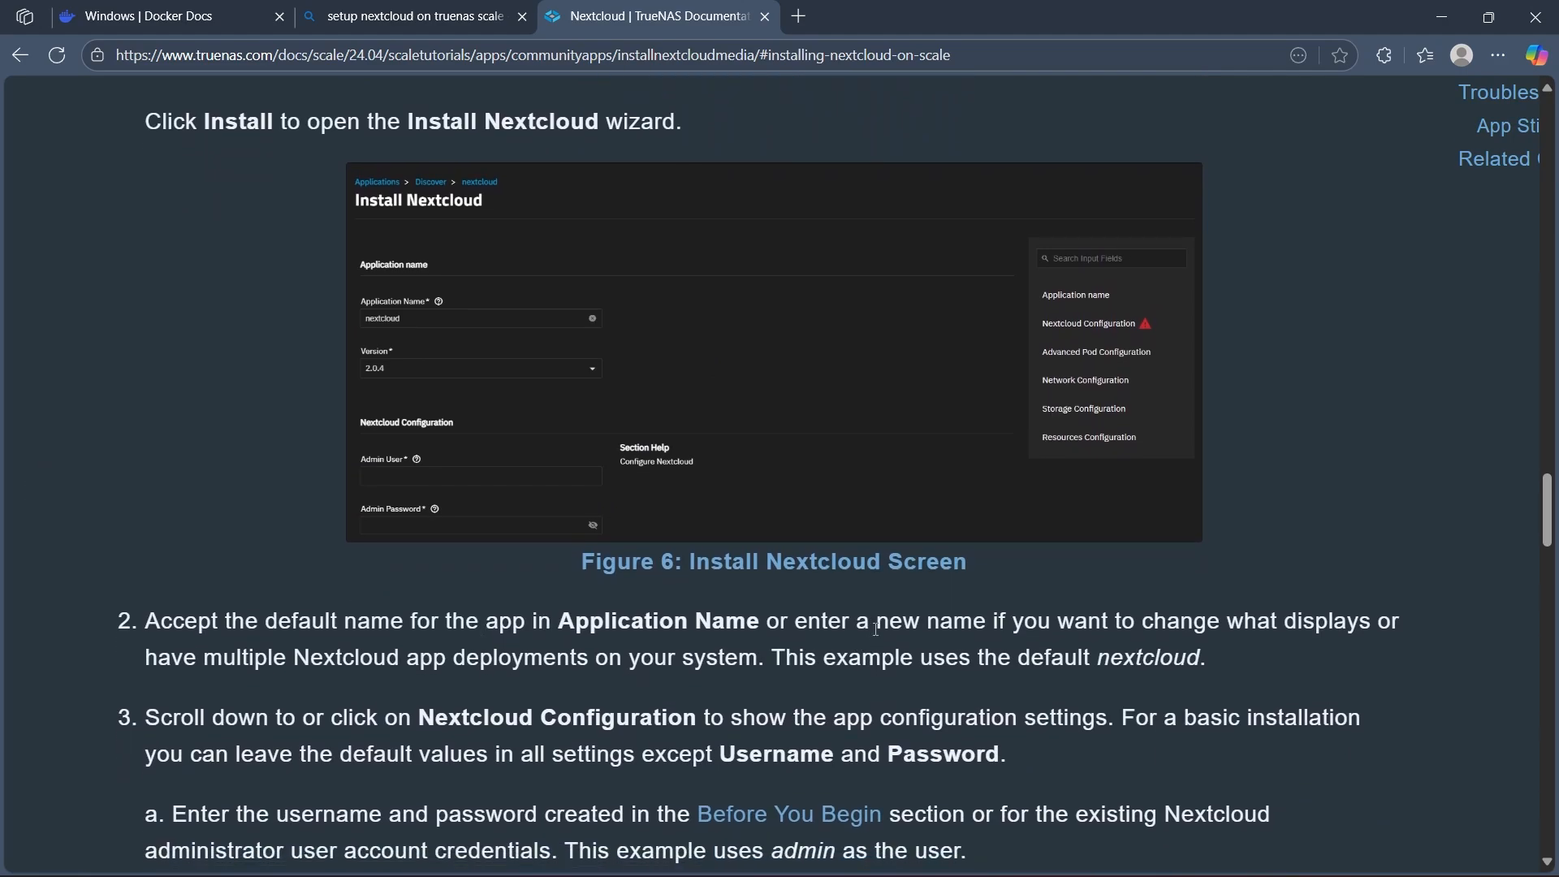
pyautogui.moveTo(1472, 353)
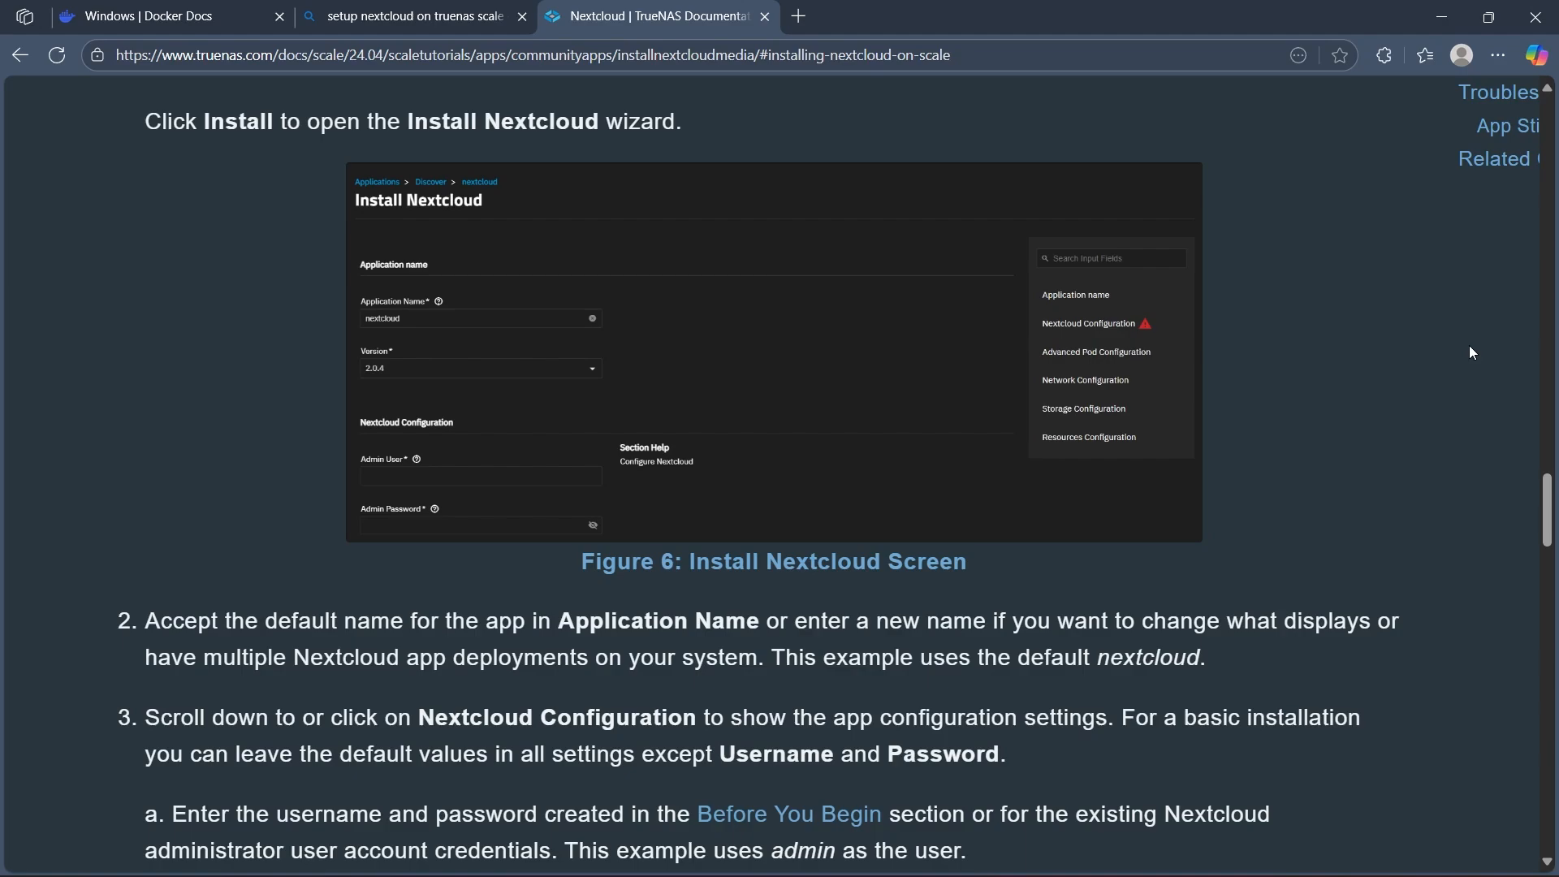
pyautogui.scroll(-3)
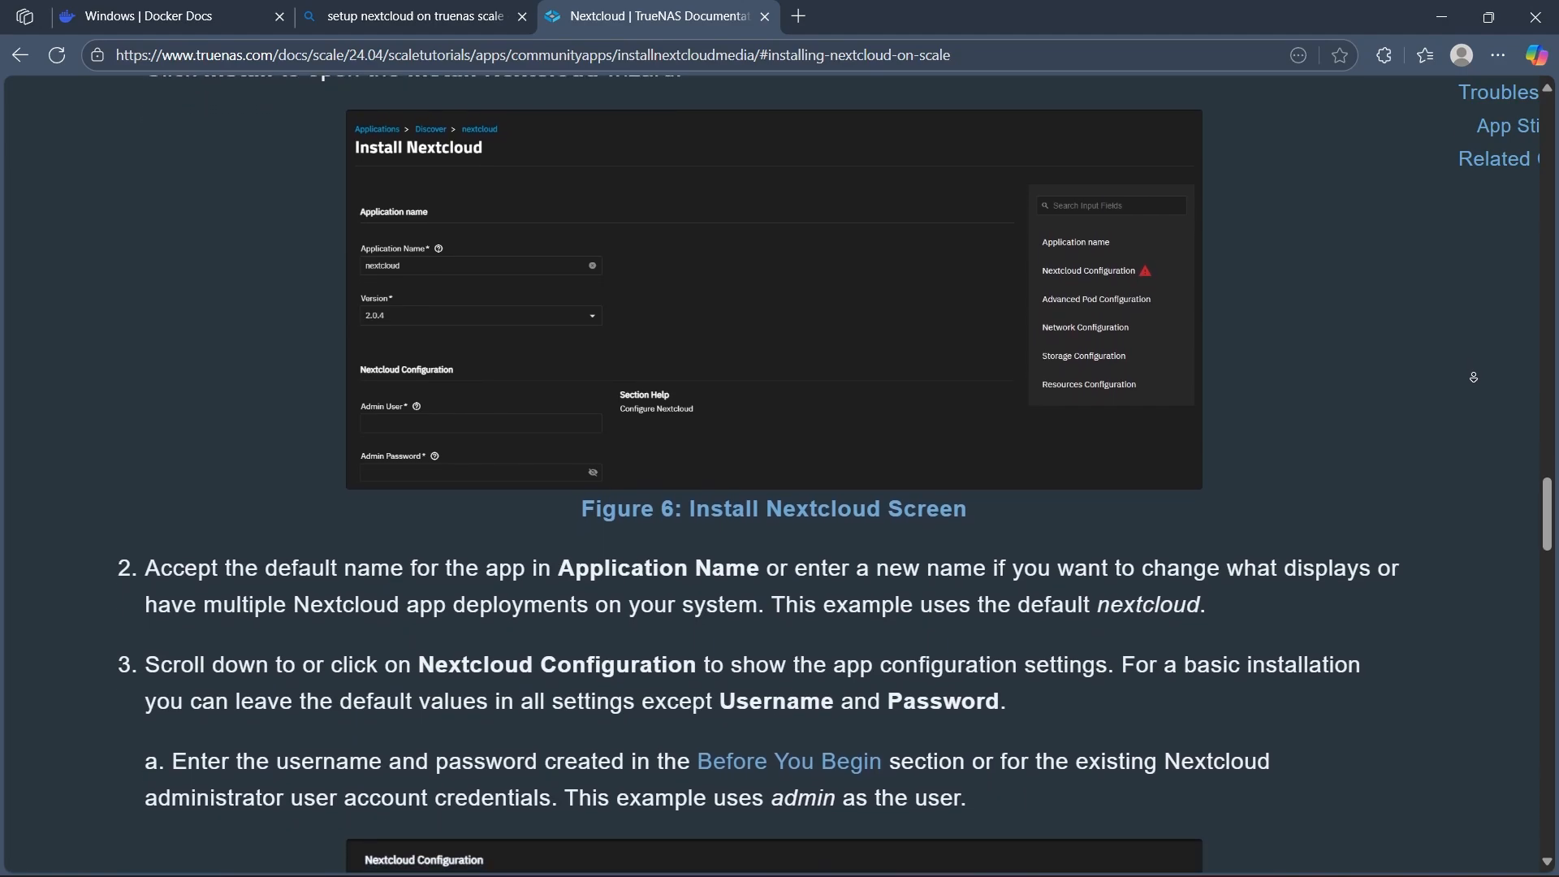
pyautogui.scroll(-3)
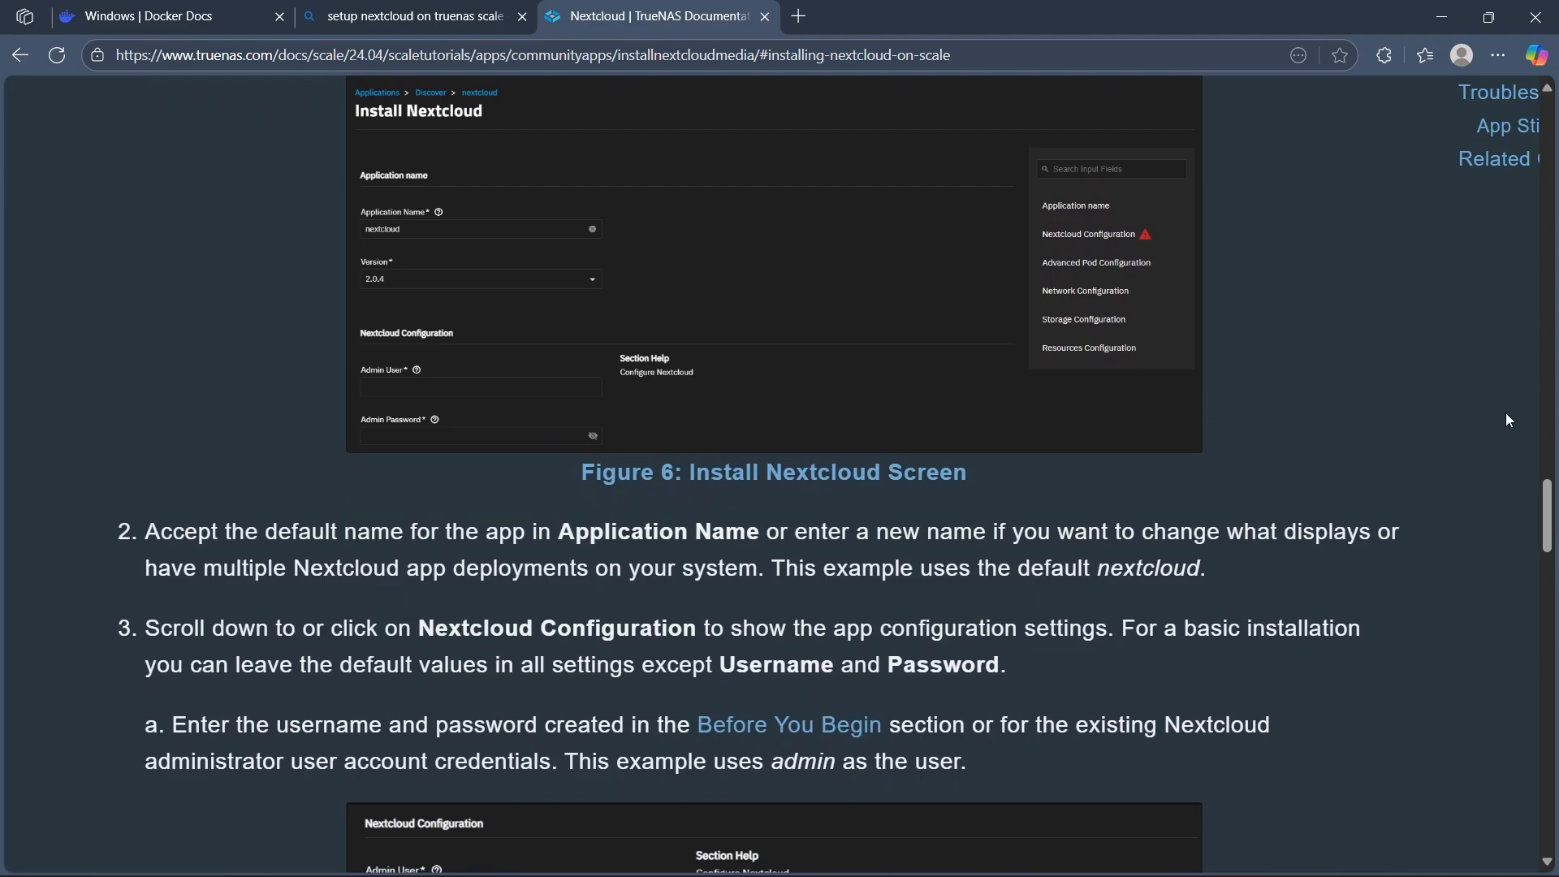
pyautogui.moveTo(1497, 416)
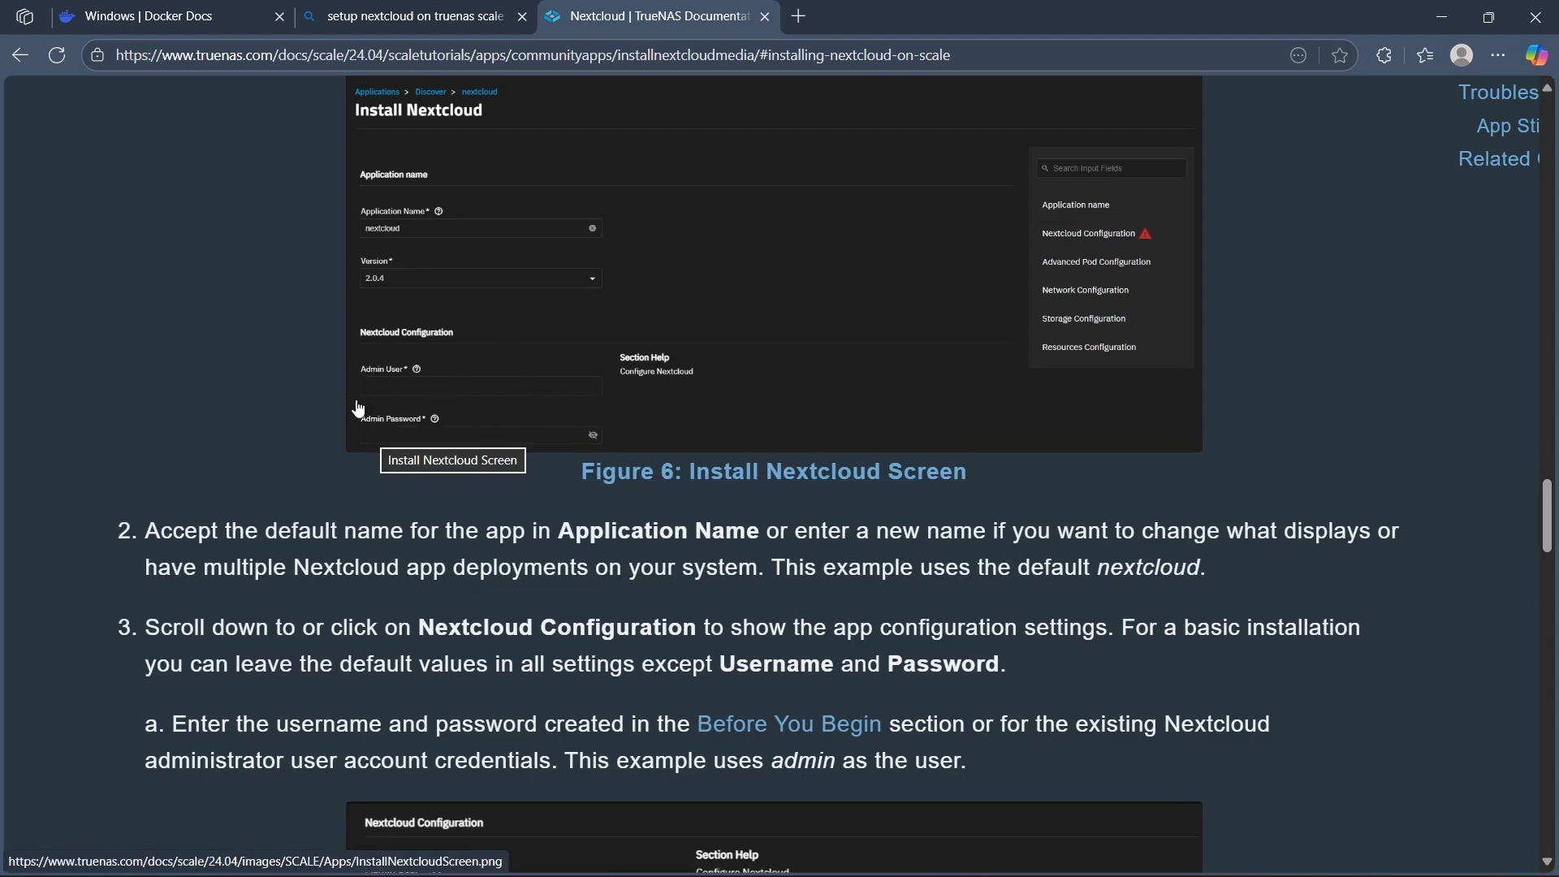
pyautogui.moveTo(406, 444)
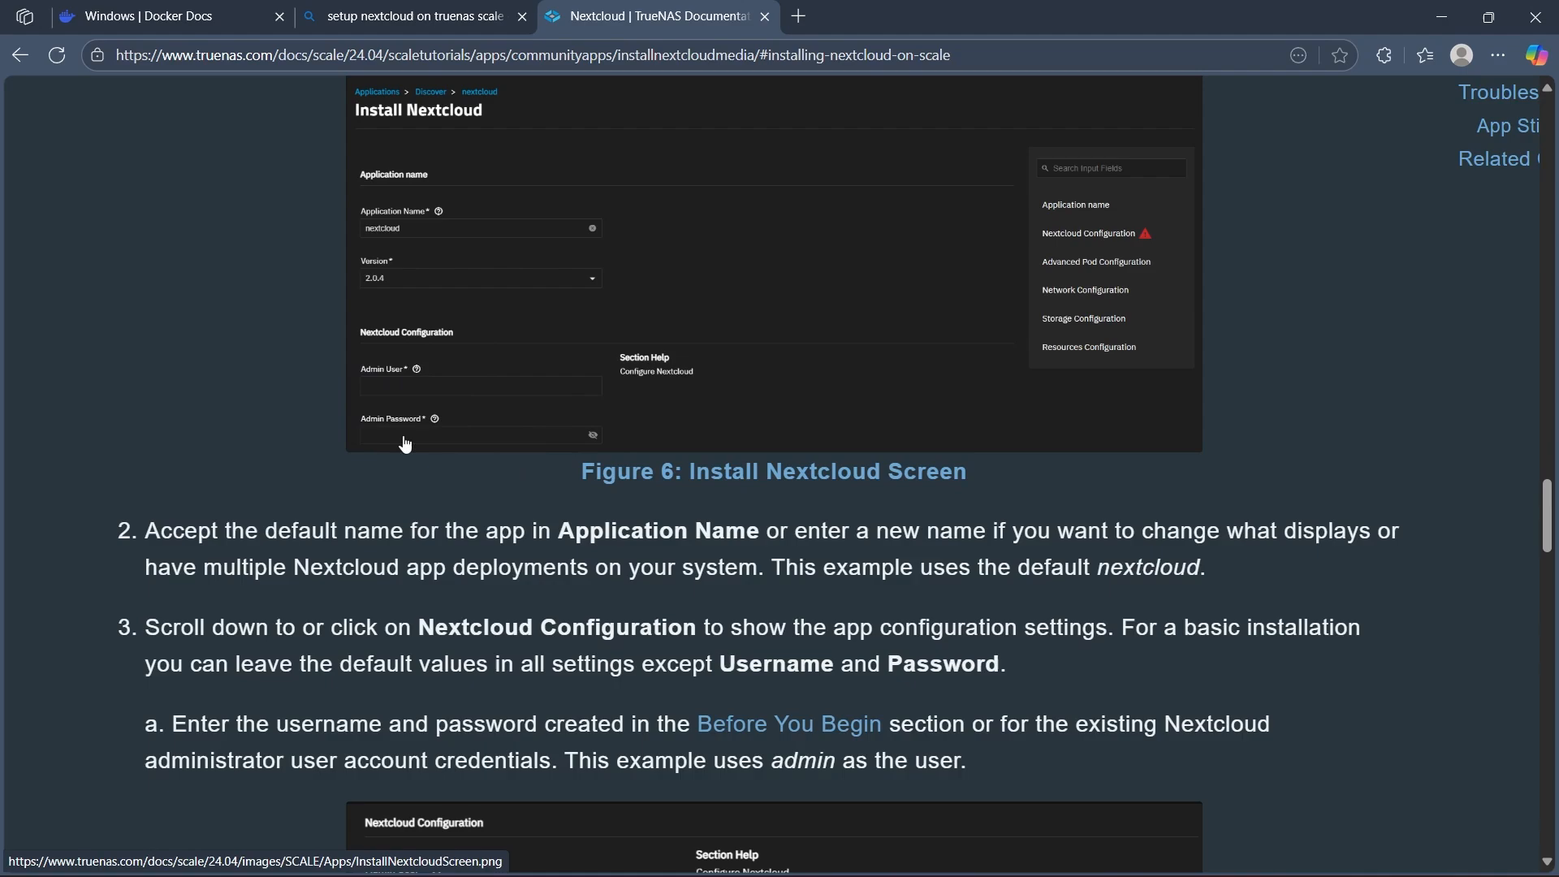
pyautogui.moveTo(200, 570)
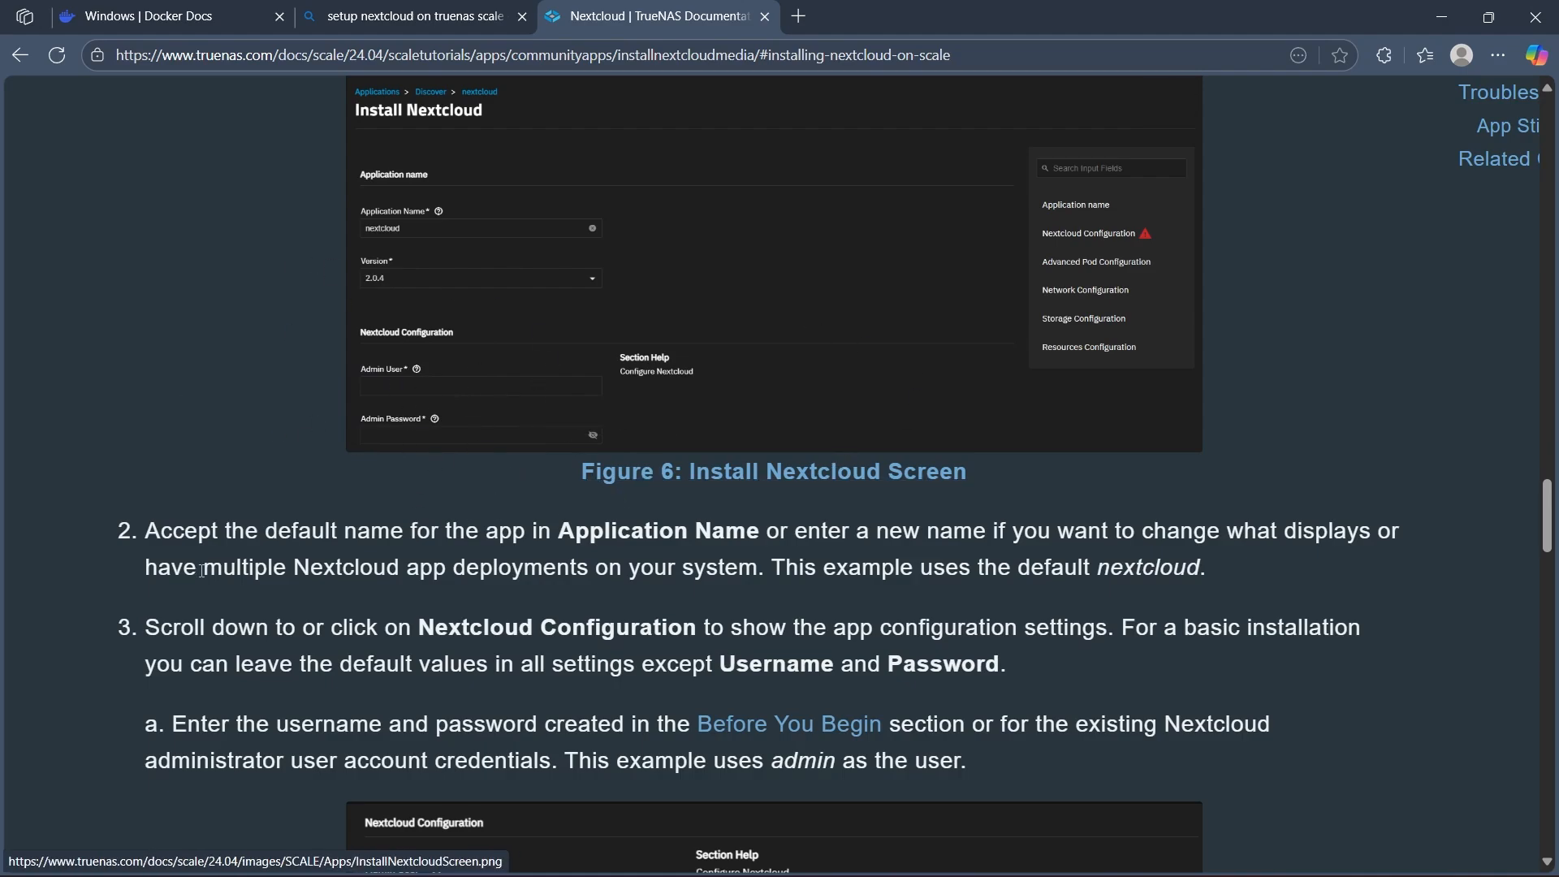
pyautogui.scroll(-3)
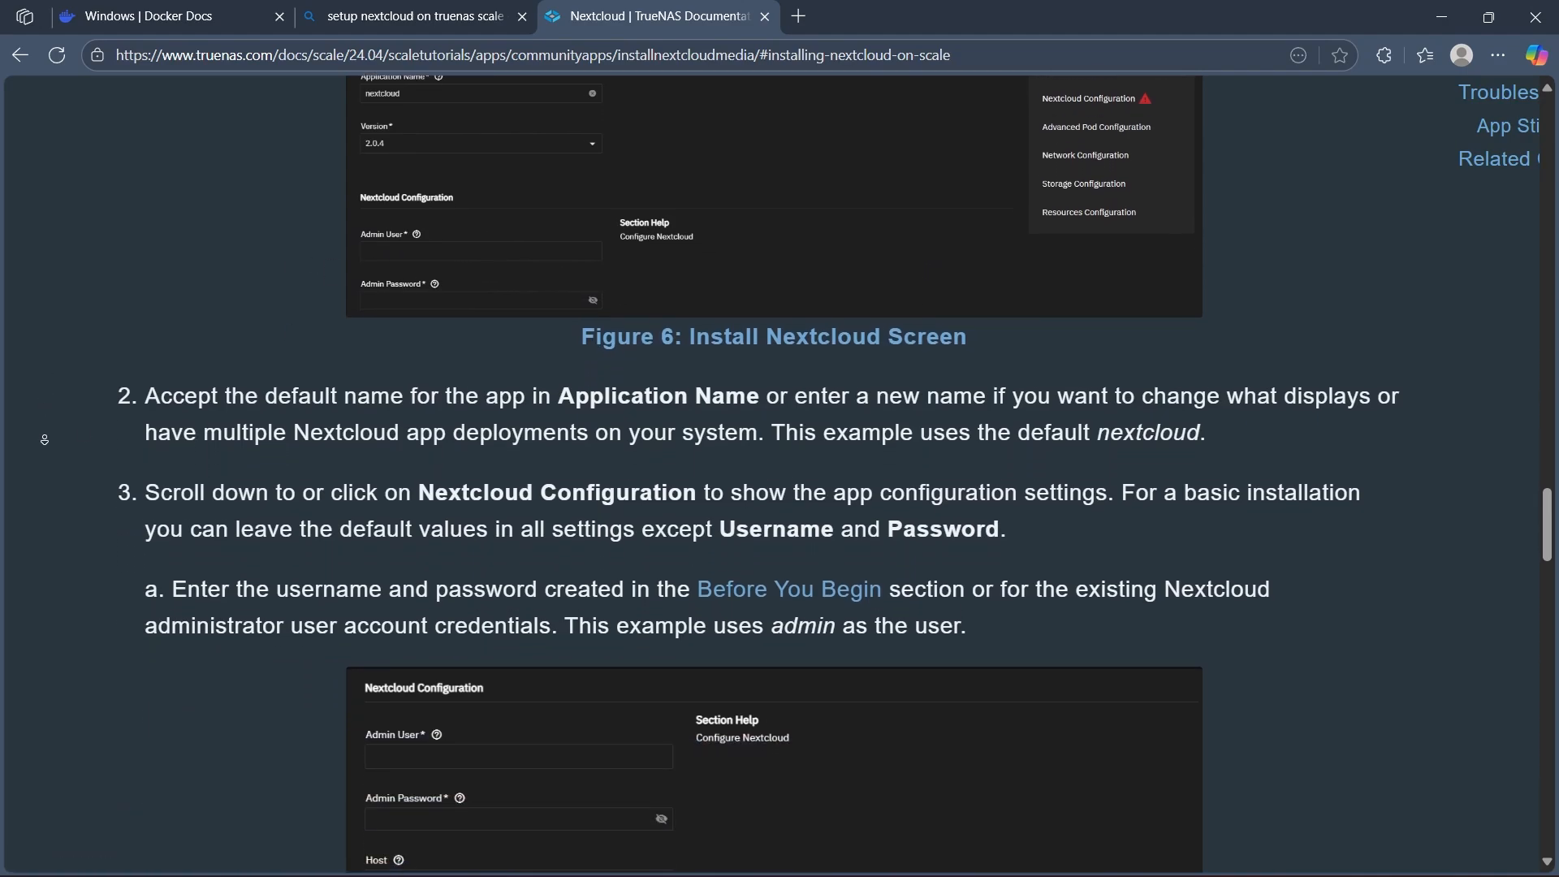
pyautogui.scroll(-3)
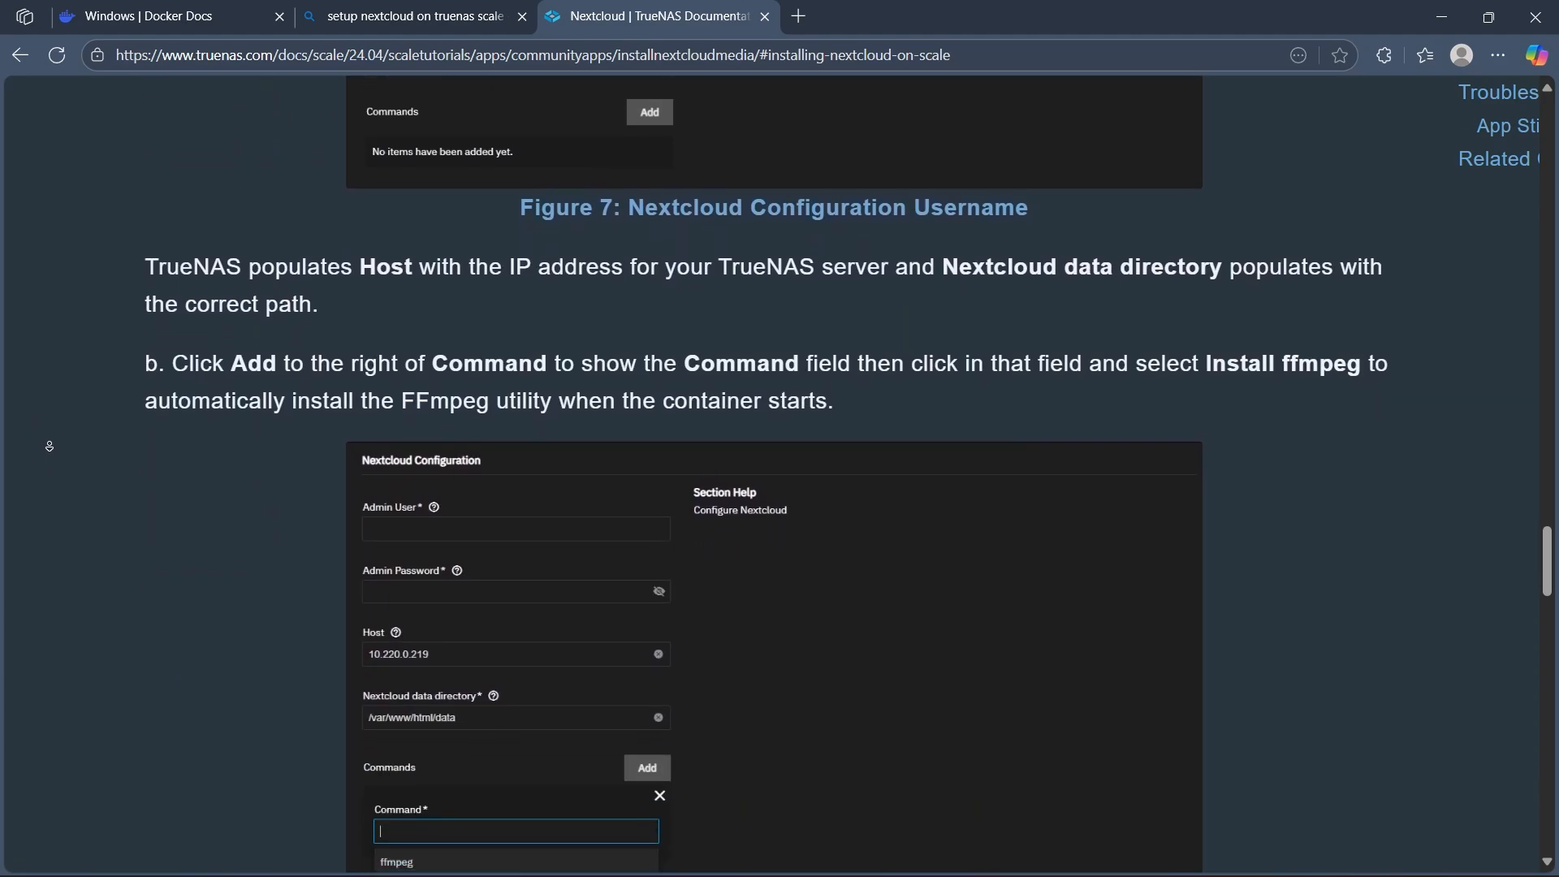
# Step: Scroll past Figure 8 to optional steps c–e, step 4 Web Port and step 5 storage settings
pyautogui.scroll(-3)
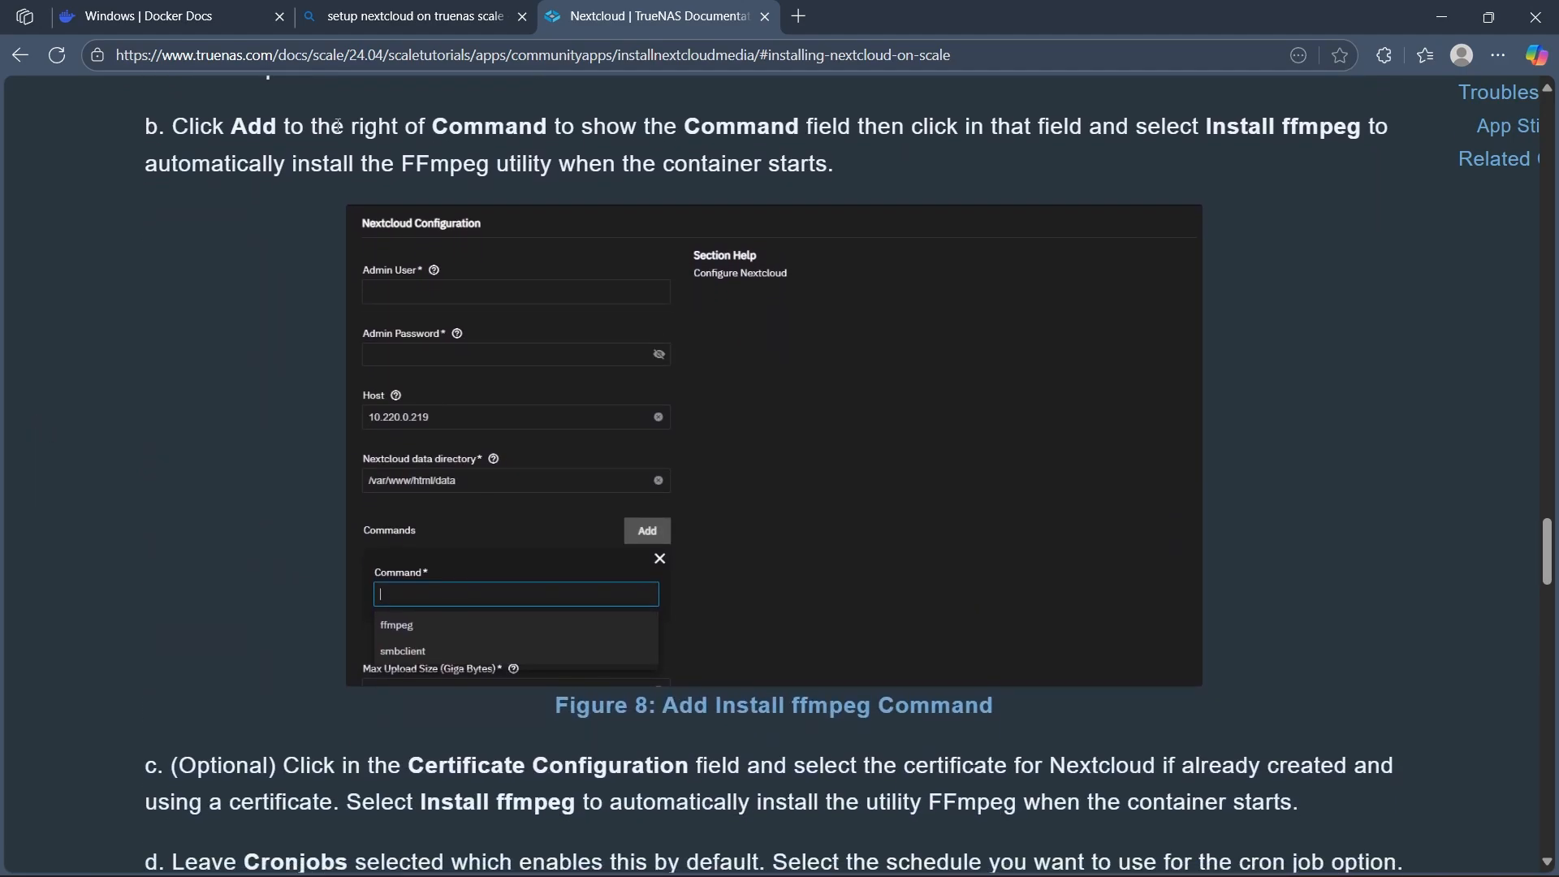
pyautogui.doubleClick(741, 126)
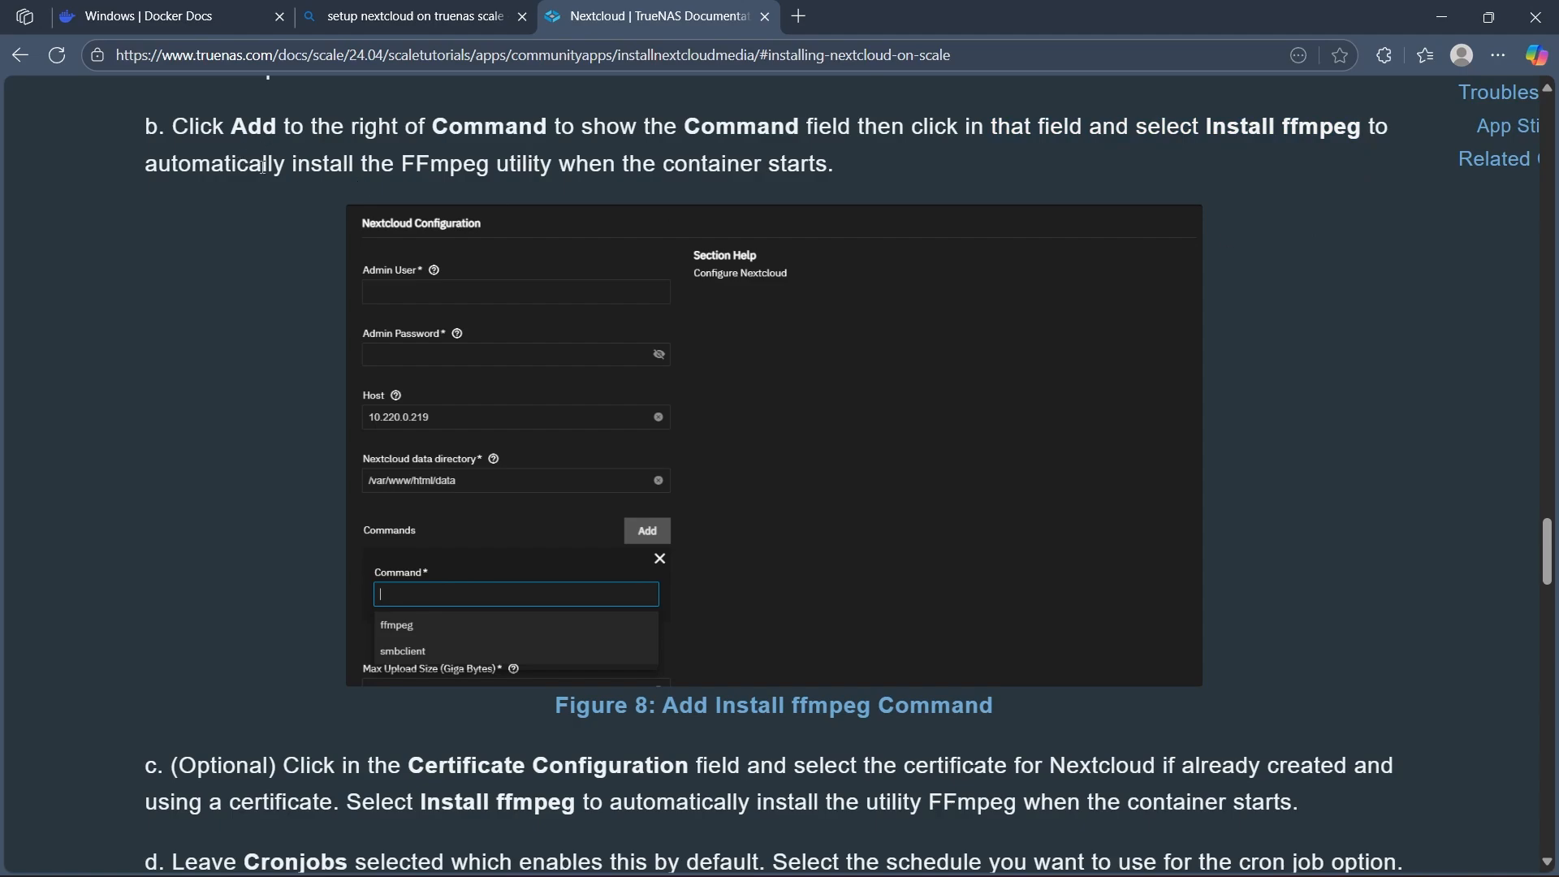
pyautogui.scroll(-3)
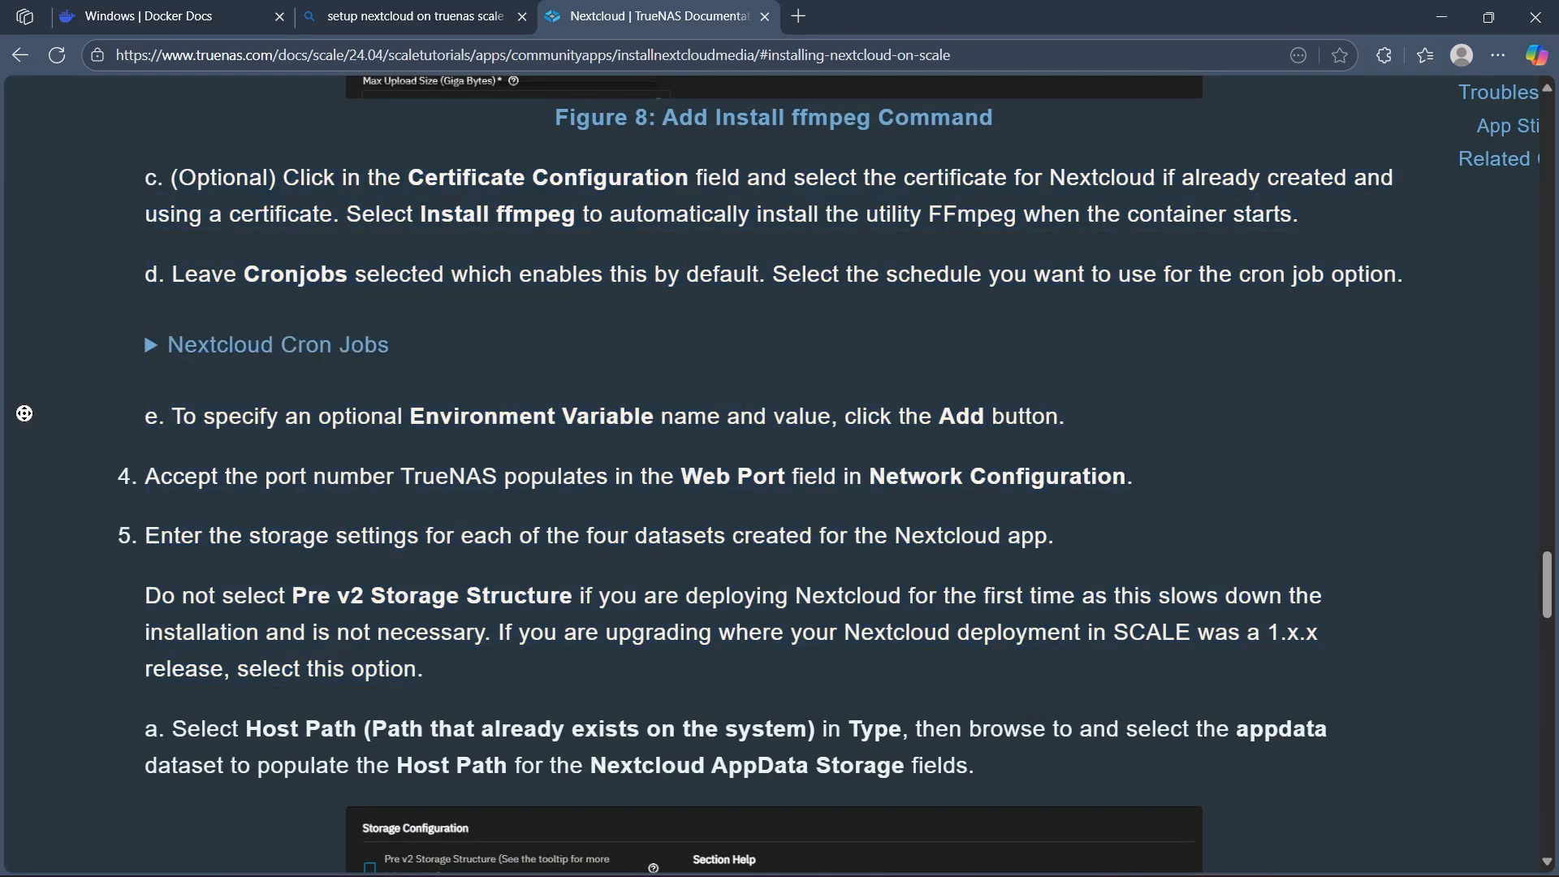
# Step: Scroll through the storage host path setup past Figures 9 and 10
pyautogui.scroll(-3)
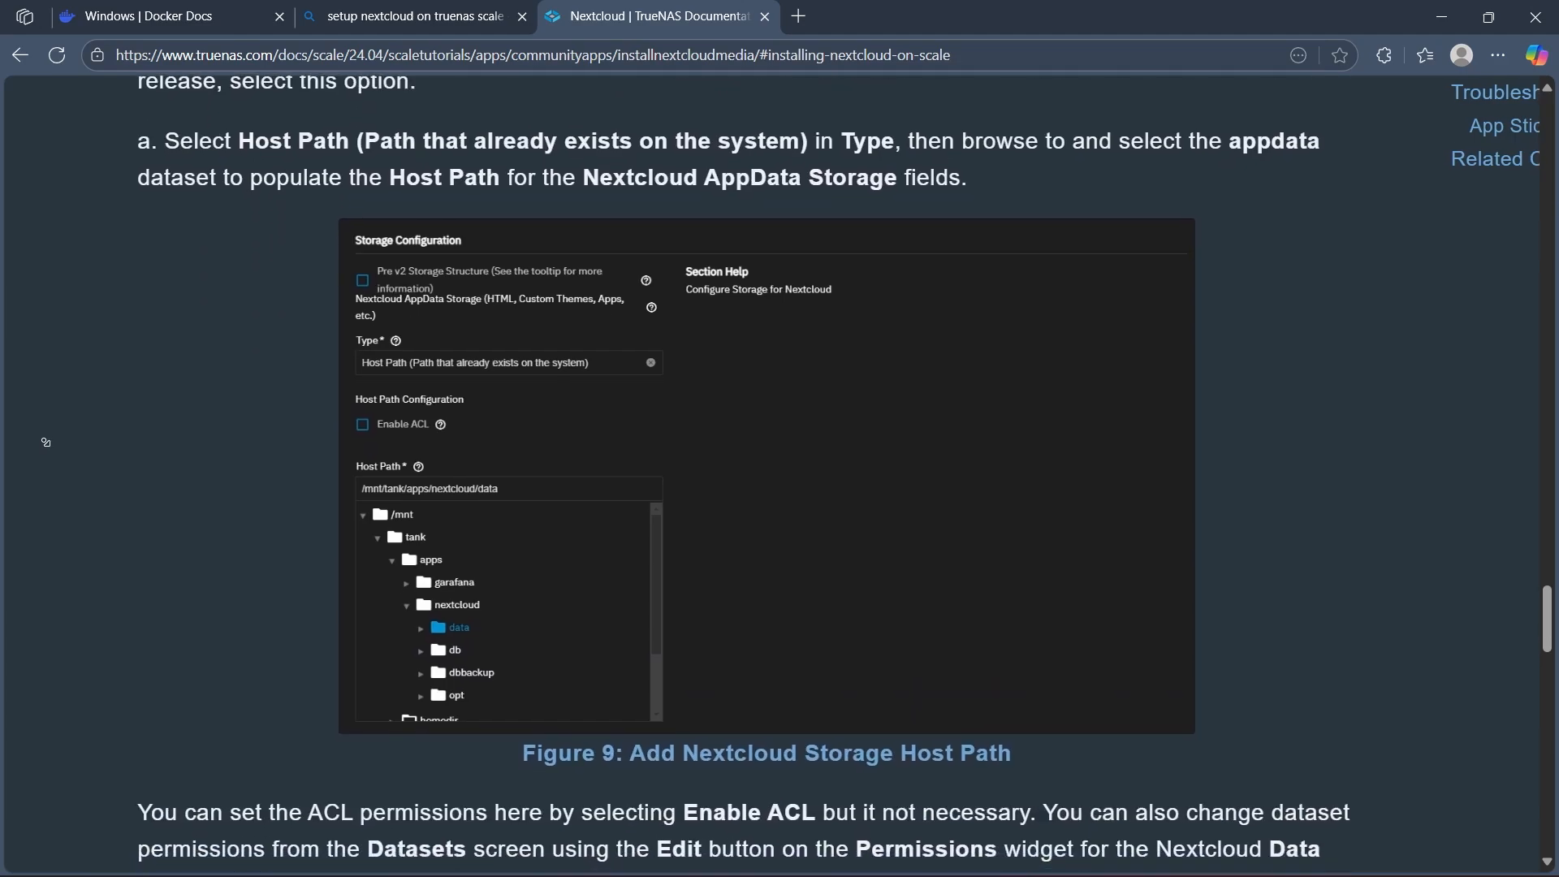
pyautogui.scroll(-3)
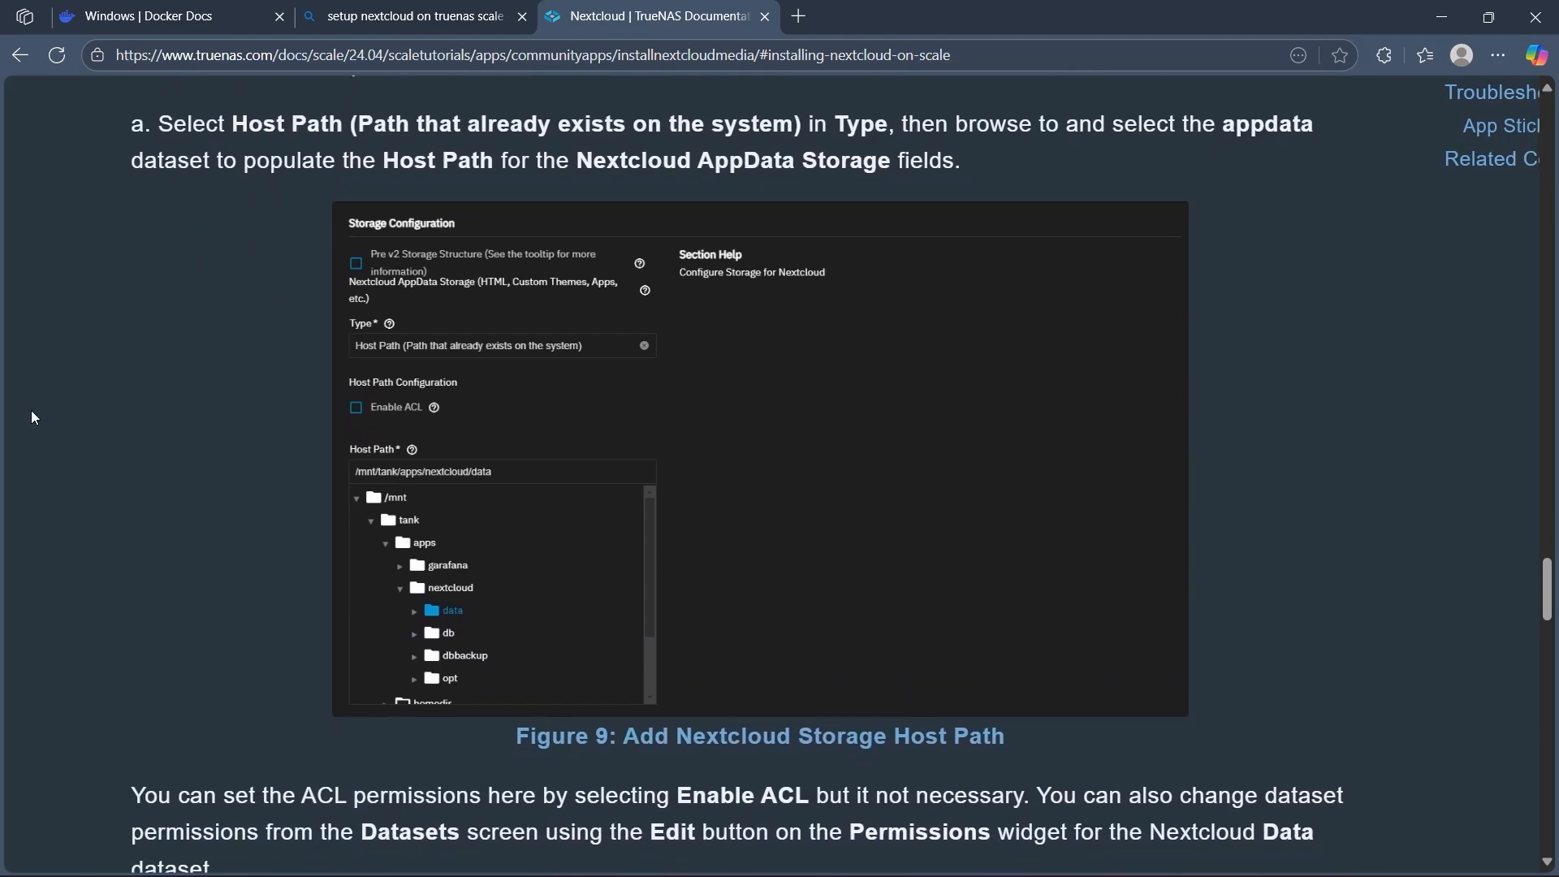
pyautogui.moveTo(381, 282)
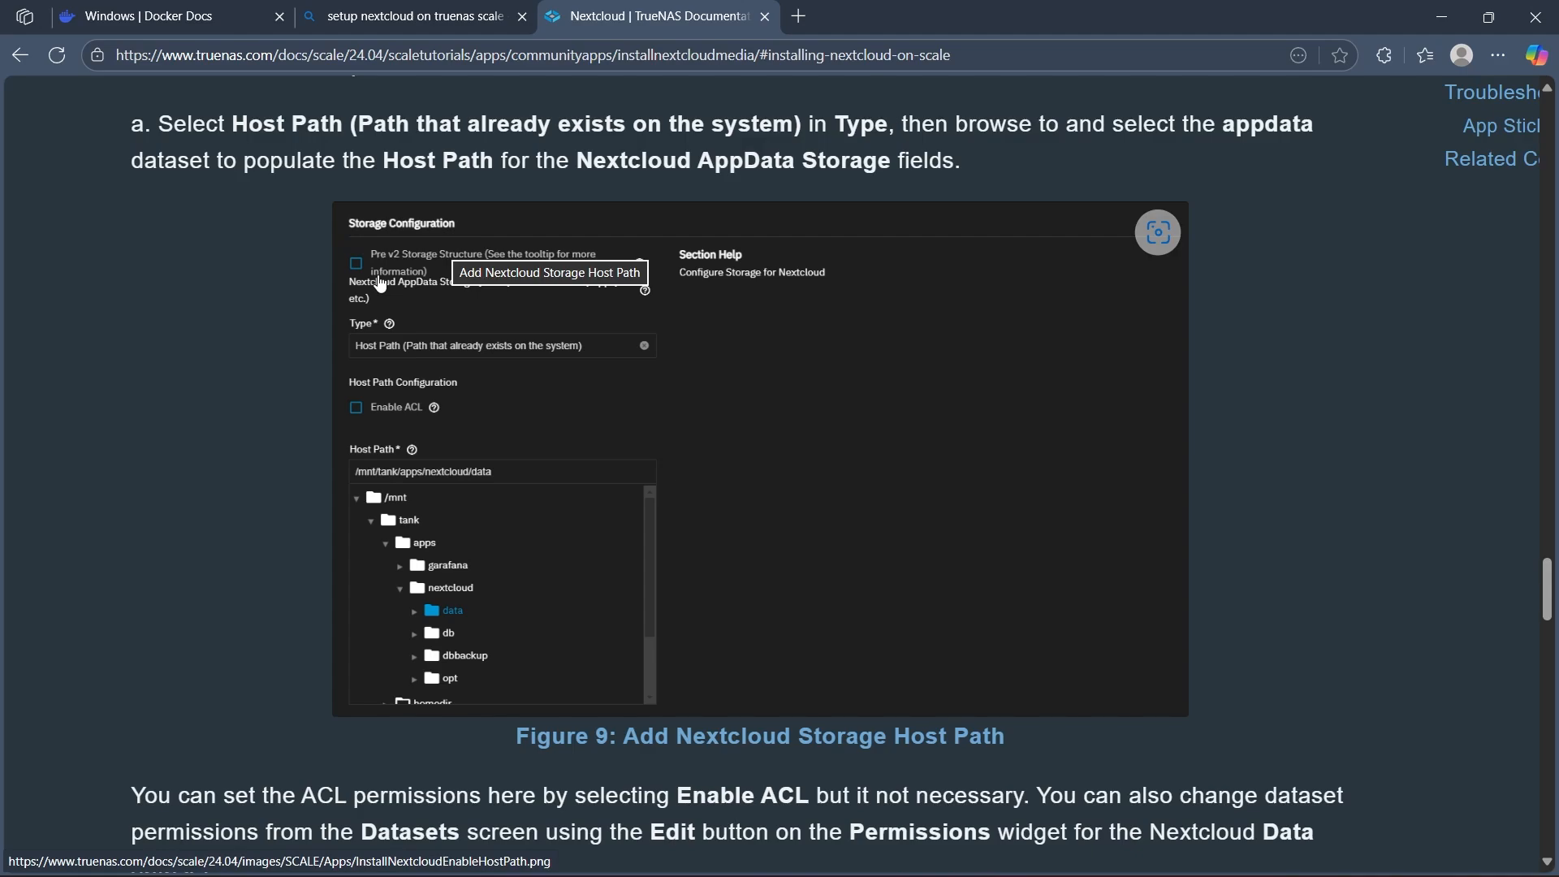
pyautogui.scroll(-3)
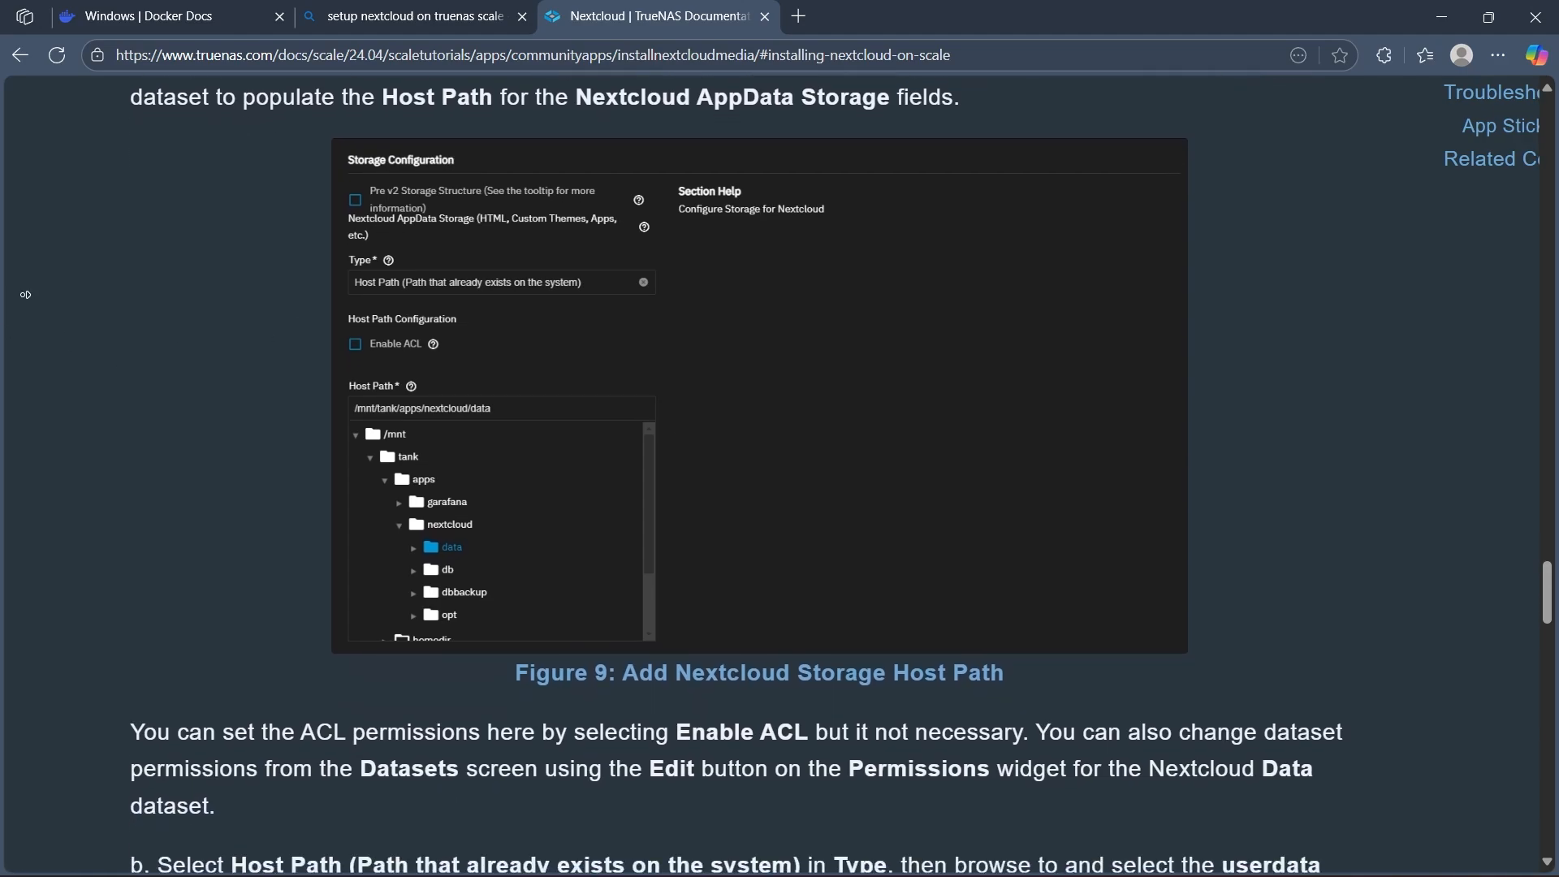
pyautogui.scroll(-3)
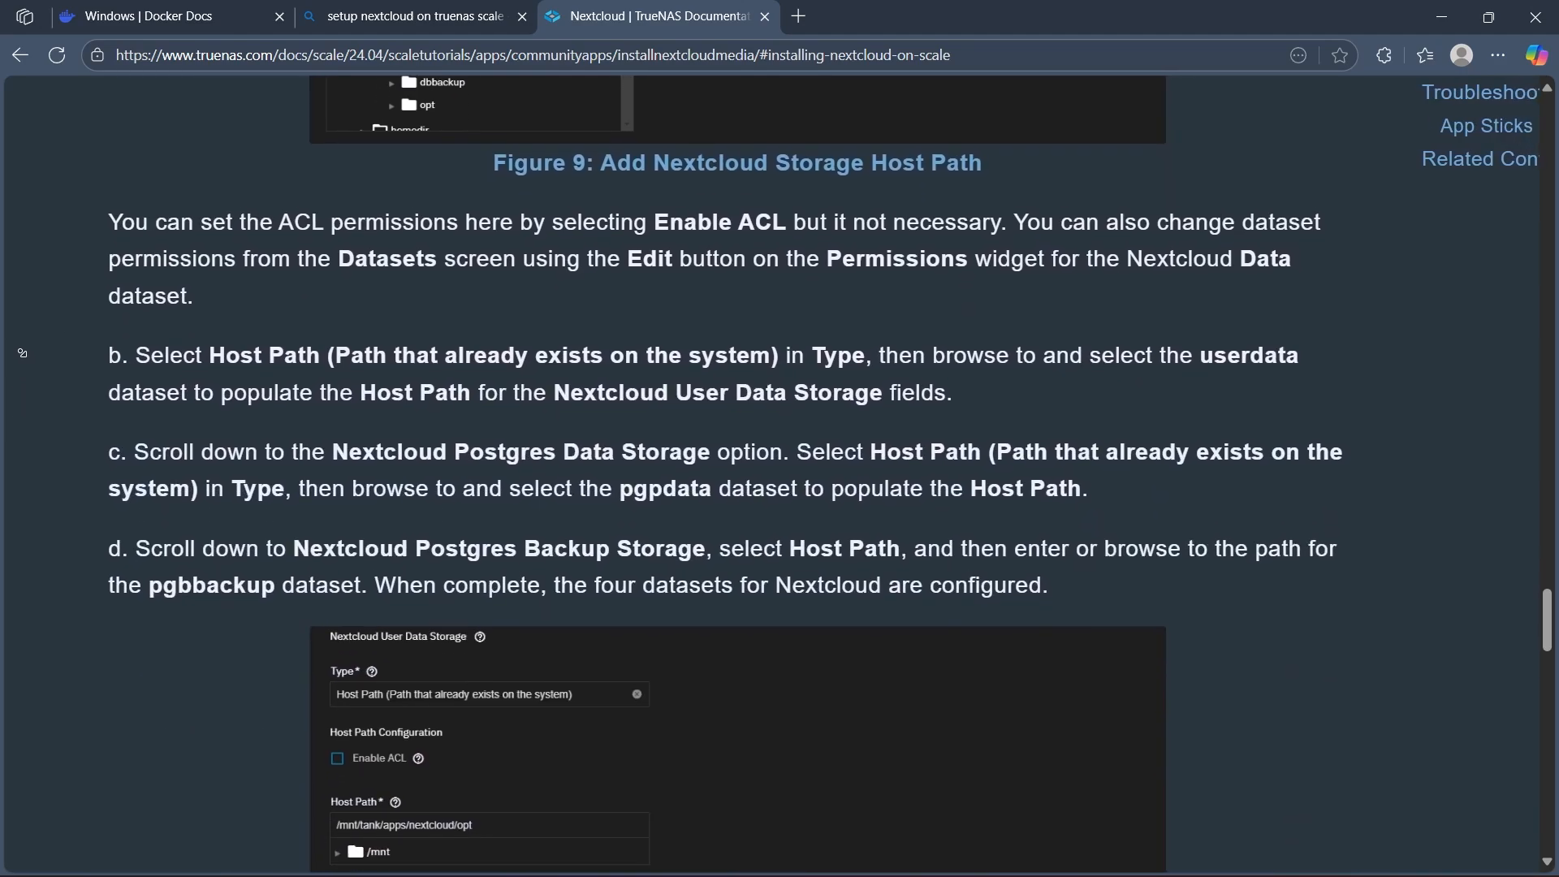
pyautogui.scroll(-3)
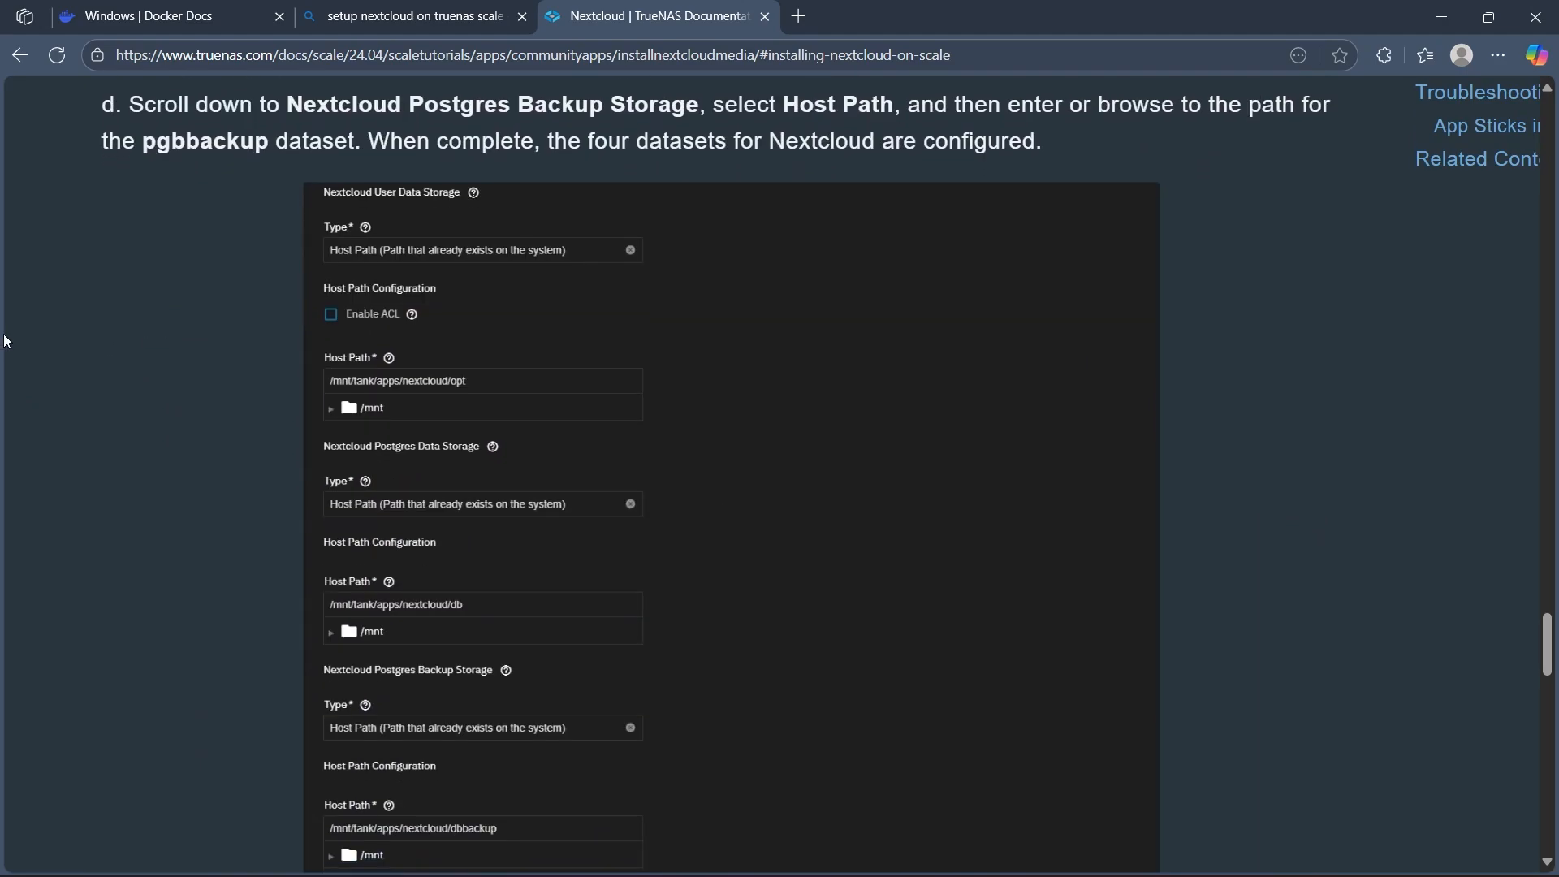
pyautogui.moveTo(24, 329)
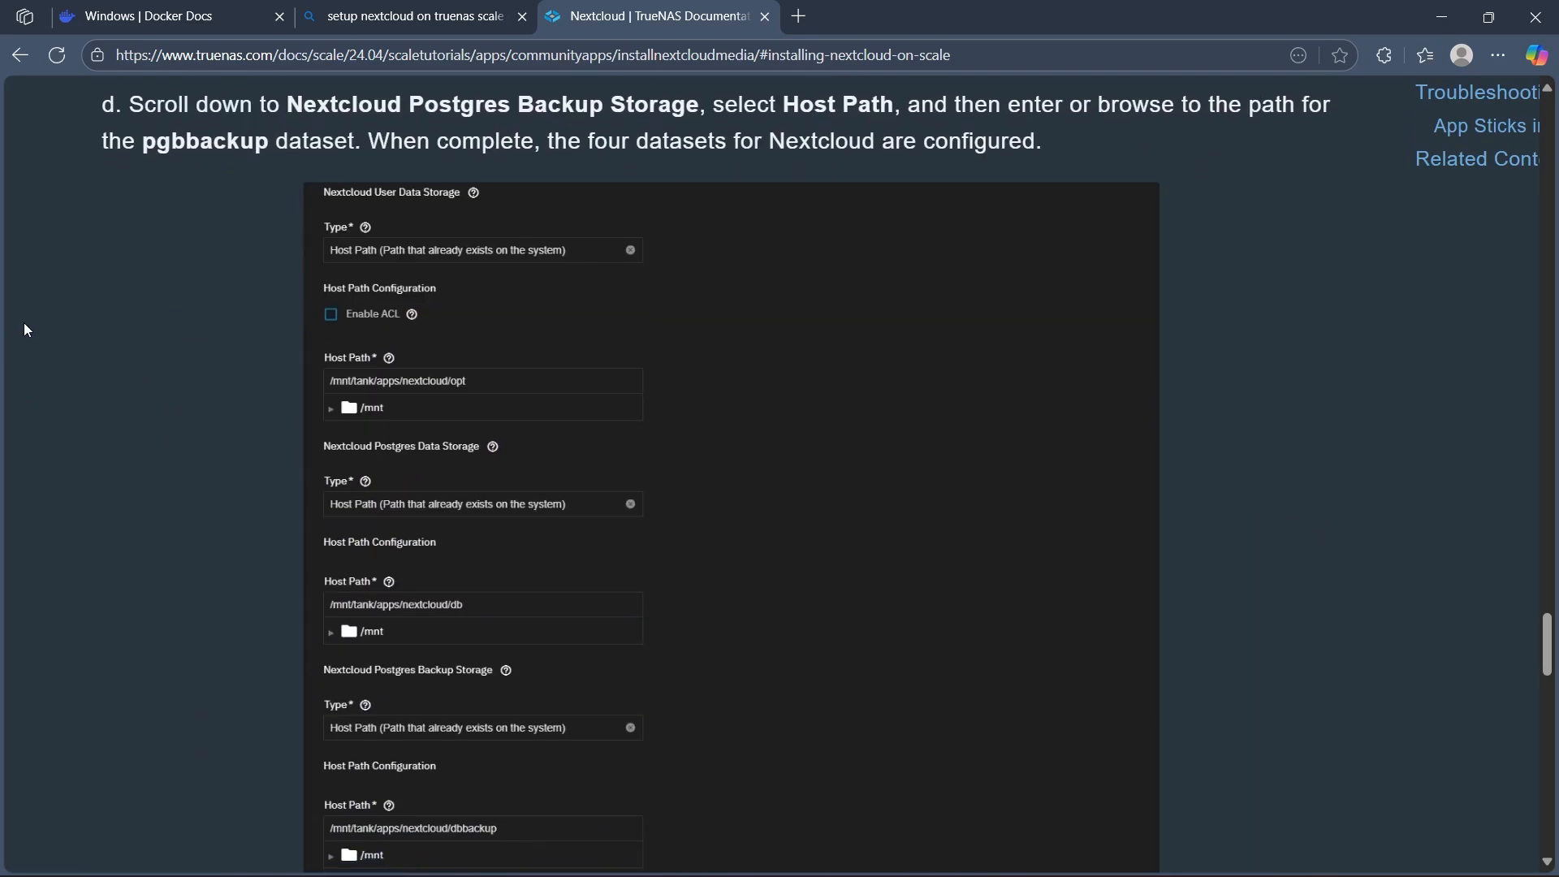
# Step: Reach steps 6 and 7 with the accept-defaults, Install and Nextcloud admin account screen
pyautogui.scroll(-3)
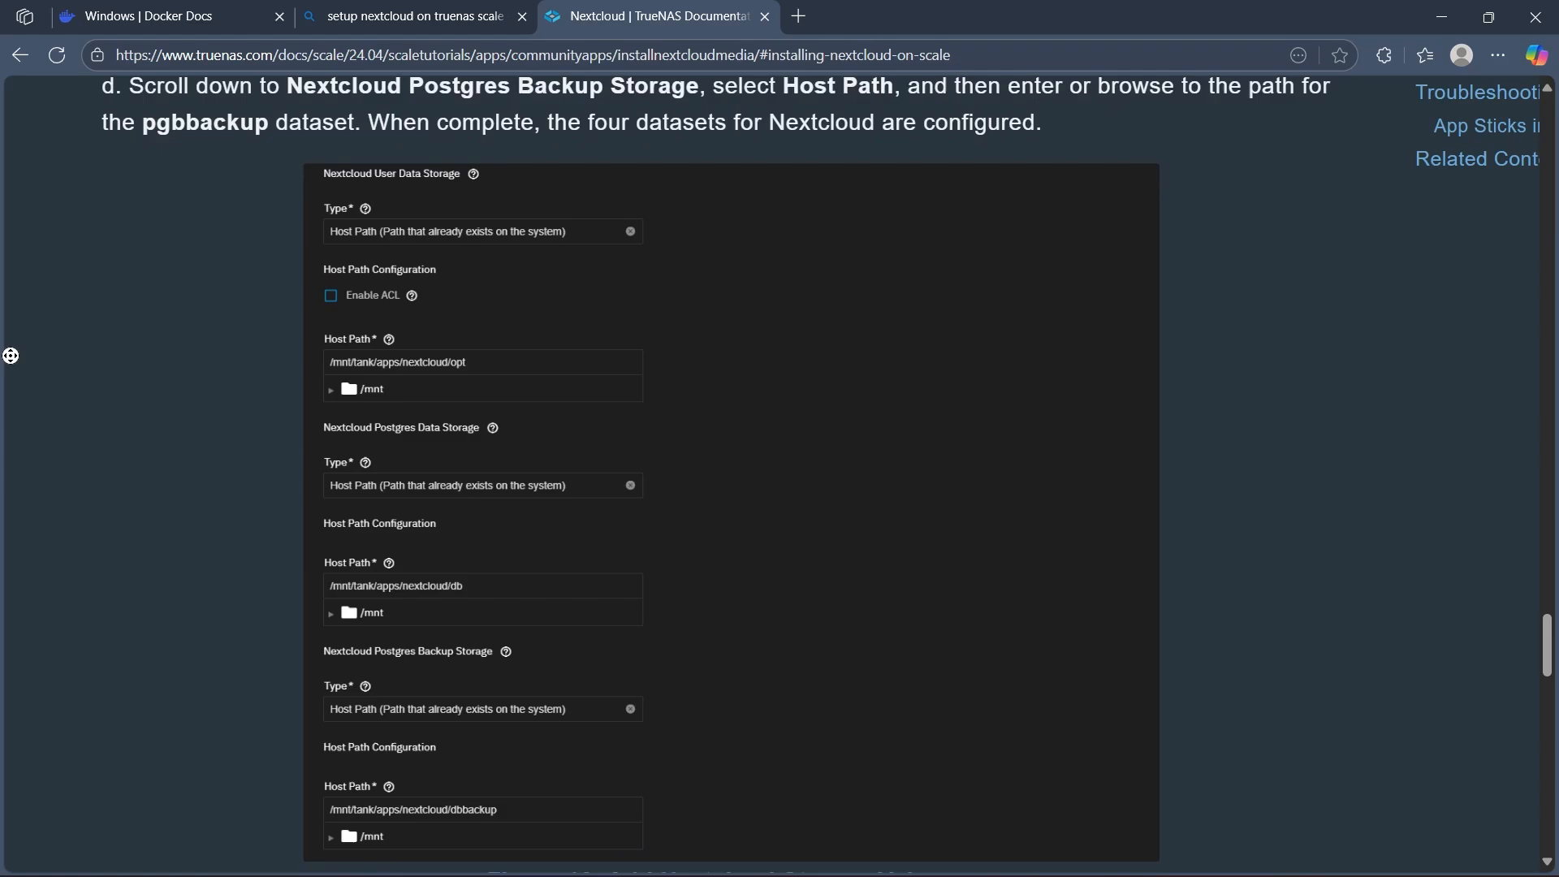
pyautogui.scroll(-3)
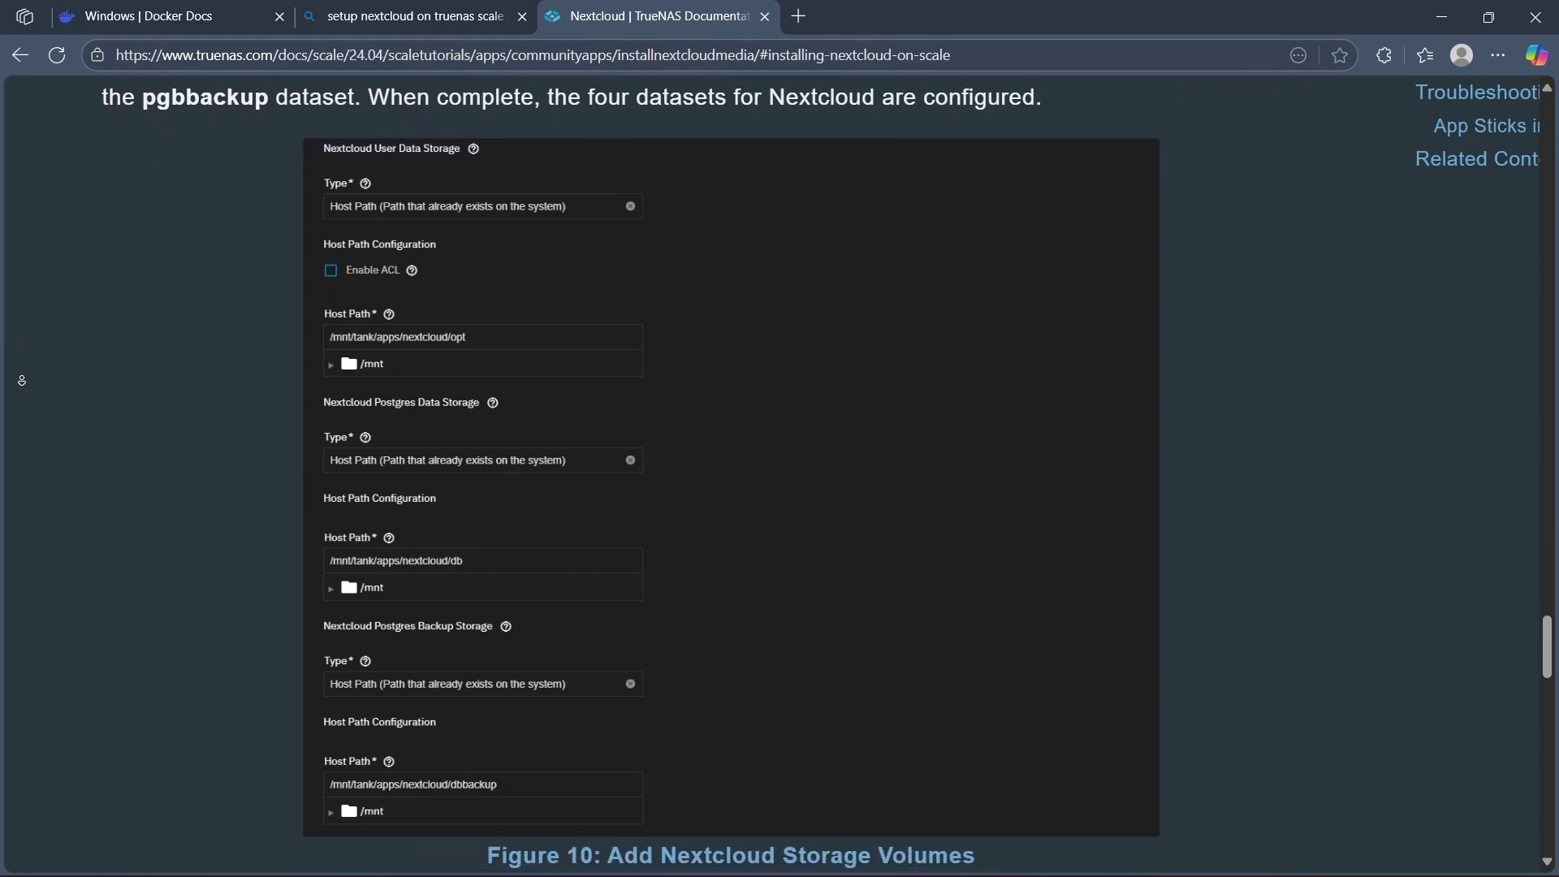
pyautogui.scroll(-3)
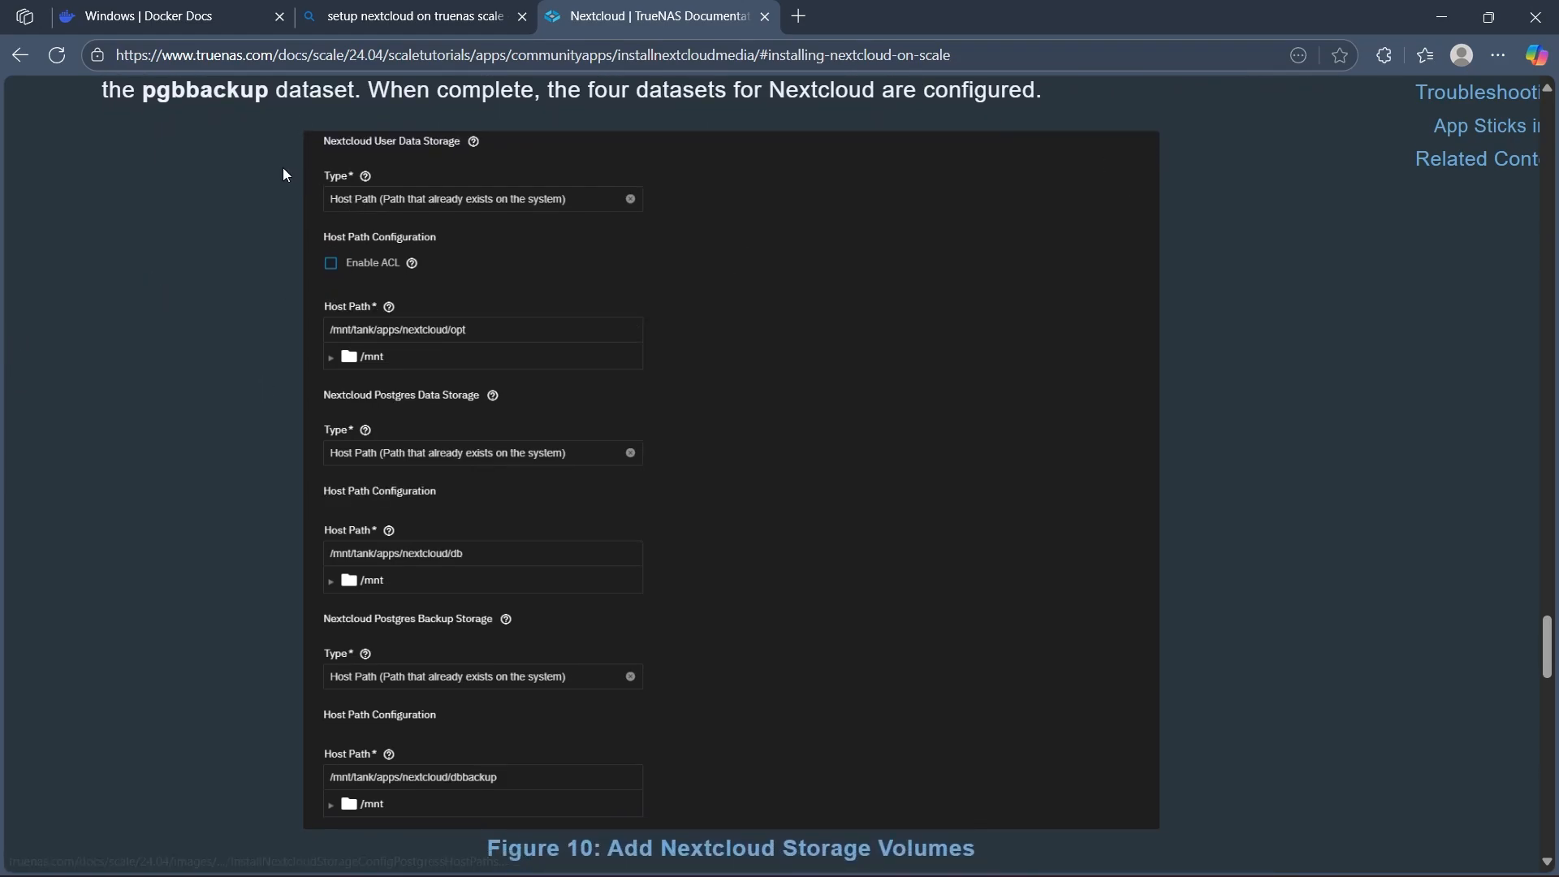
pyautogui.moveTo(1352, 406)
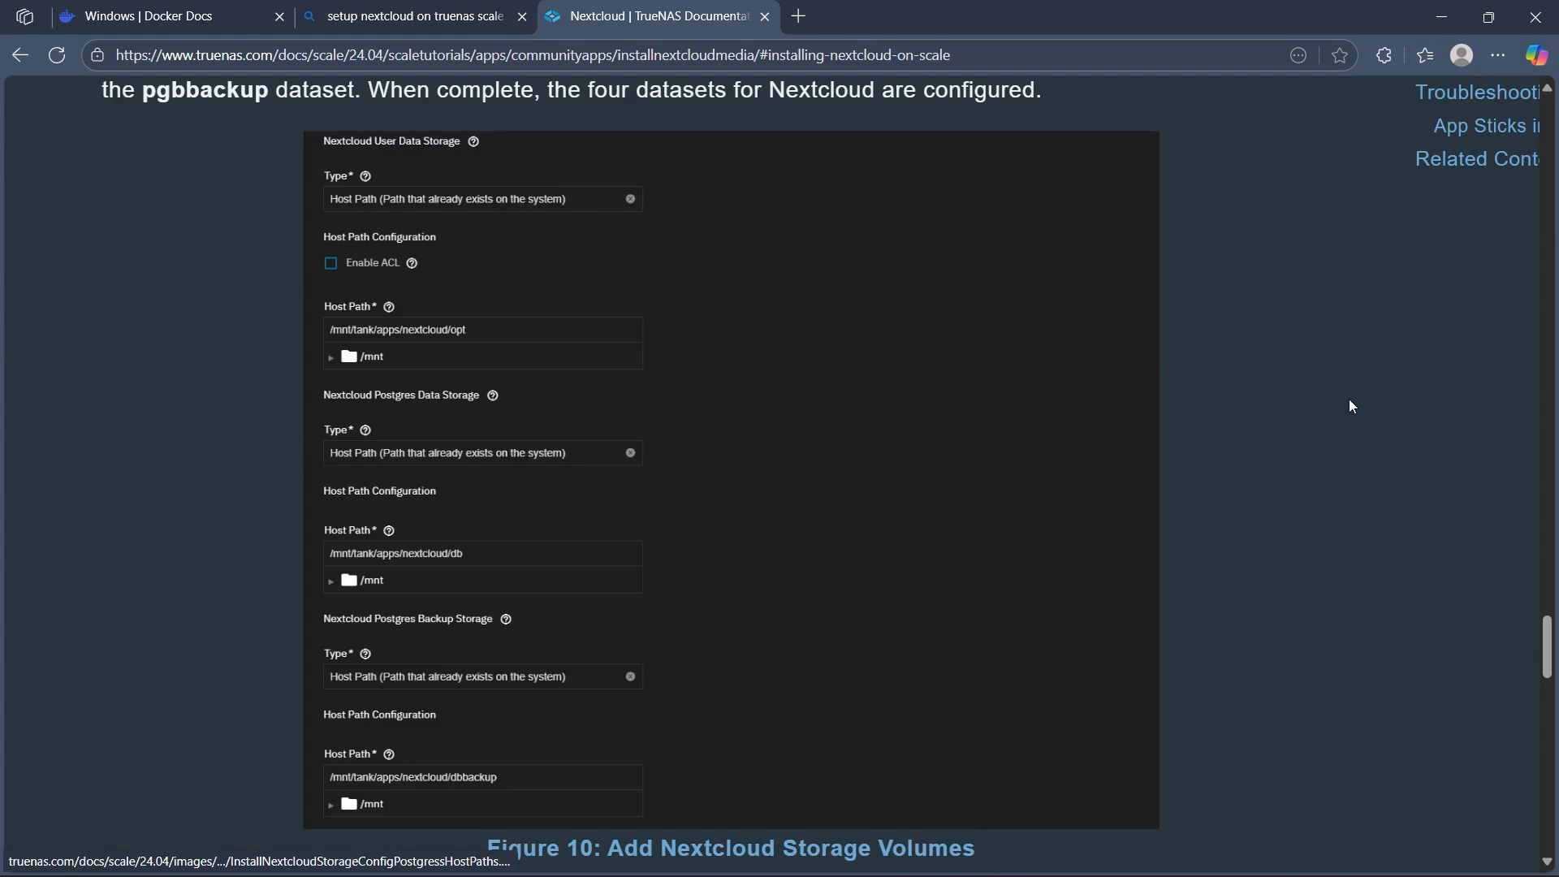
pyautogui.scroll(-3)
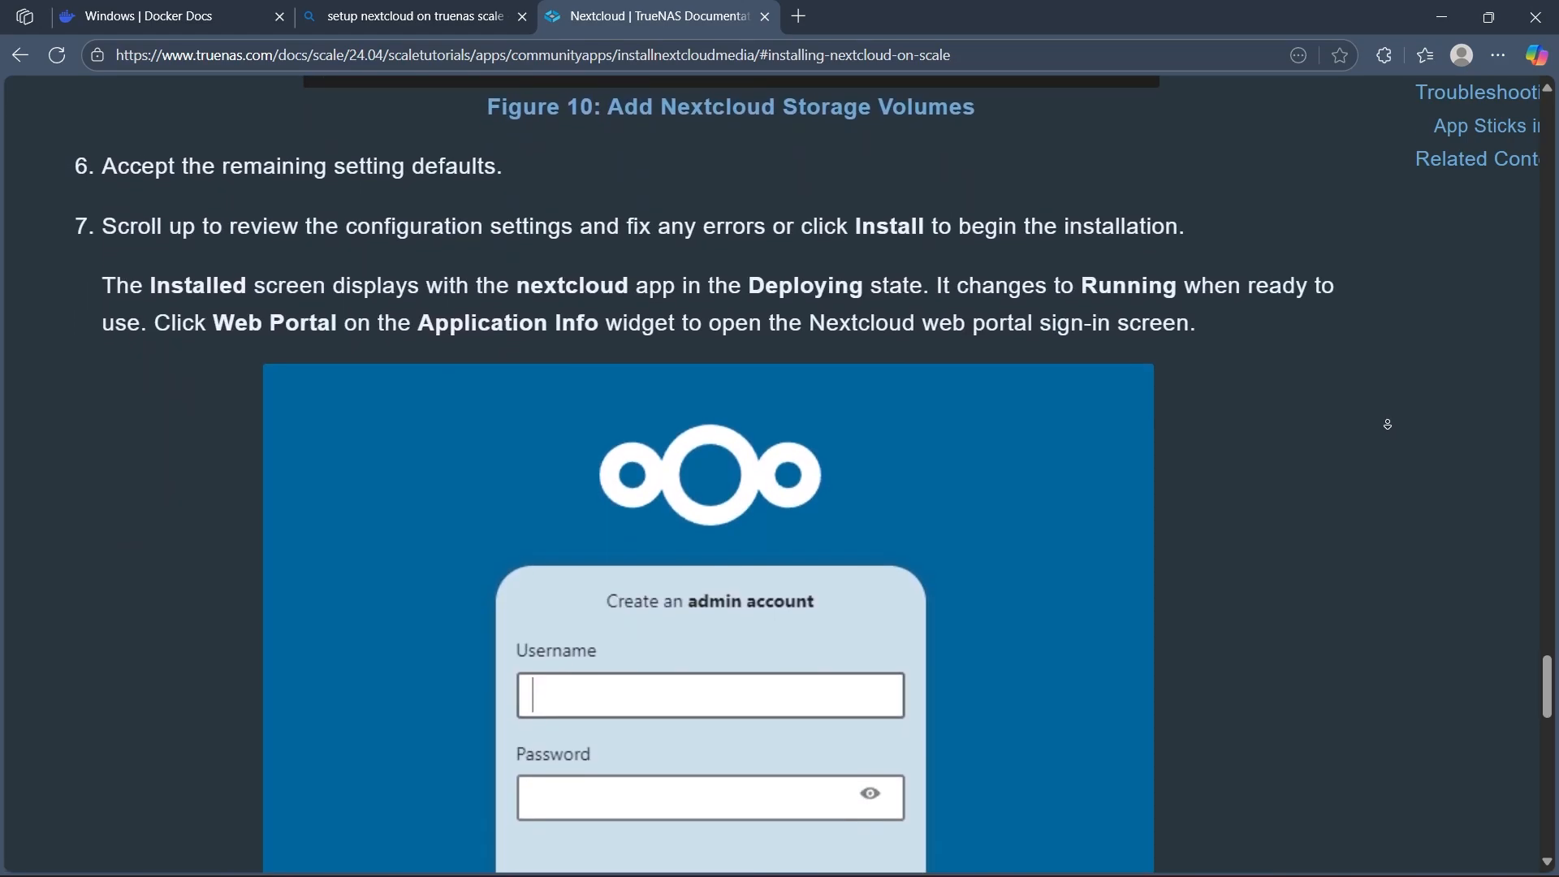
# Step: Scroll past Figure 11: Nextcloud Sign In Screen to the Troubleshooting Tips heading
pyautogui.scroll(-3)
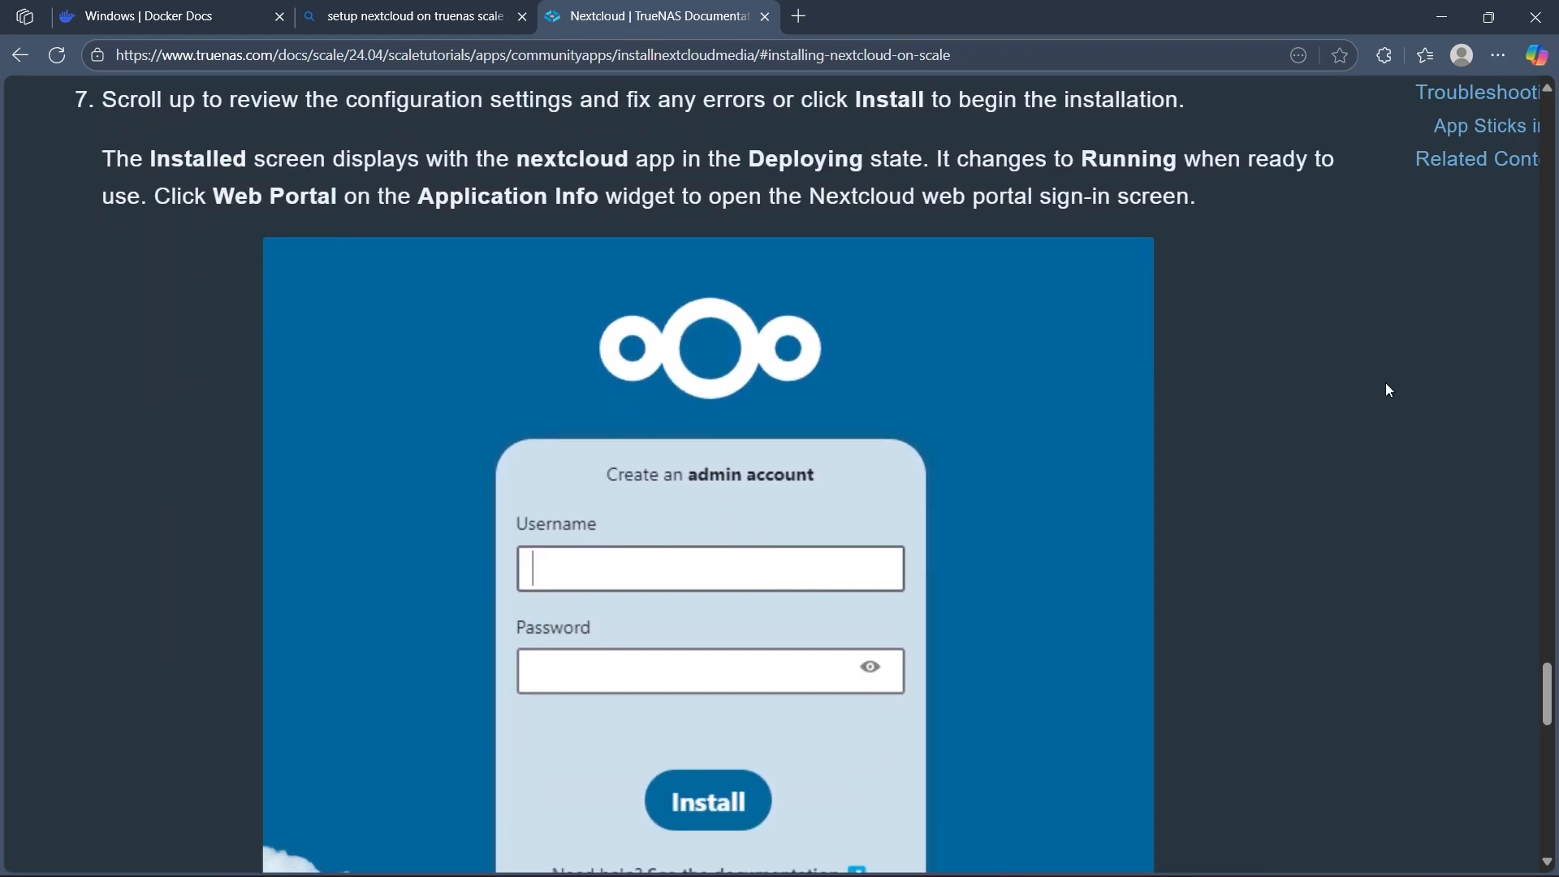
pyautogui.moveTo(4, 309)
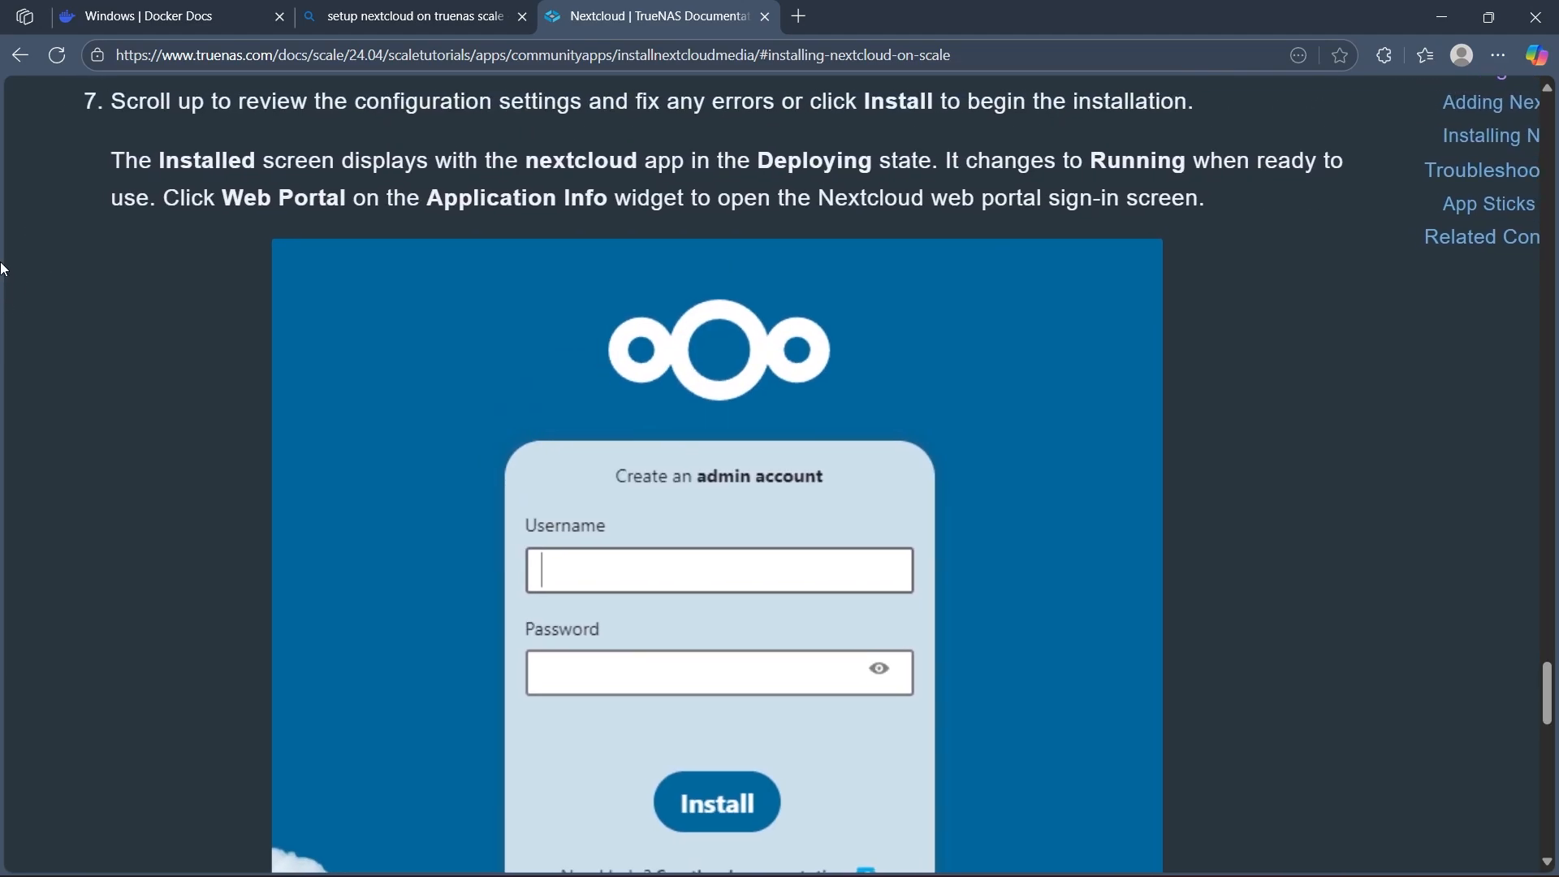
pyautogui.scroll(-3)
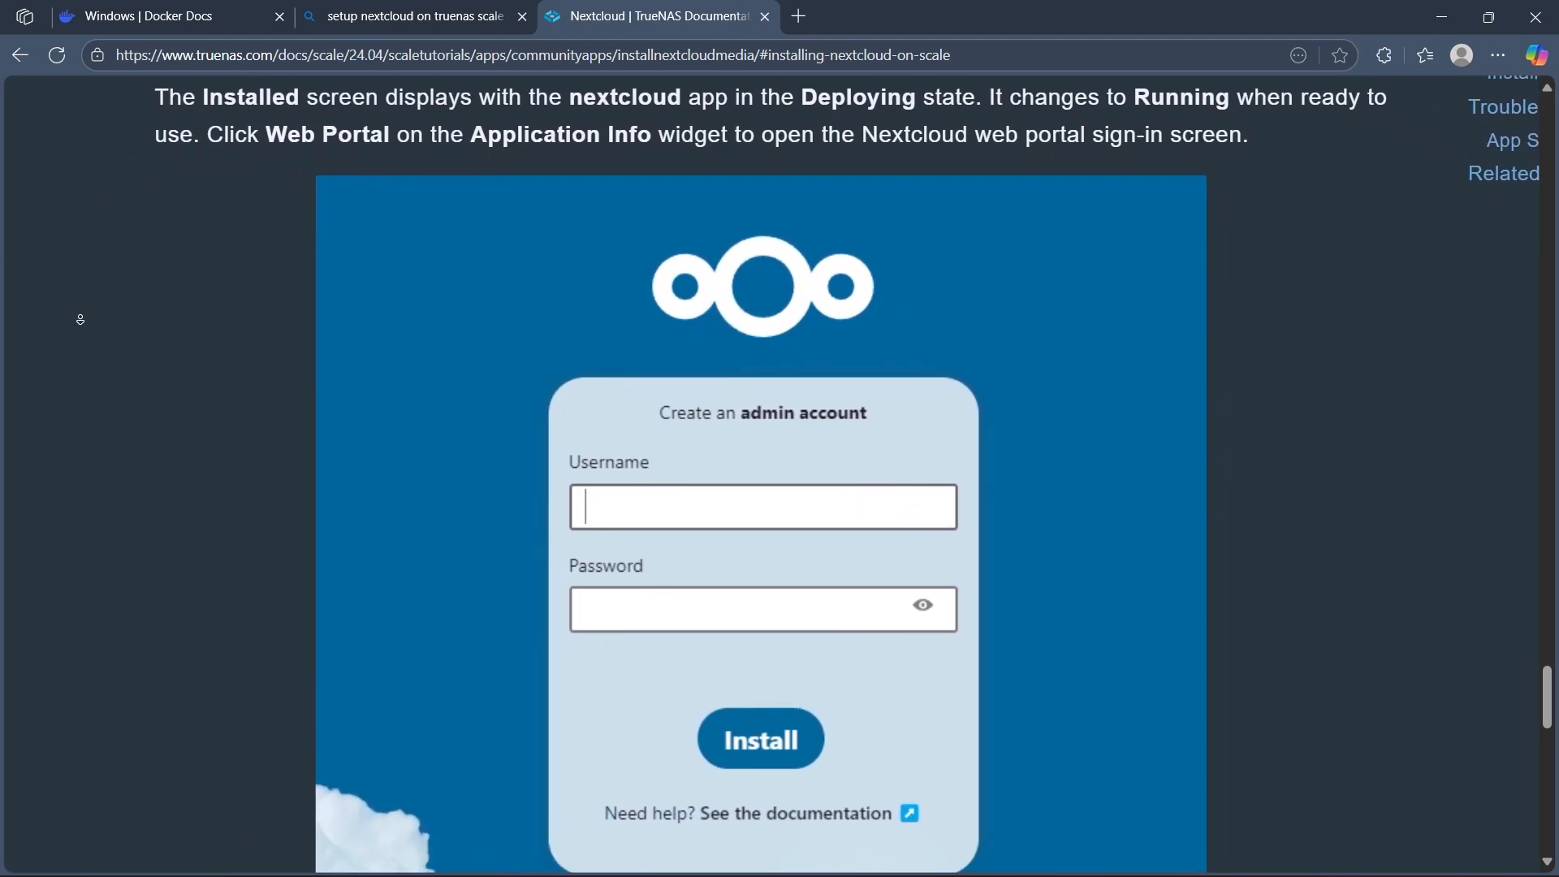
pyautogui.scroll(-3)
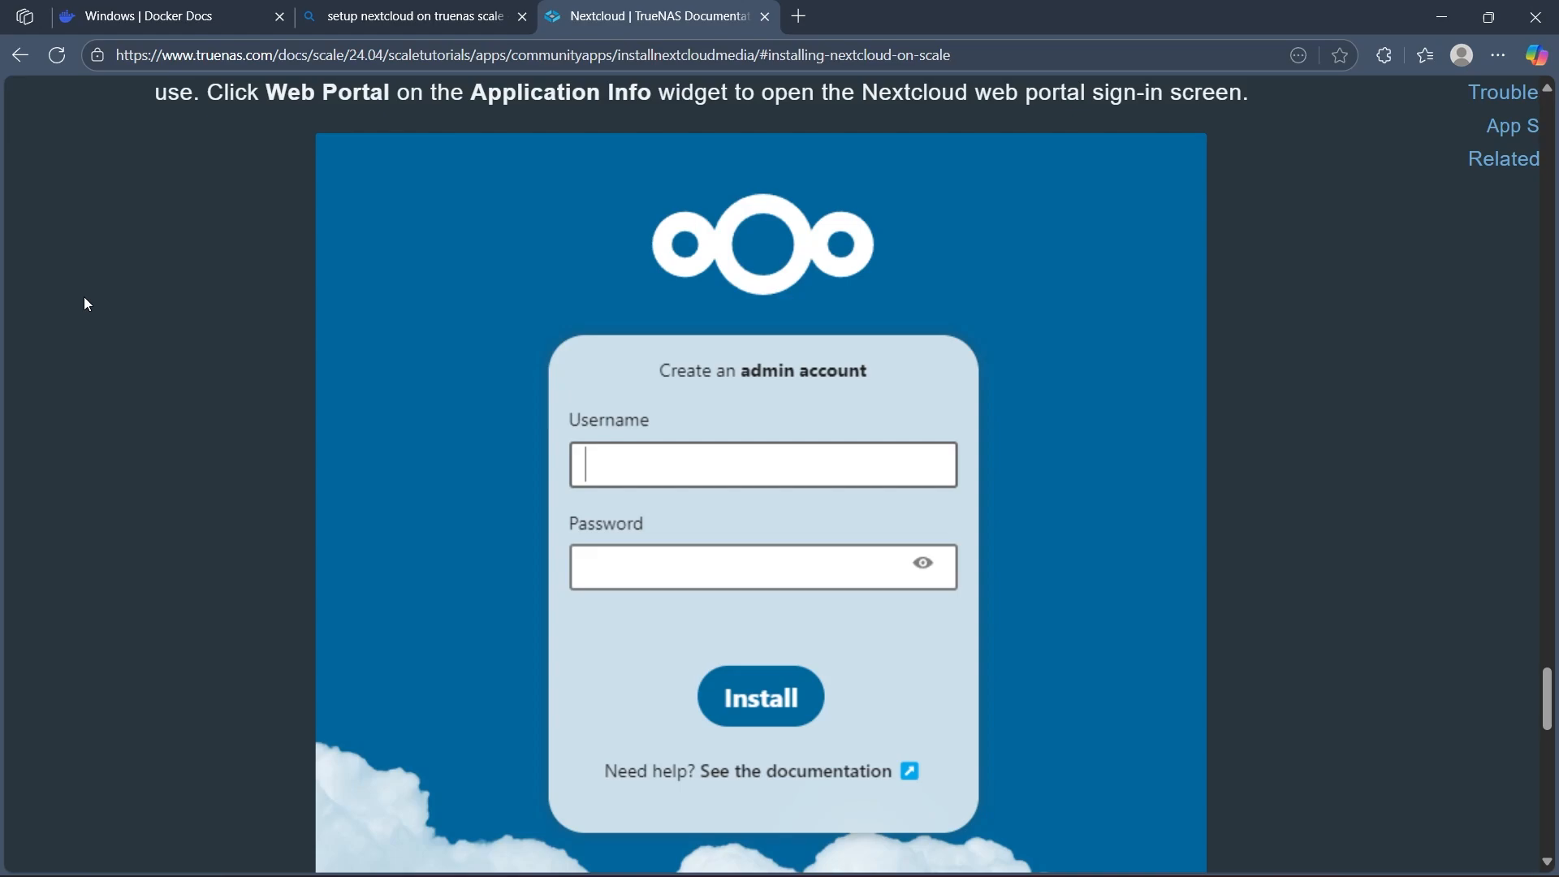
pyautogui.scroll(-3)
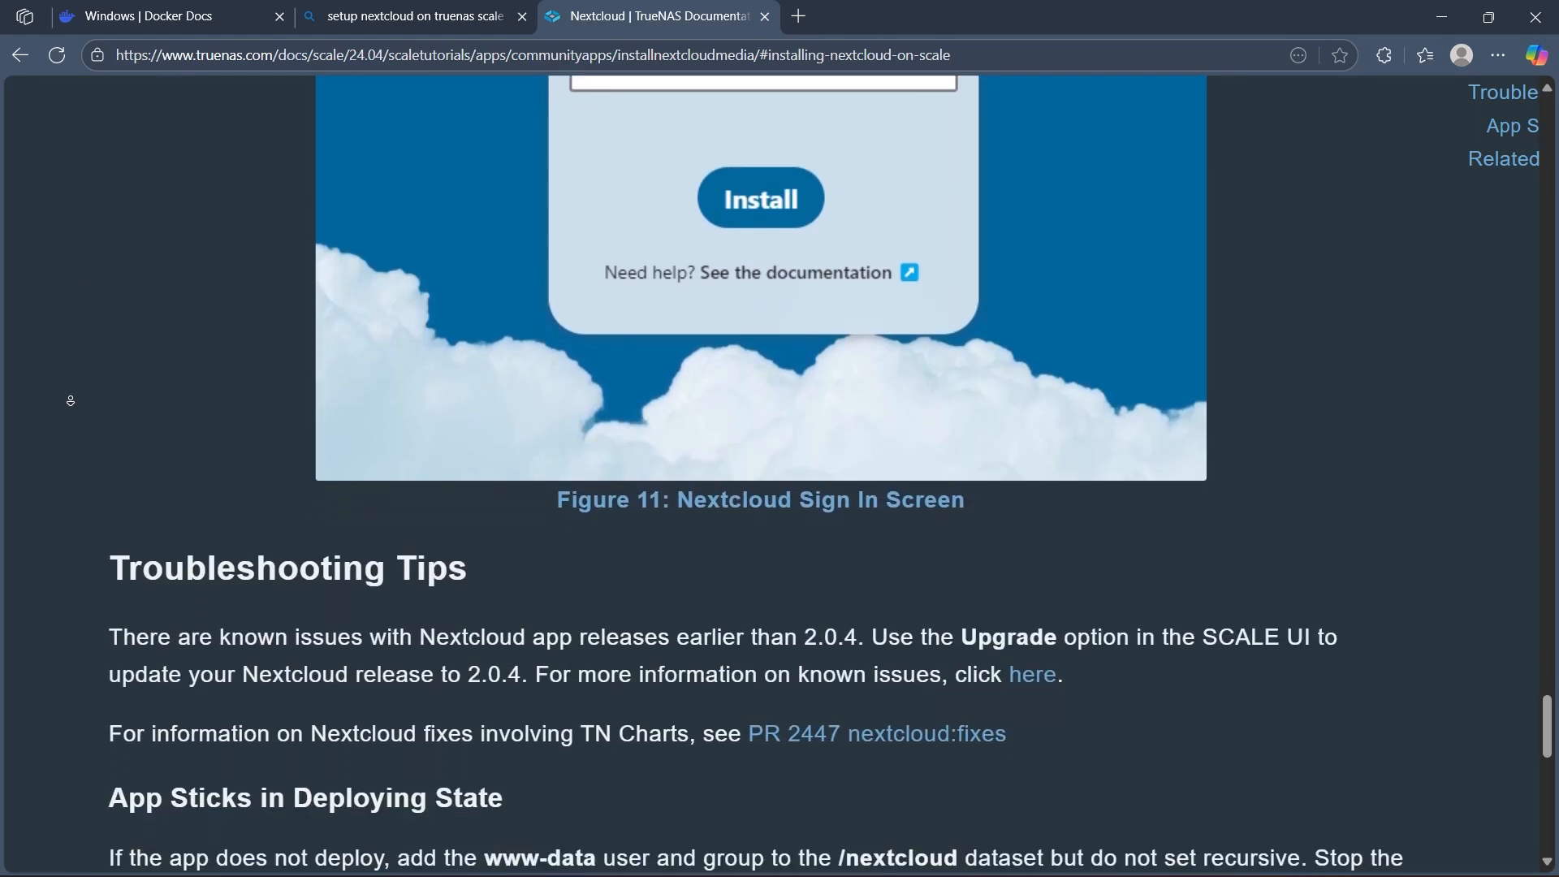
# Step: Scroll to Related Content and back up to the App Sticks in Deploying State www-data ACL fix
pyautogui.scroll(-3)
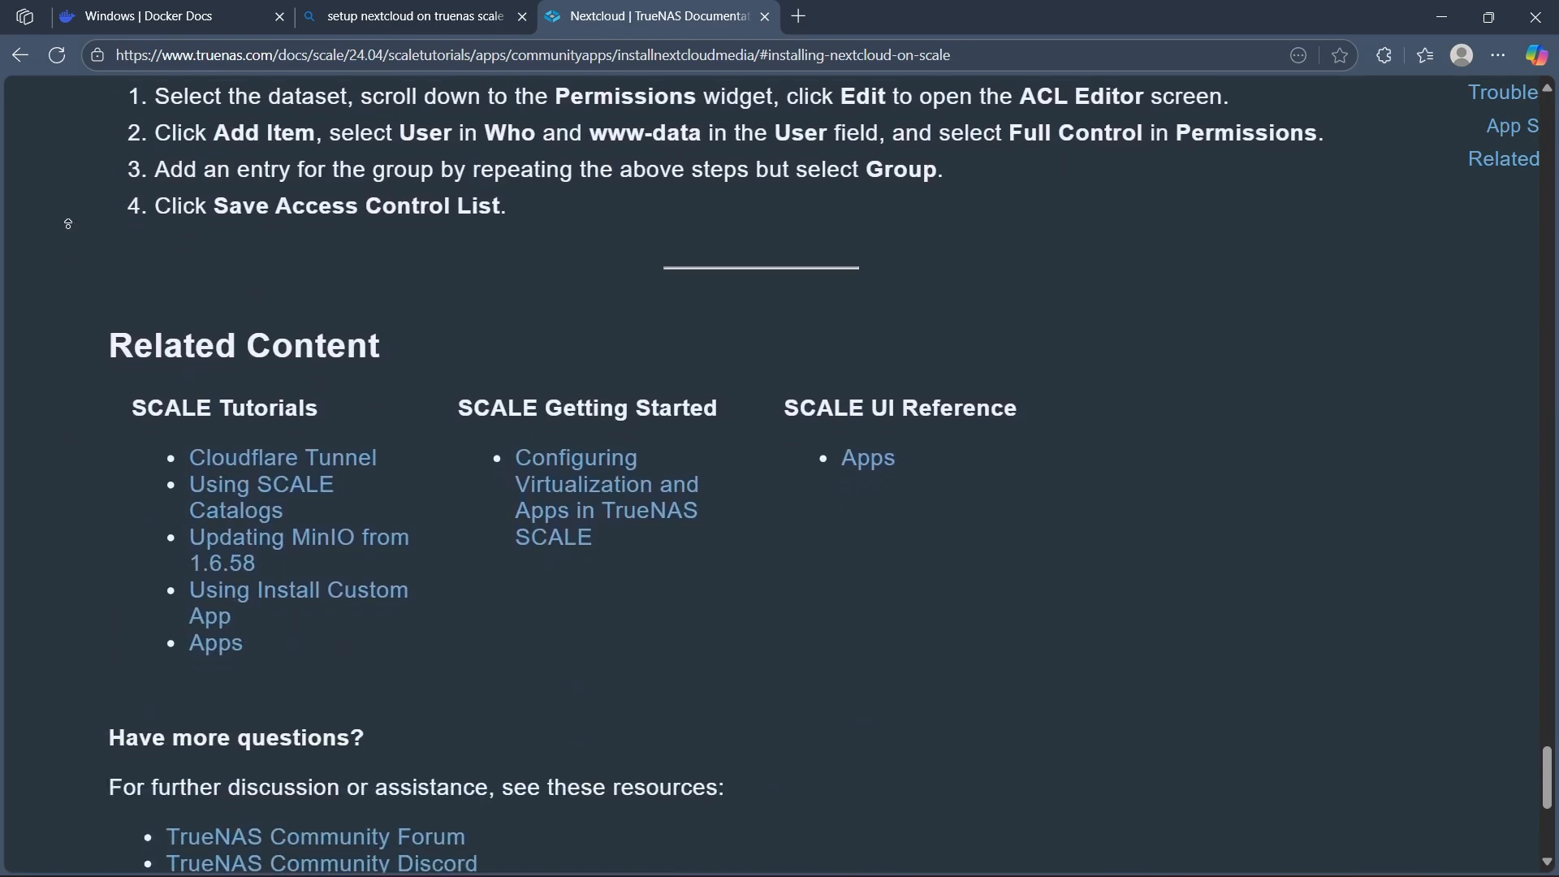
pyautogui.scroll(3)
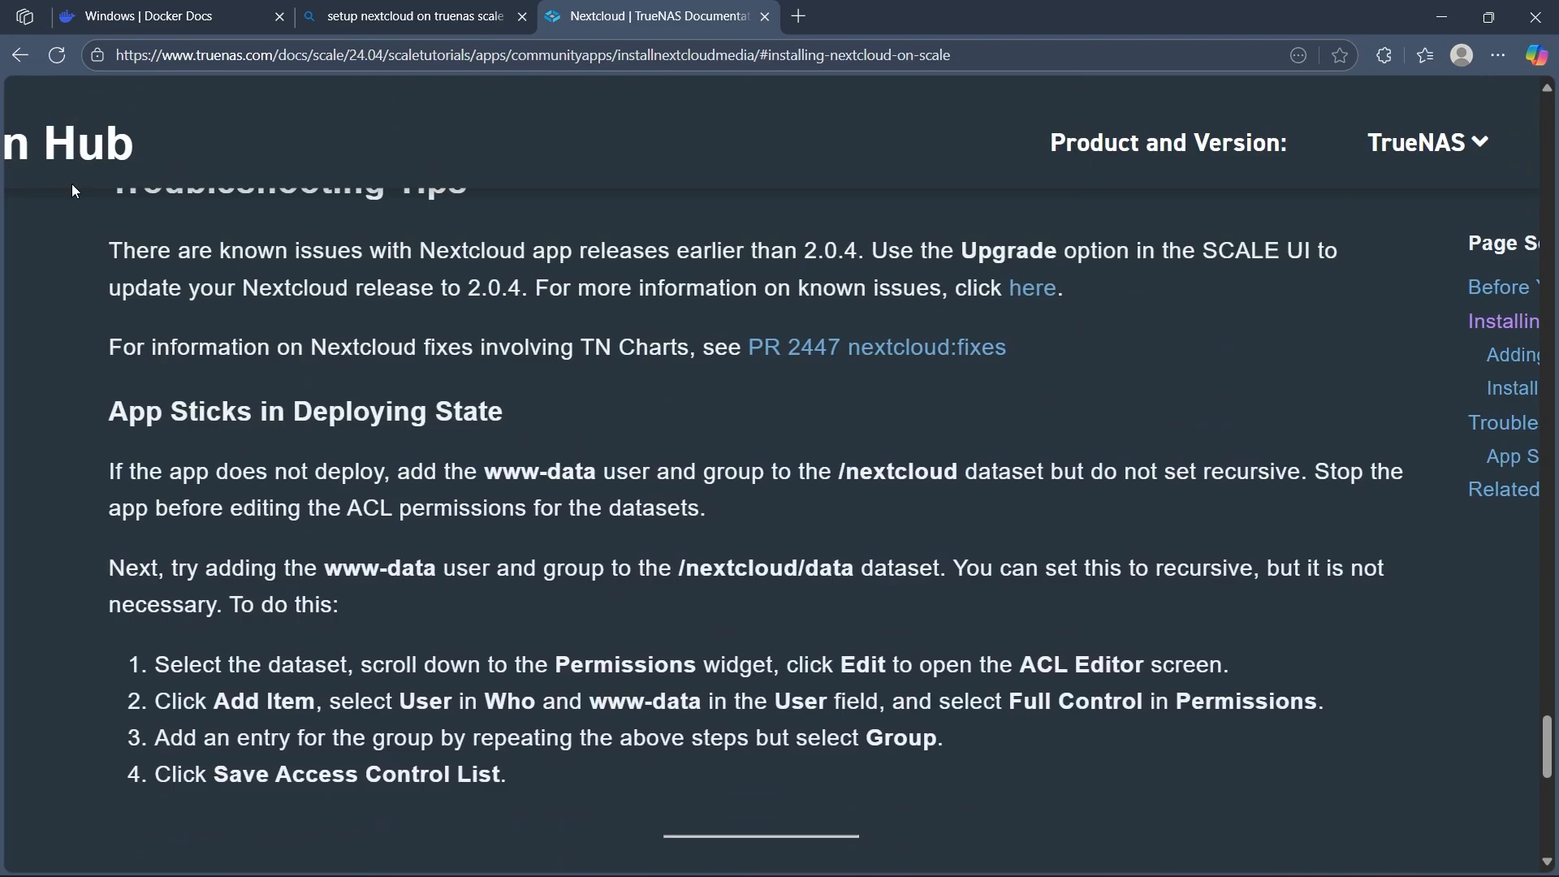
pyautogui.moveTo(230, 335)
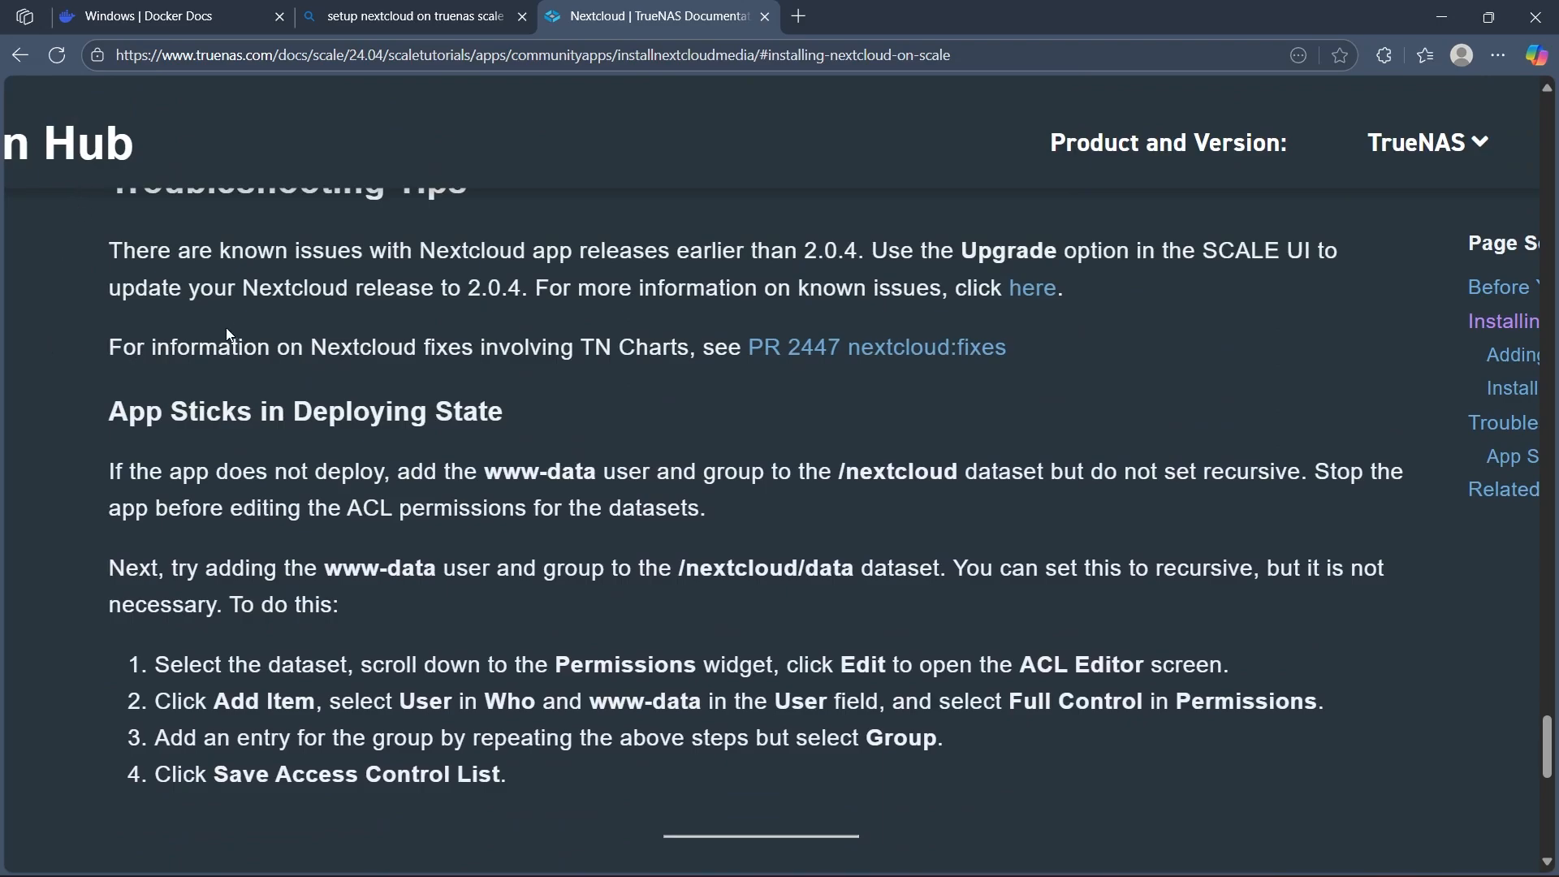